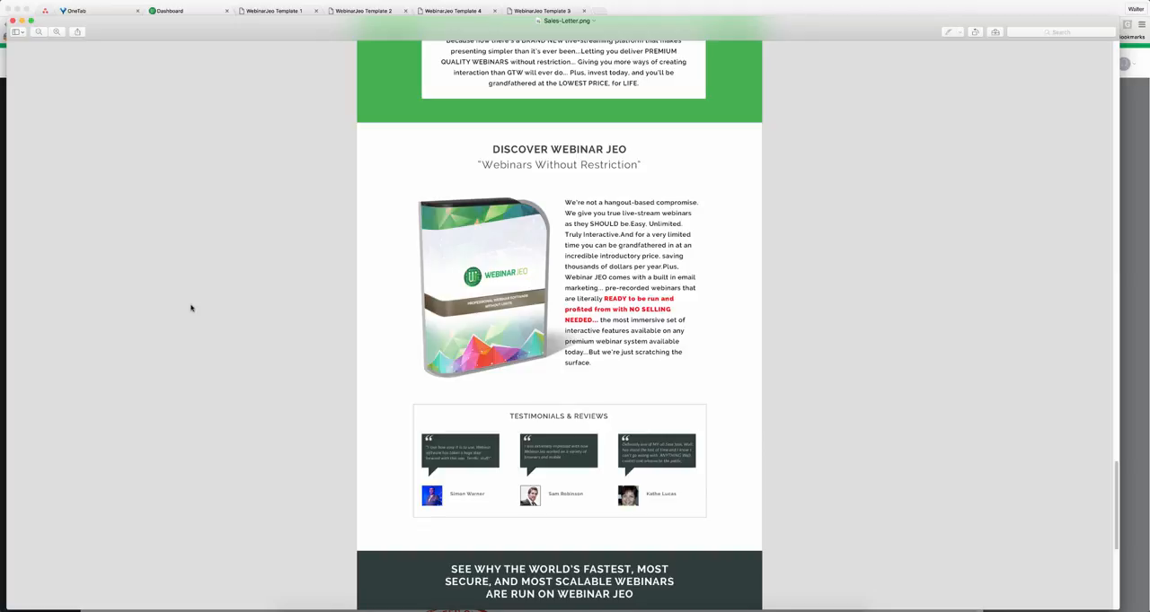
pyautogui.moveTo(328, 287)
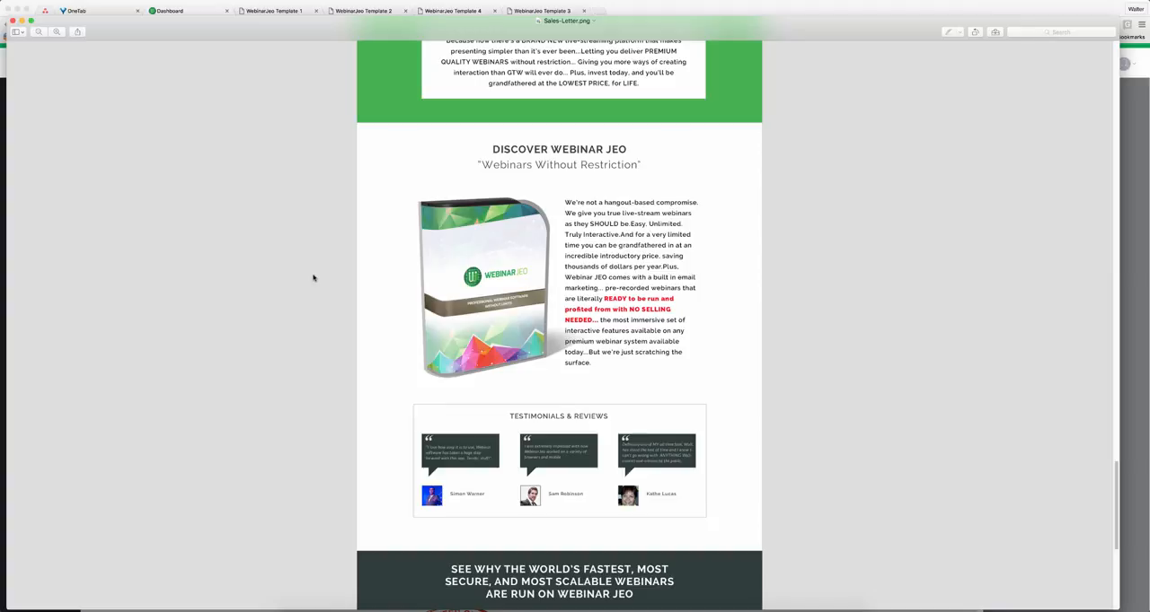
# Step through the dashboard tour from live webinars to settings and finish it.
pyautogui.click(171, 11)
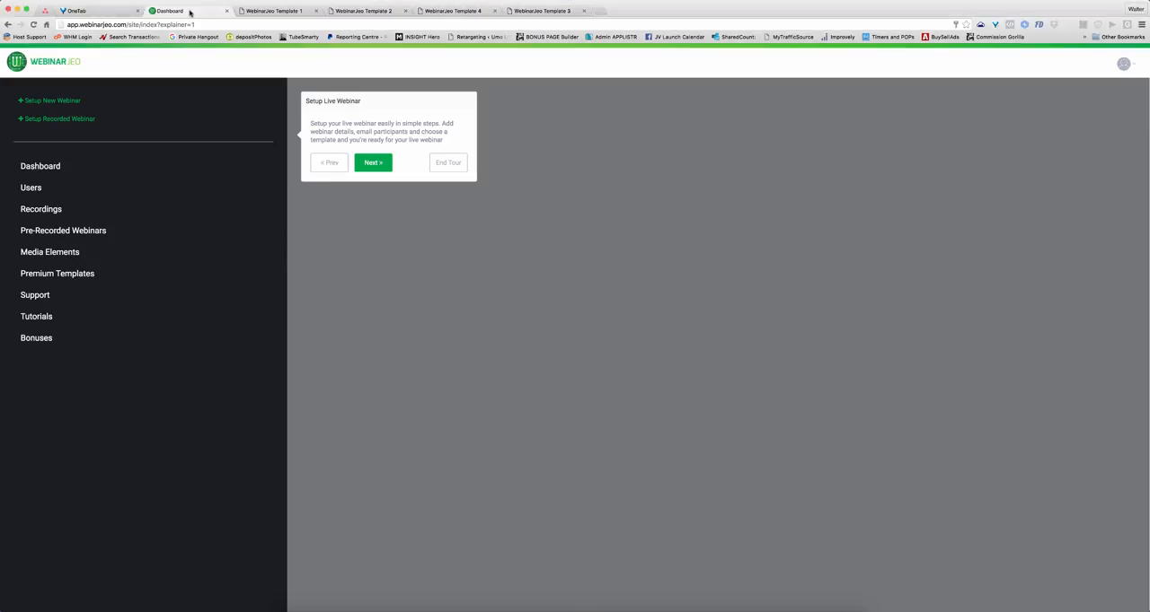
pyautogui.moveTo(589, 258)
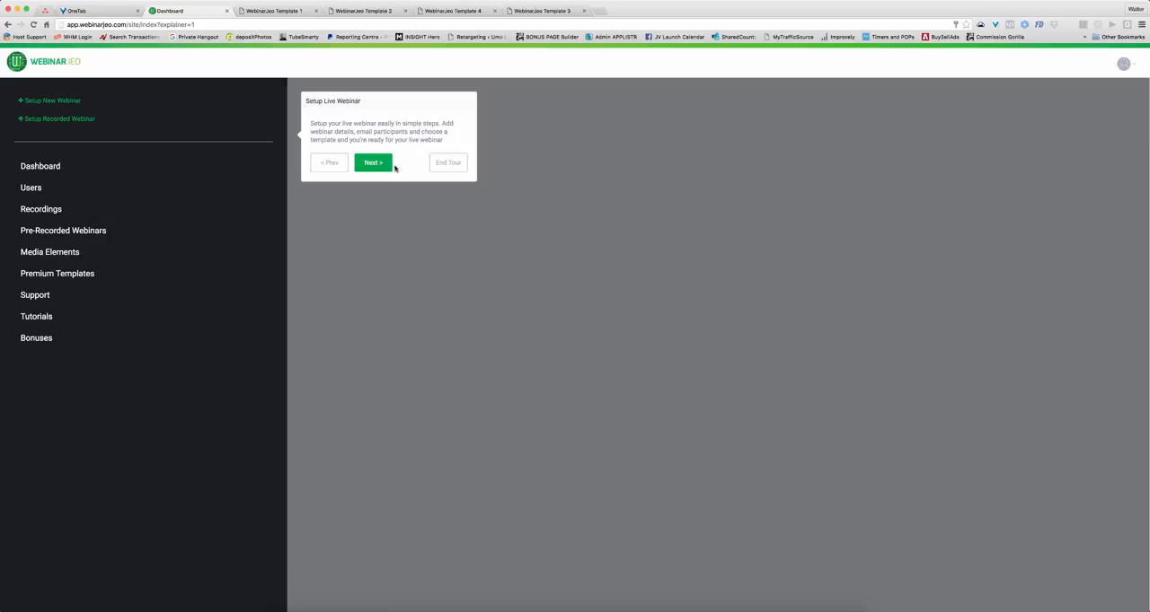
pyautogui.click(372, 161)
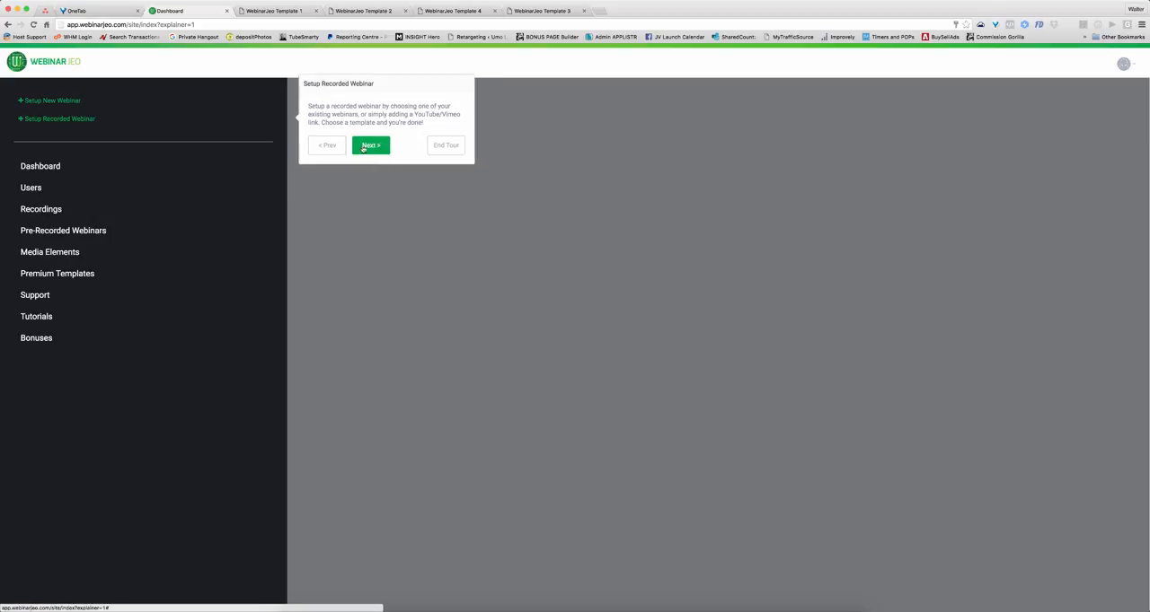
pyautogui.click(370, 146)
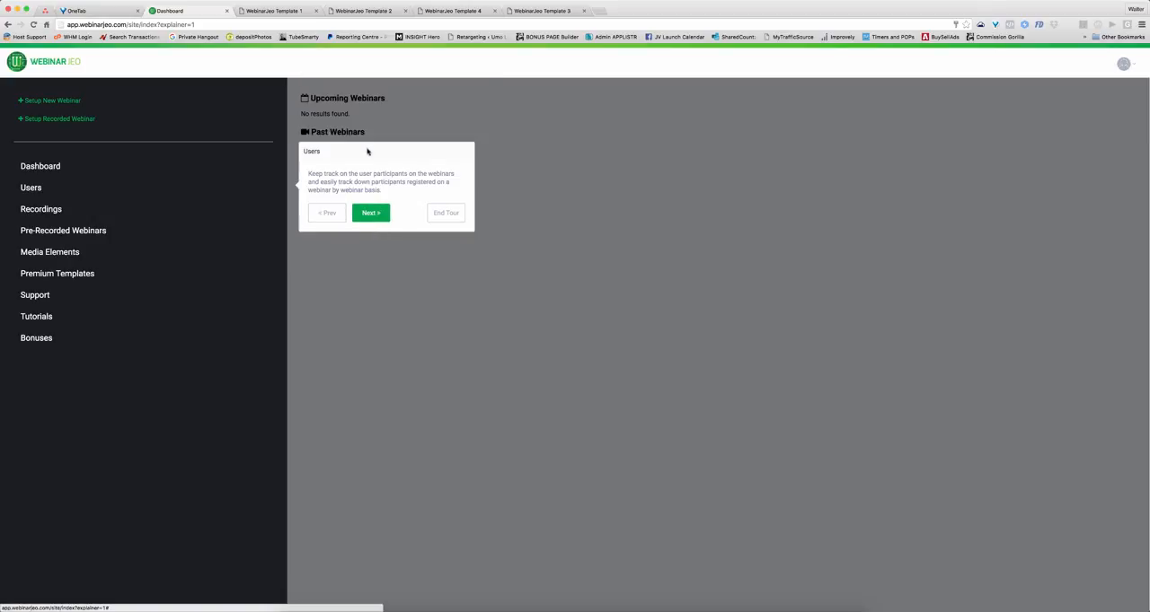
pyautogui.click(370, 213)
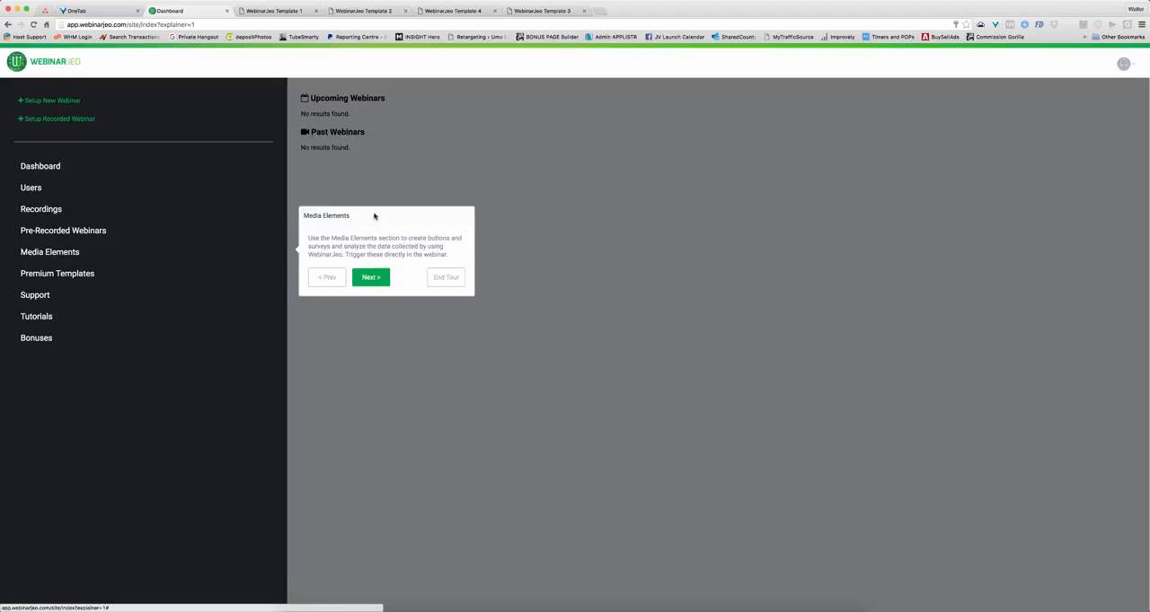
pyautogui.click(370, 276)
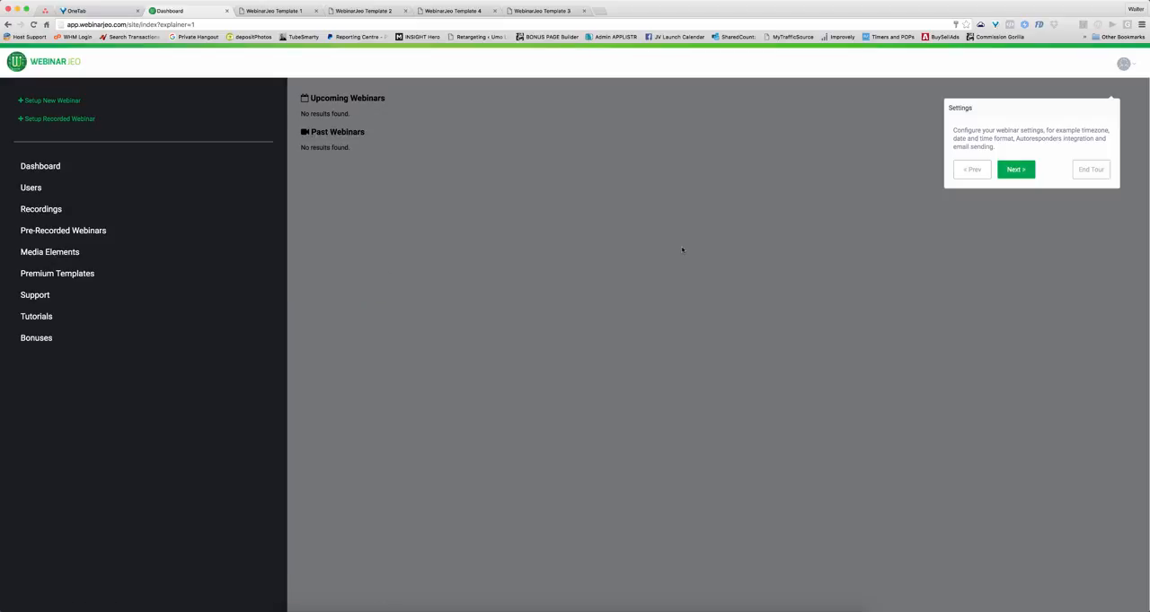
pyautogui.moveTo(1056, 173)
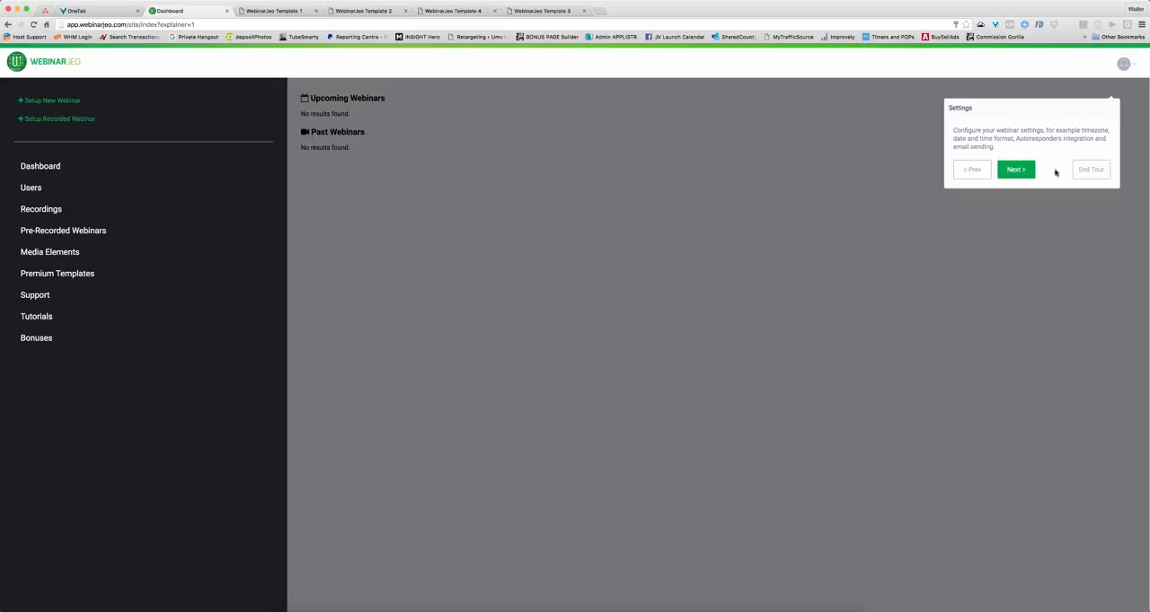
pyautogui.click(1091, 169)
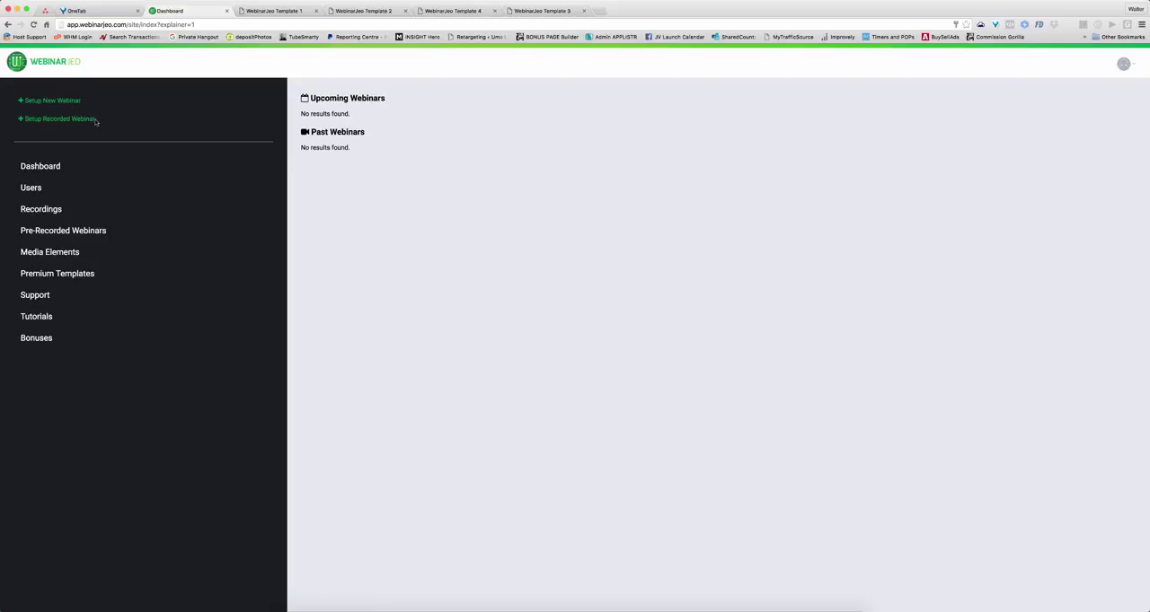
pyautogui.moveTo(106, 130)
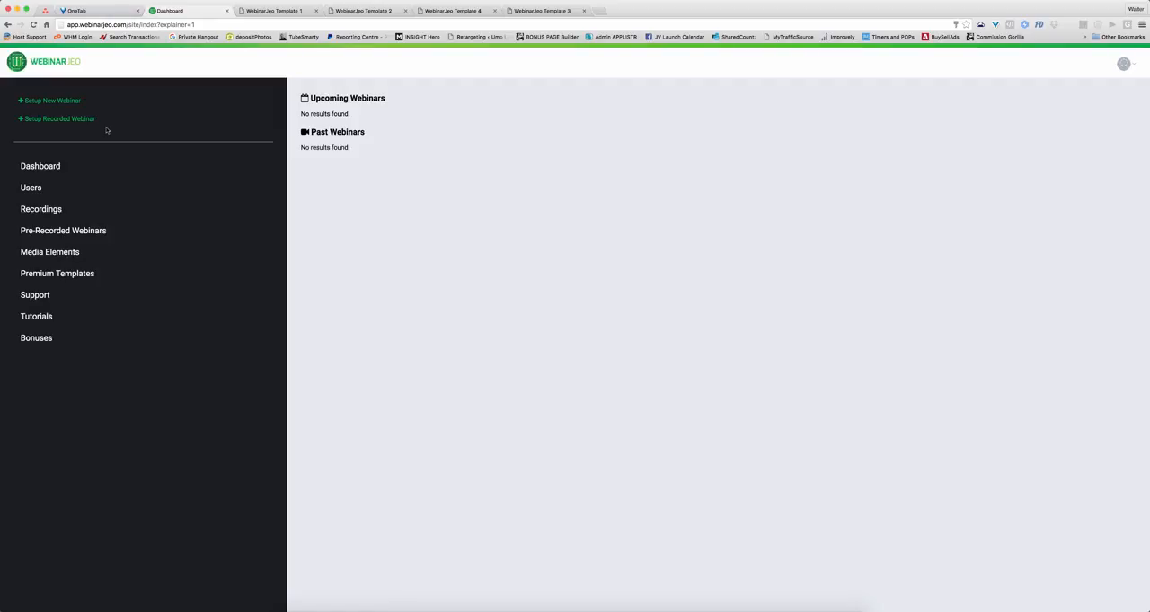
pyautogui.moveTo(43, 73)
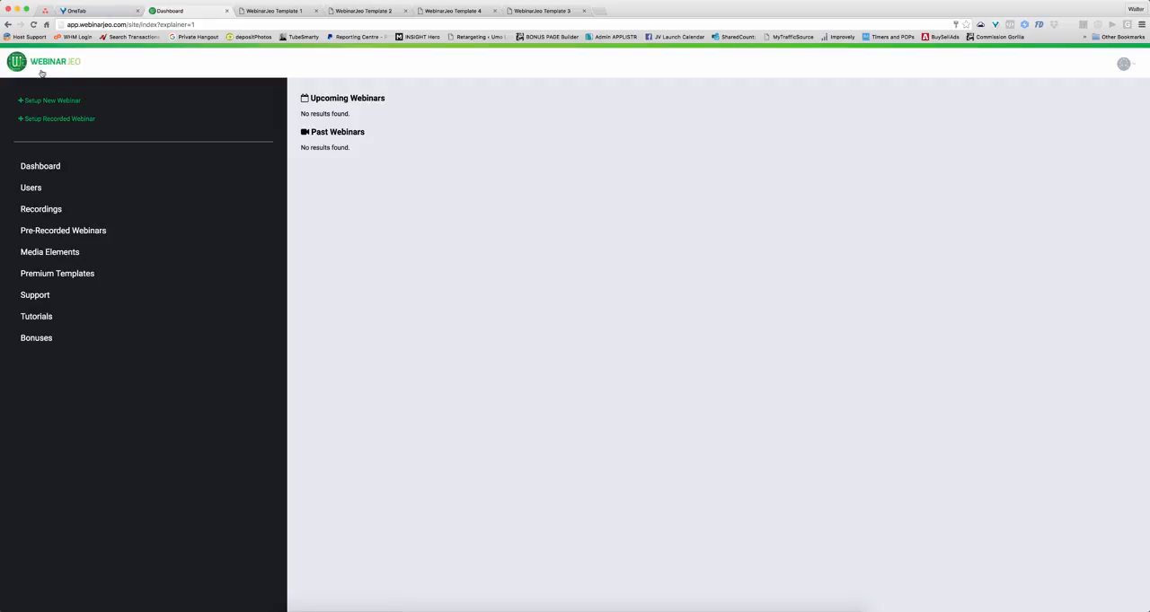
# Start a new live webinar titled 'Demonstration Webinar' on the 26th at 17:00.
pyautogui.click(50, 101)
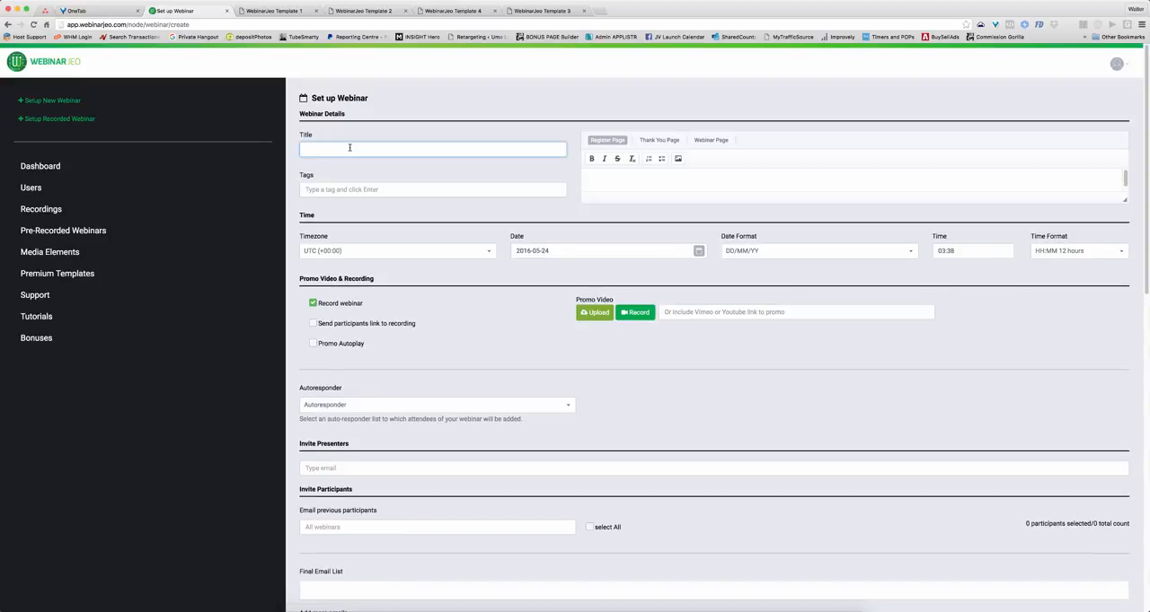
pyautogui.write('Demonstration Webinar')
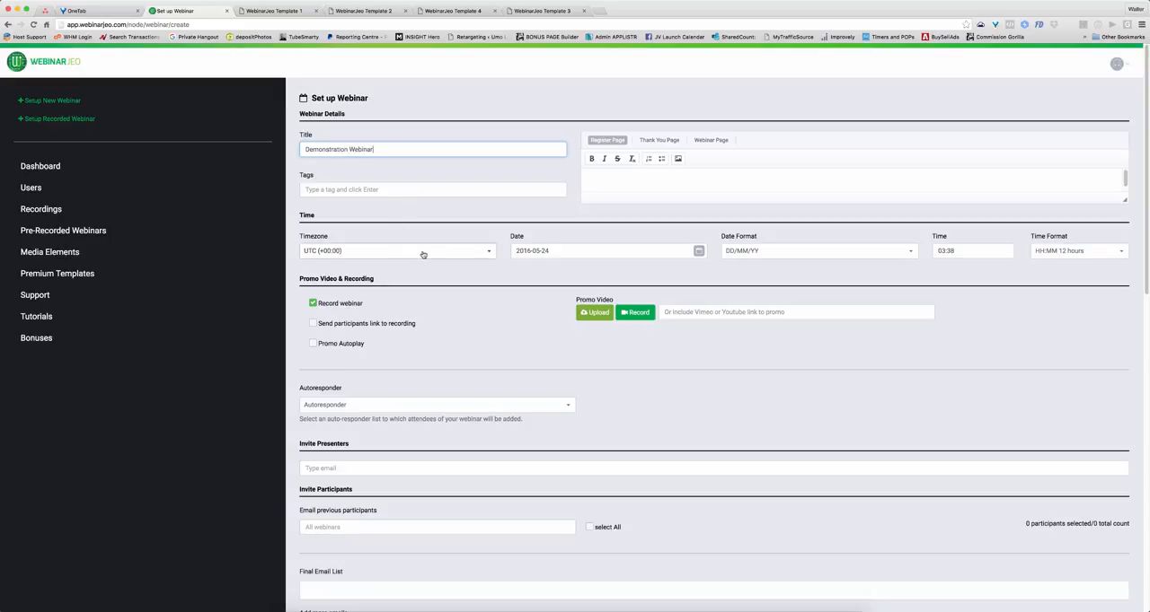
pyautogui.click(397, 249)
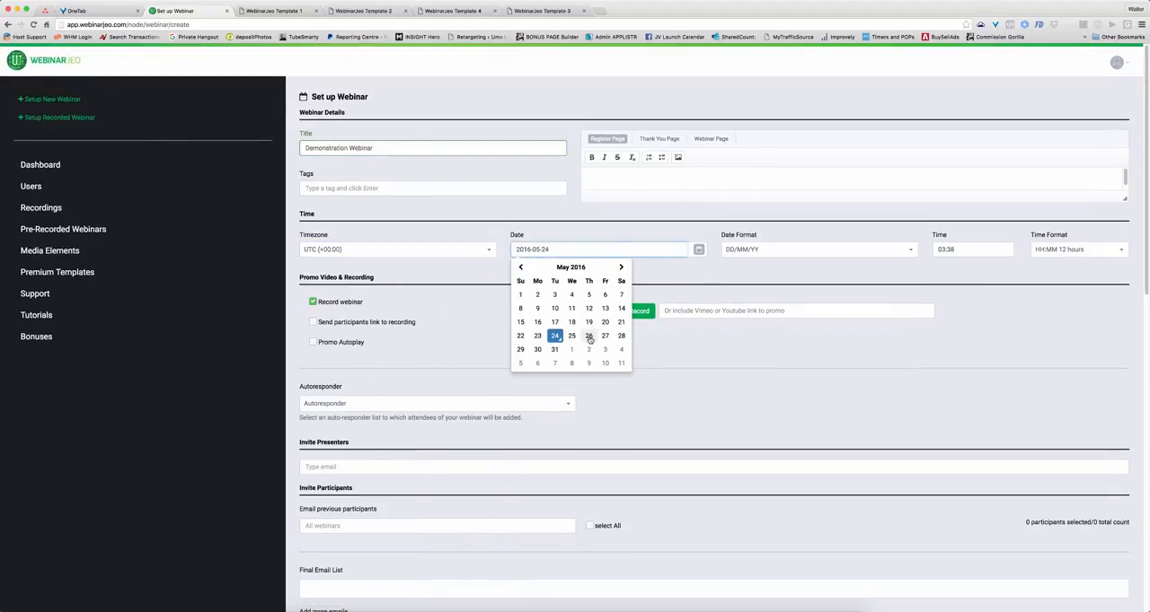
pyautogui.click(589, 335)
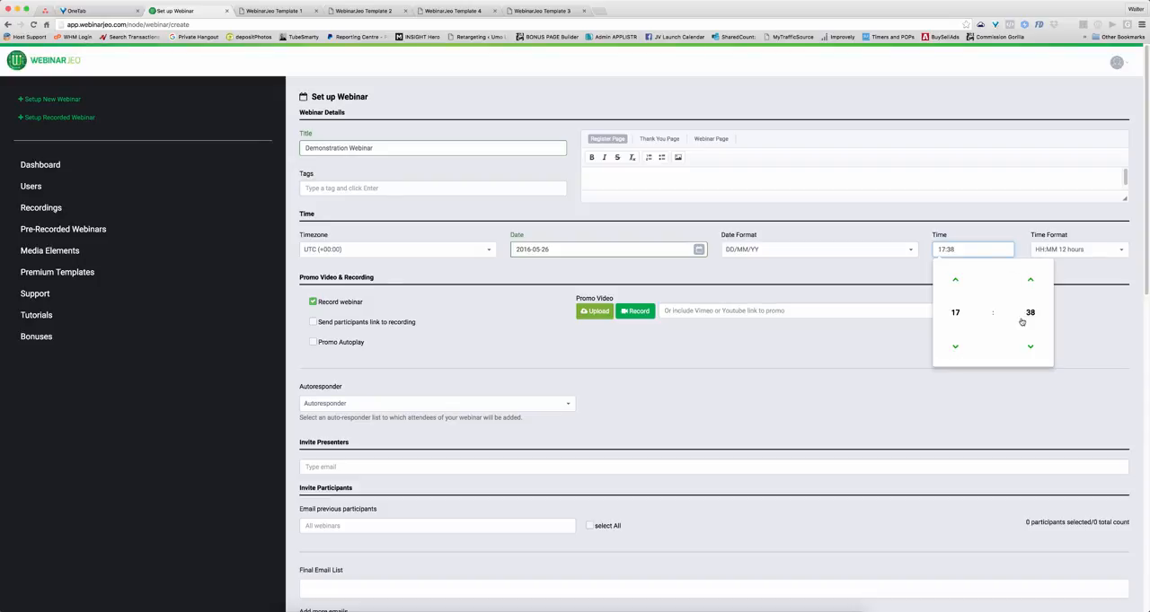
pyautogui.click(805, 276)
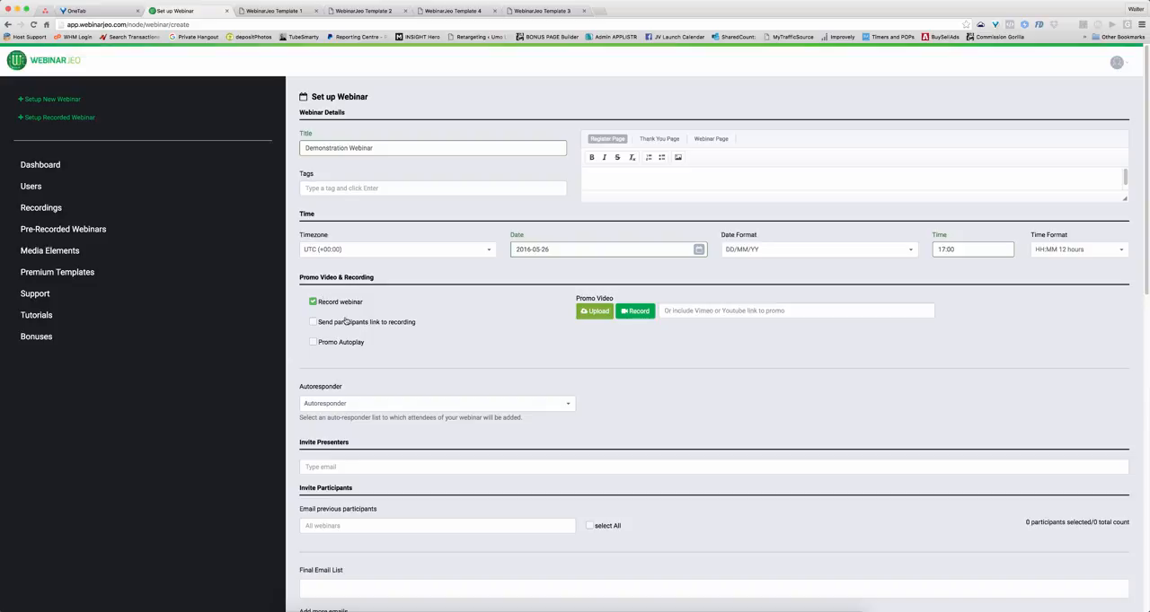
pyautogui.moveTo(426, 341)
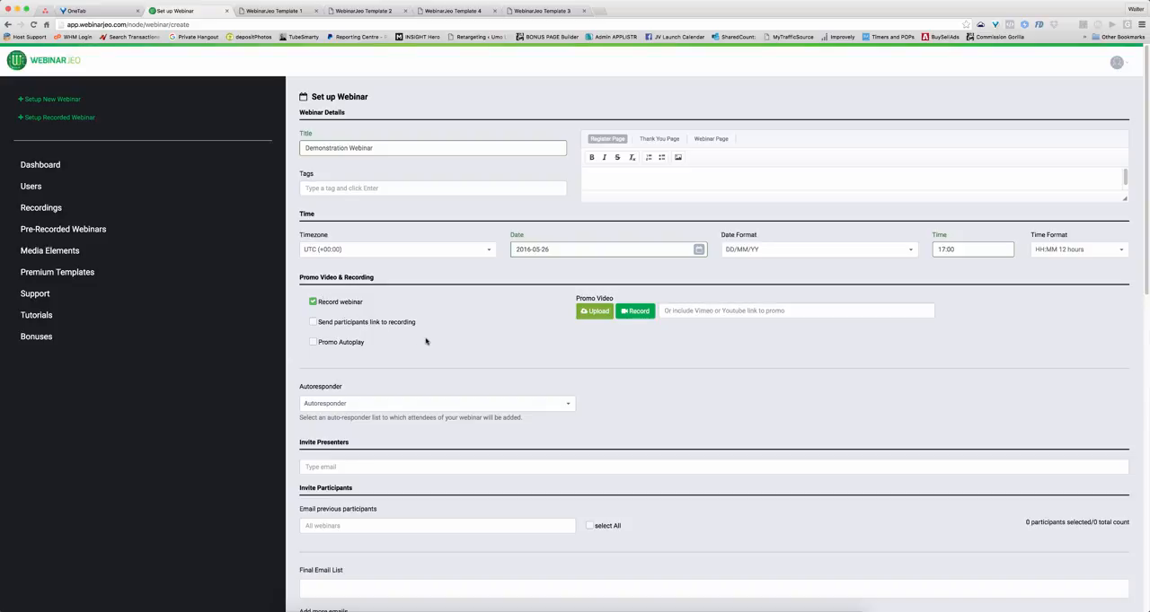
# Review the autoresponder, thumbnail and template options further down the setup form.
pyautogui.scroll(-3)
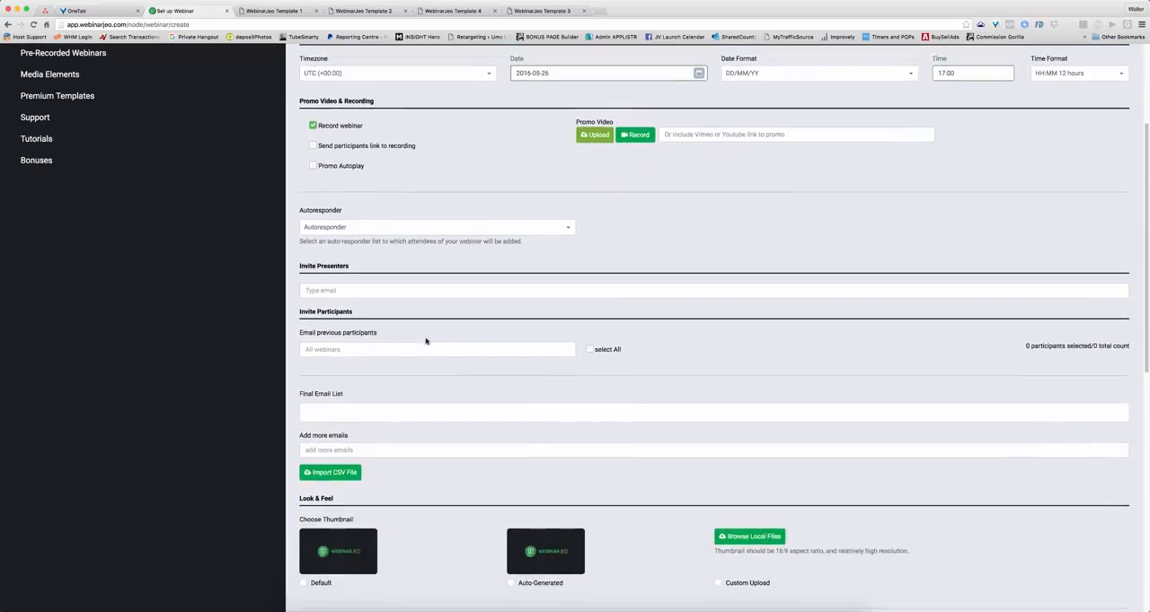
pyautogui.click(438, 214)
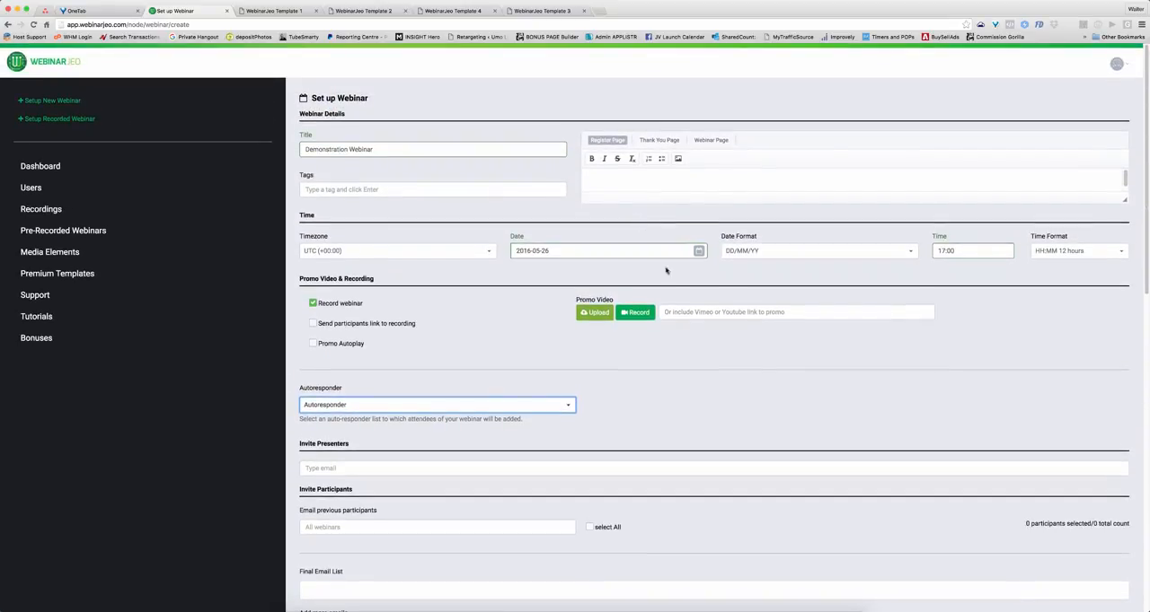
pyautogui.scroll(-3)
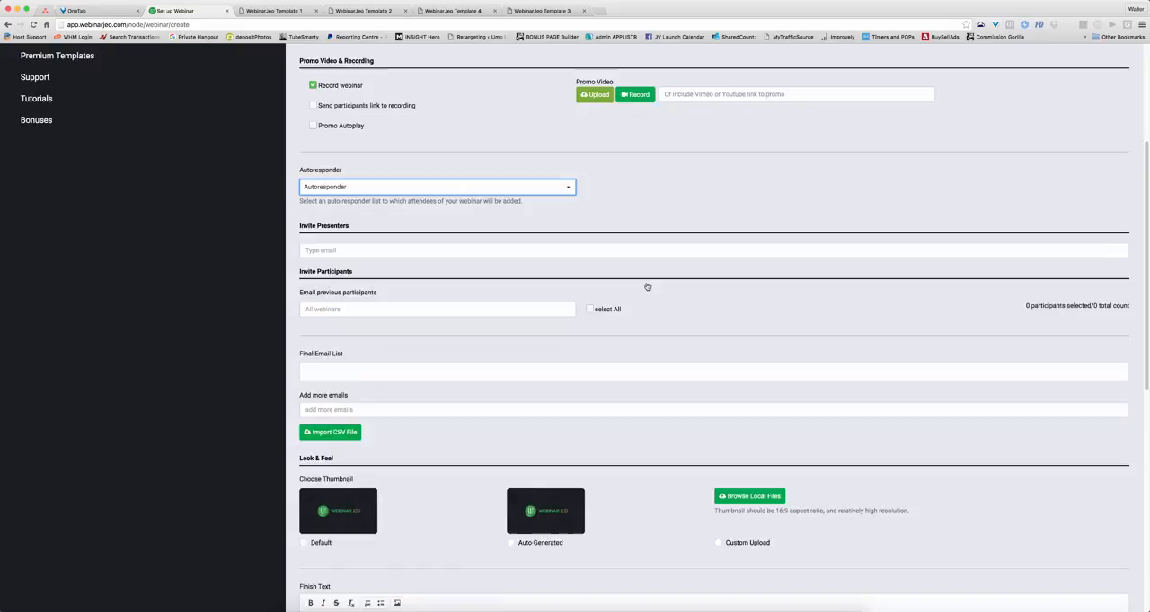
pyautogui.scroll(-3)
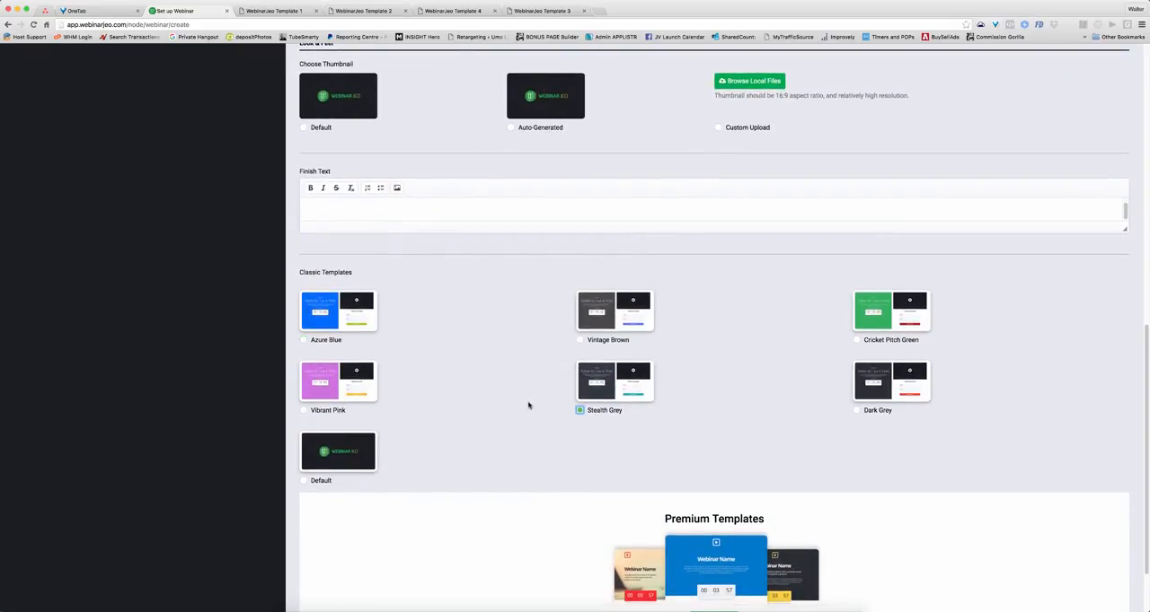
pyautogui.scroll(-3)
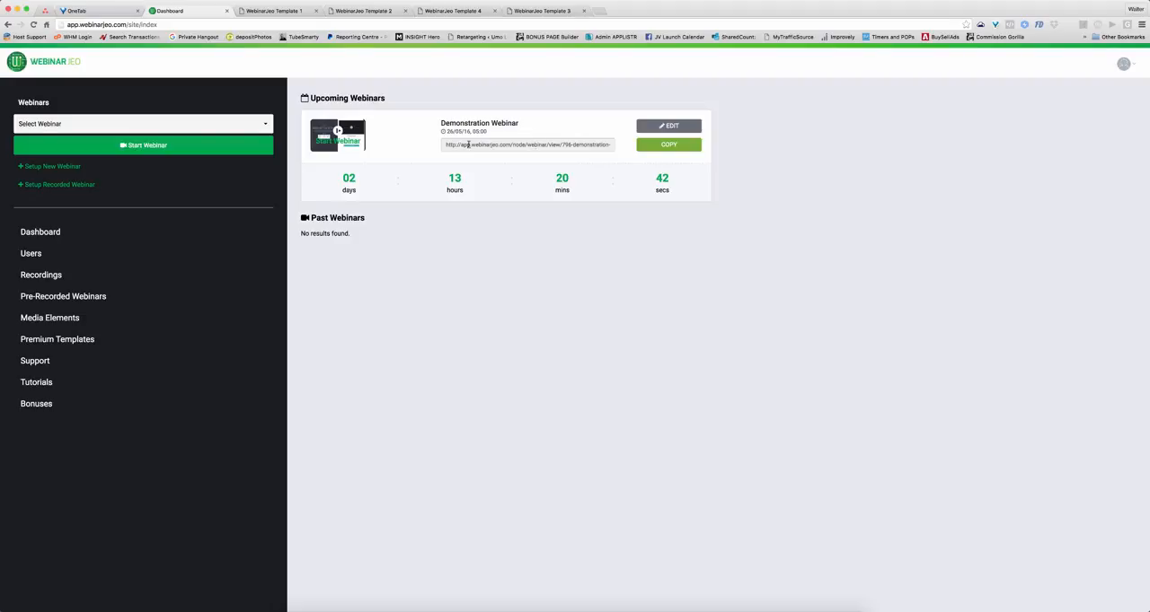
# Copy the Demonstration Webinar link and bring up the browser's window menu.
pyautogui.click(528, 144)
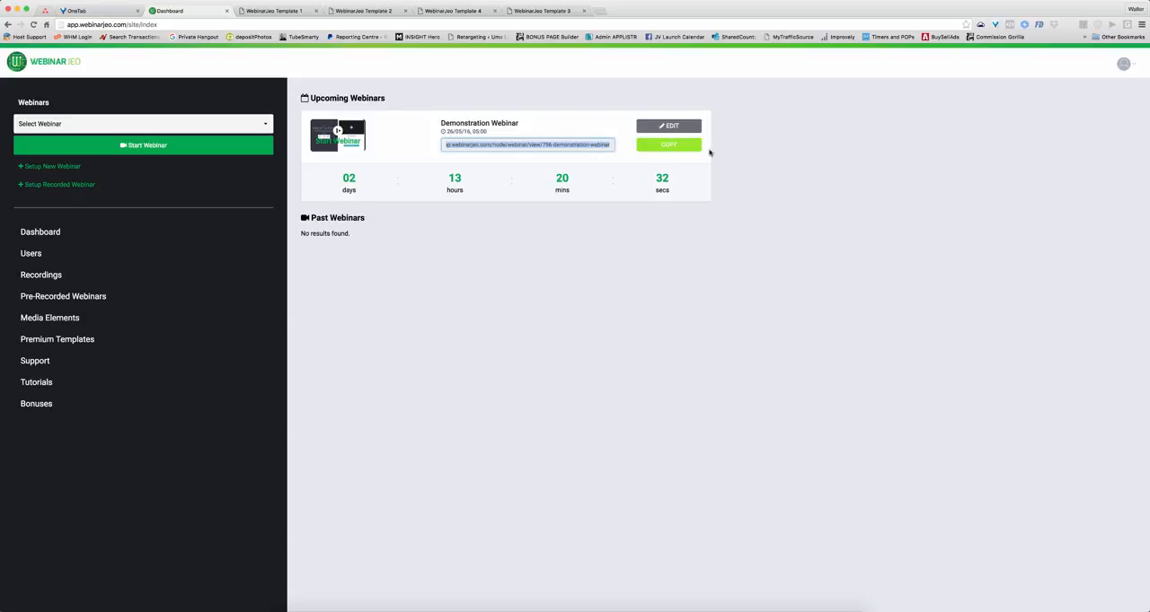
pyautogui.click(1143, 25)
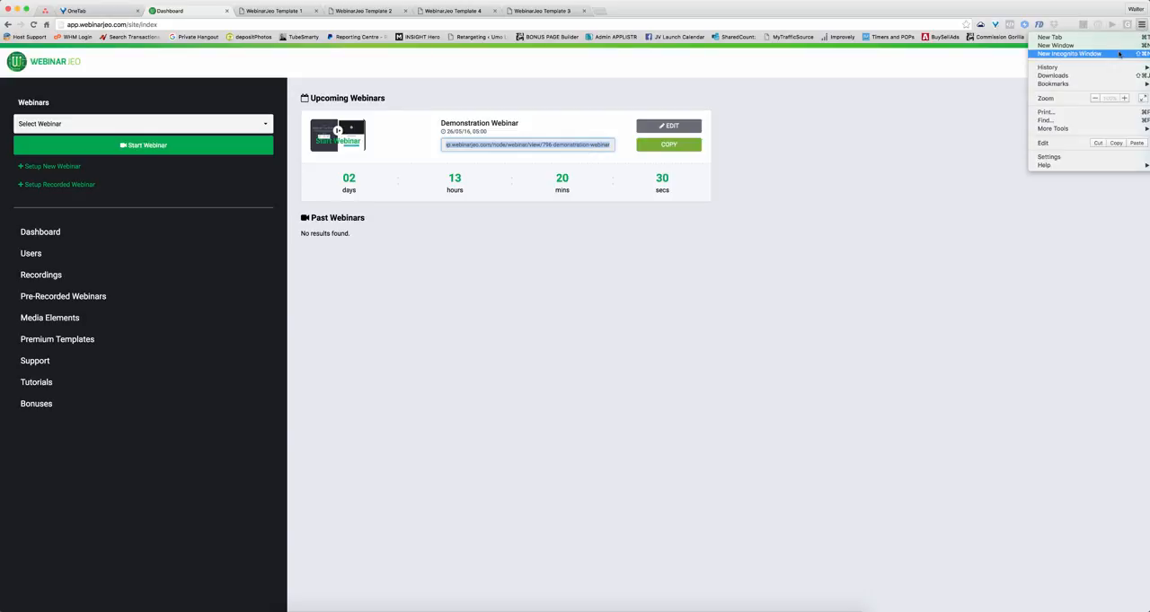
# Register an attendee for Demonstration Webinar from a new incognito window.
pyautogui.click(1069, 53)
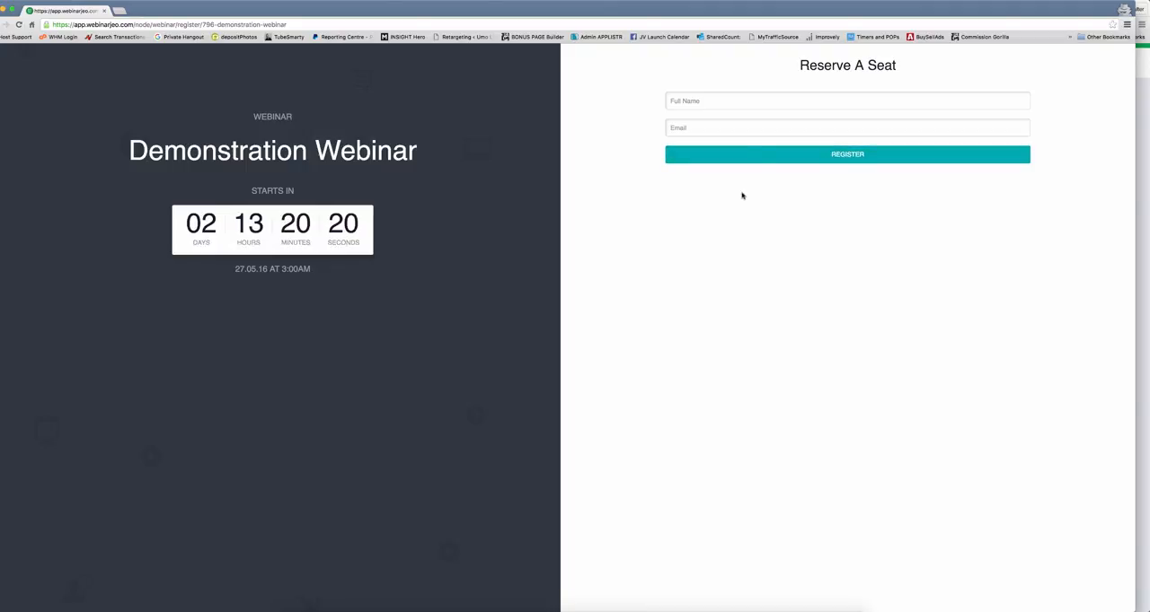
pyautogui.moveTo(836, 146)
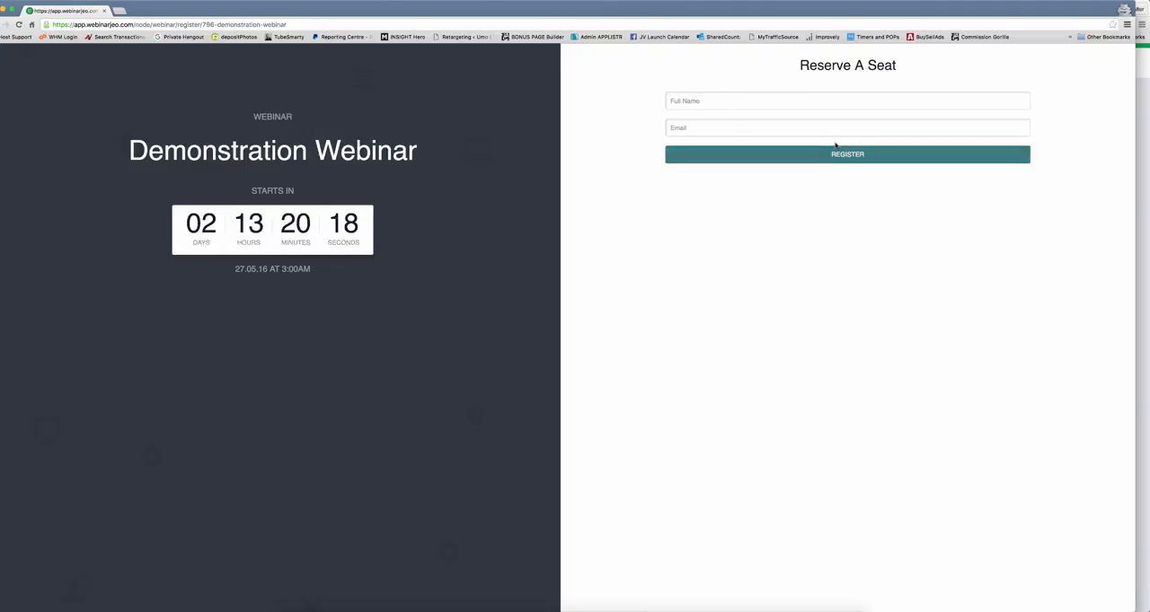
pyautogui.moveTo(290, 176)
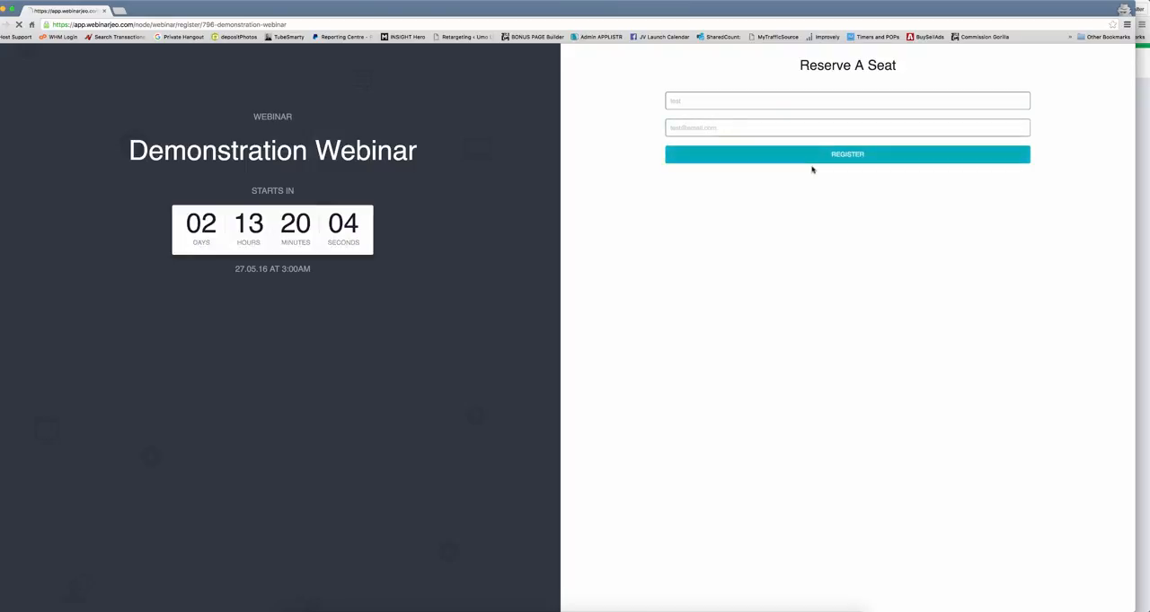
pyautogui.click(846, 155)
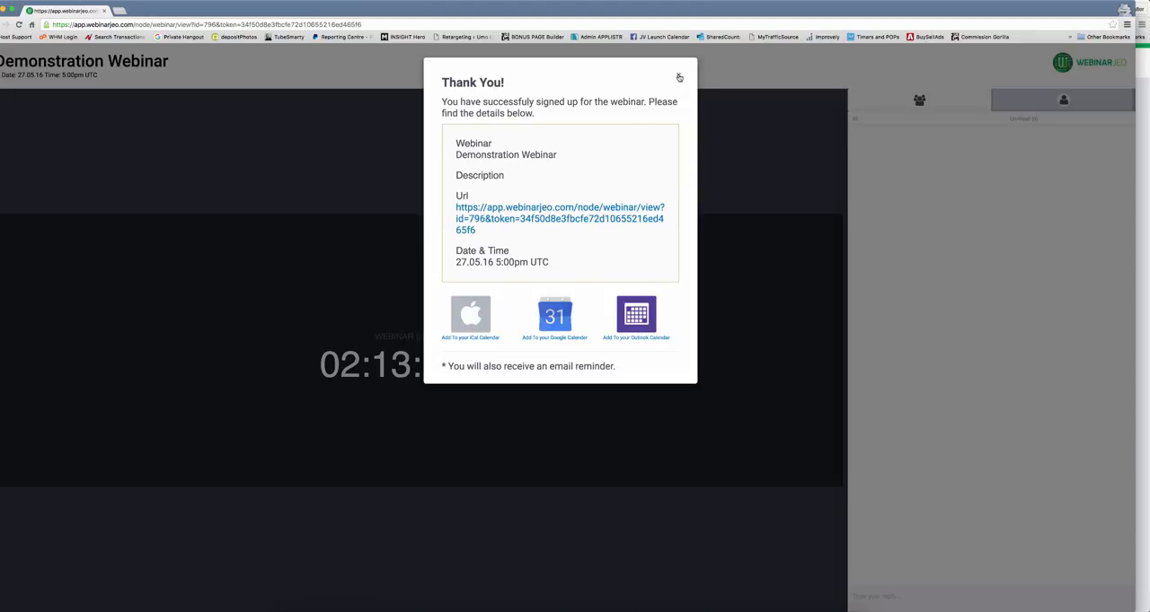
# Close the sign-up confirmation and return to the WebinarJEO dashboard.
pyautogui.click(679, 77)
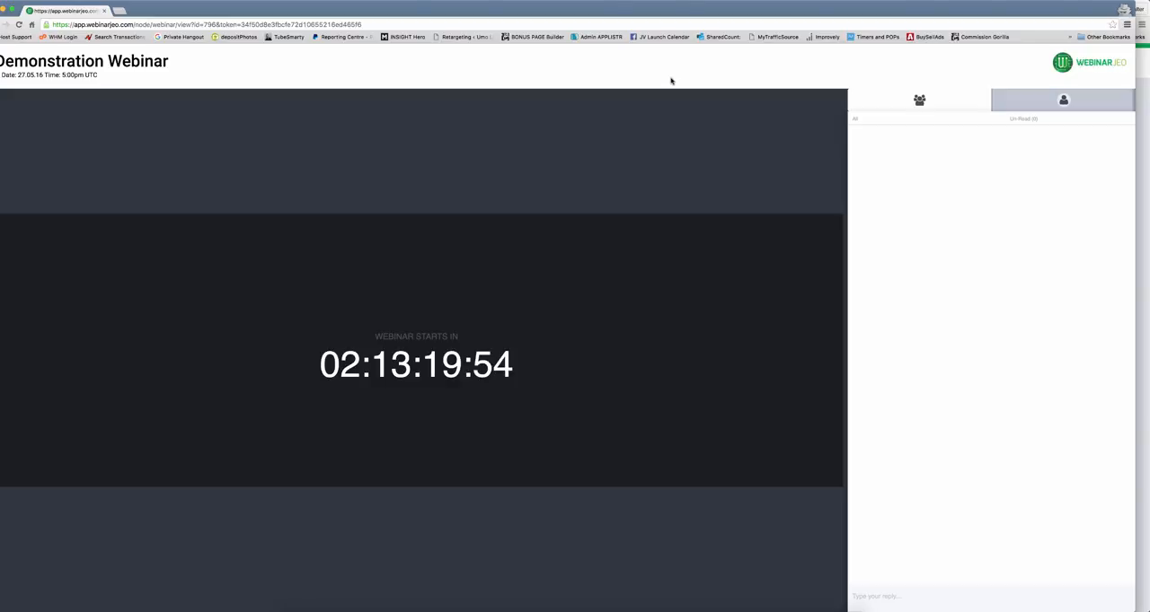
pyautogui.moveTo(894, 325)
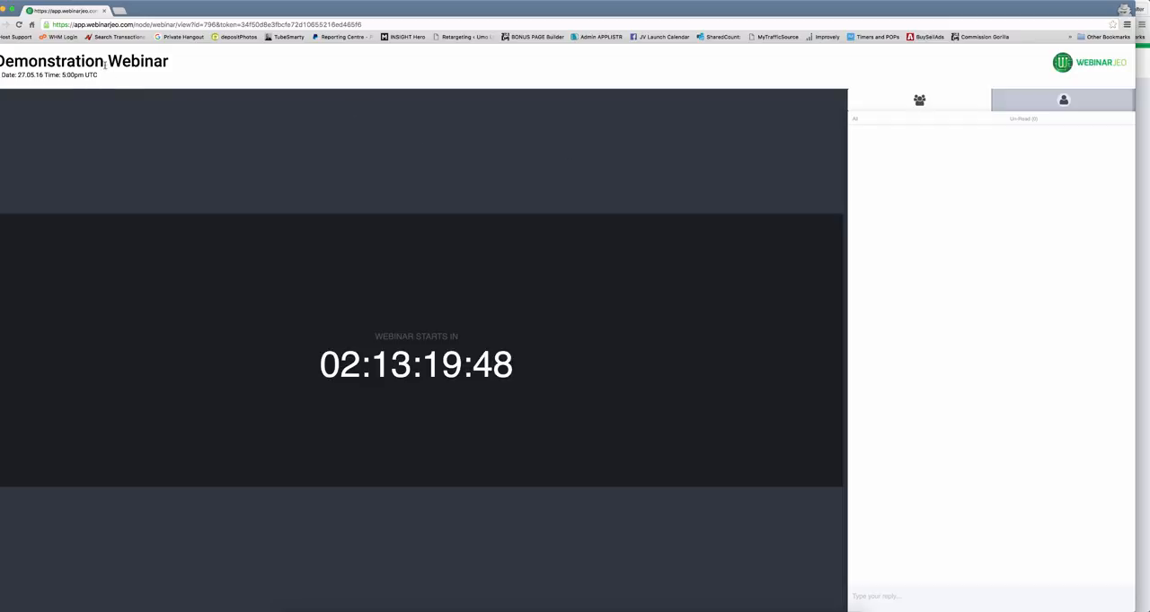
pyautogui.click(176, 11)
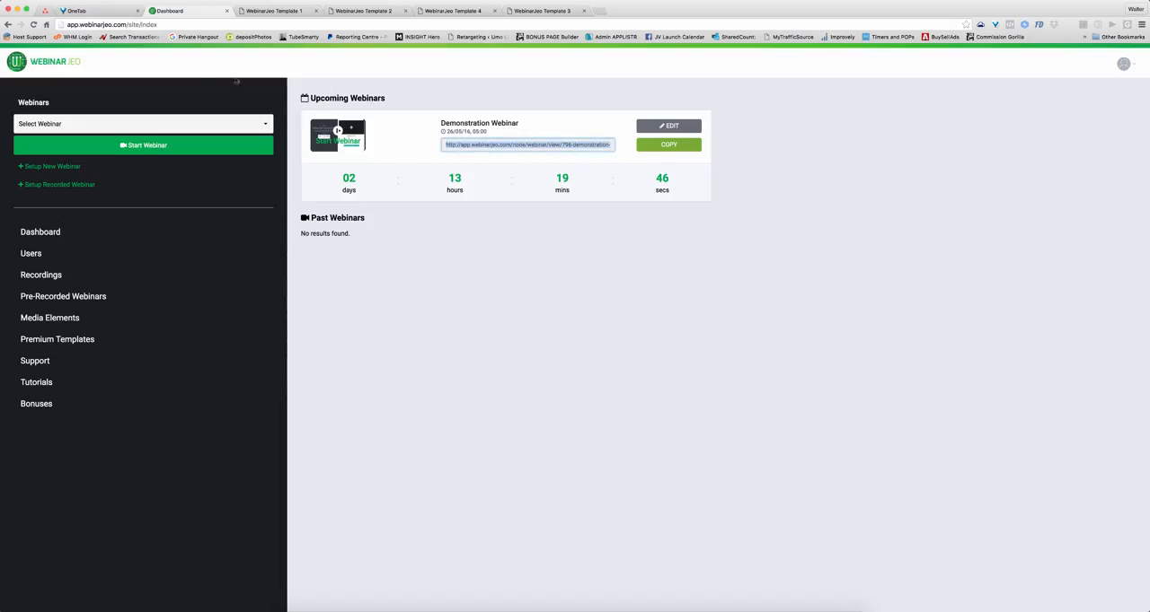
pyautogui.moveTo(399, 187)
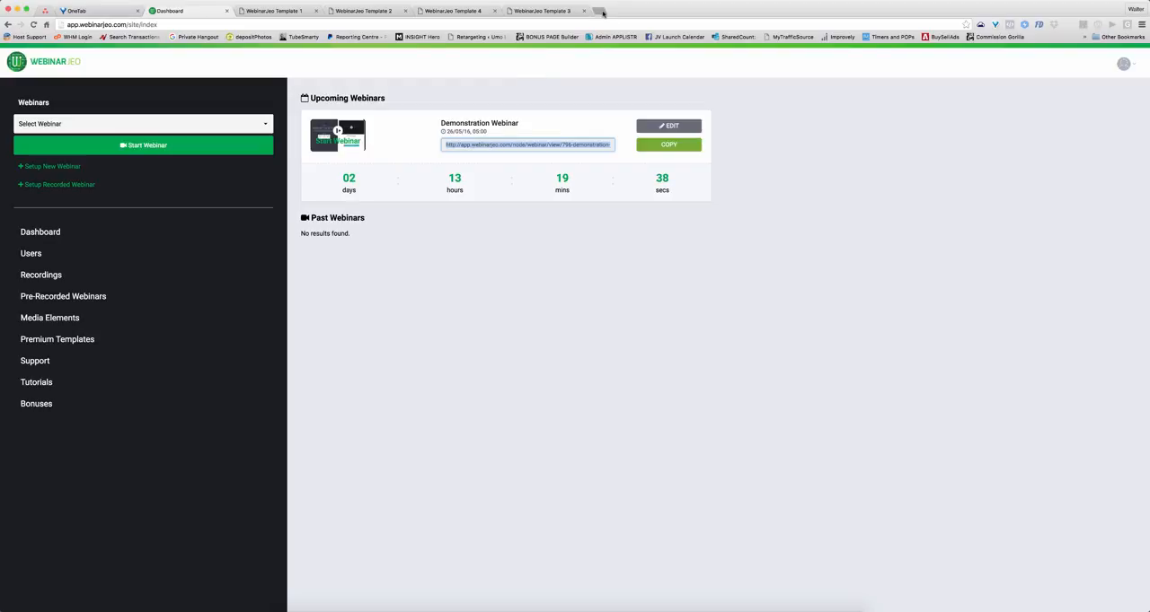
# Enter the Demonstration Webinar host broadcast room.
pyautogui.click(600, 11)
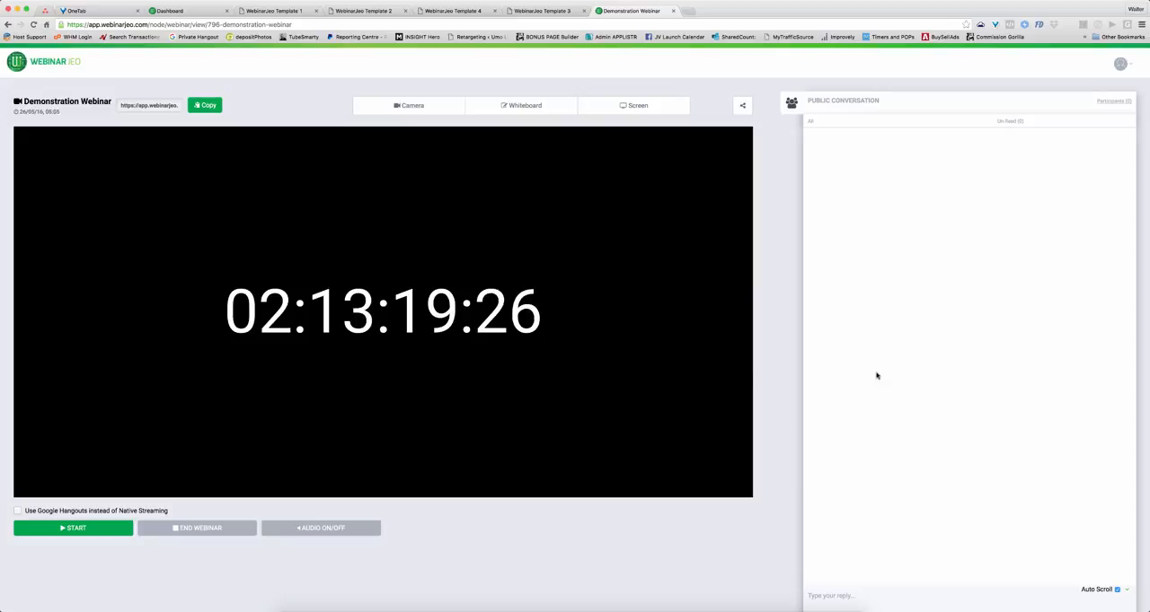
pyautogui.moveTo(898, 332)
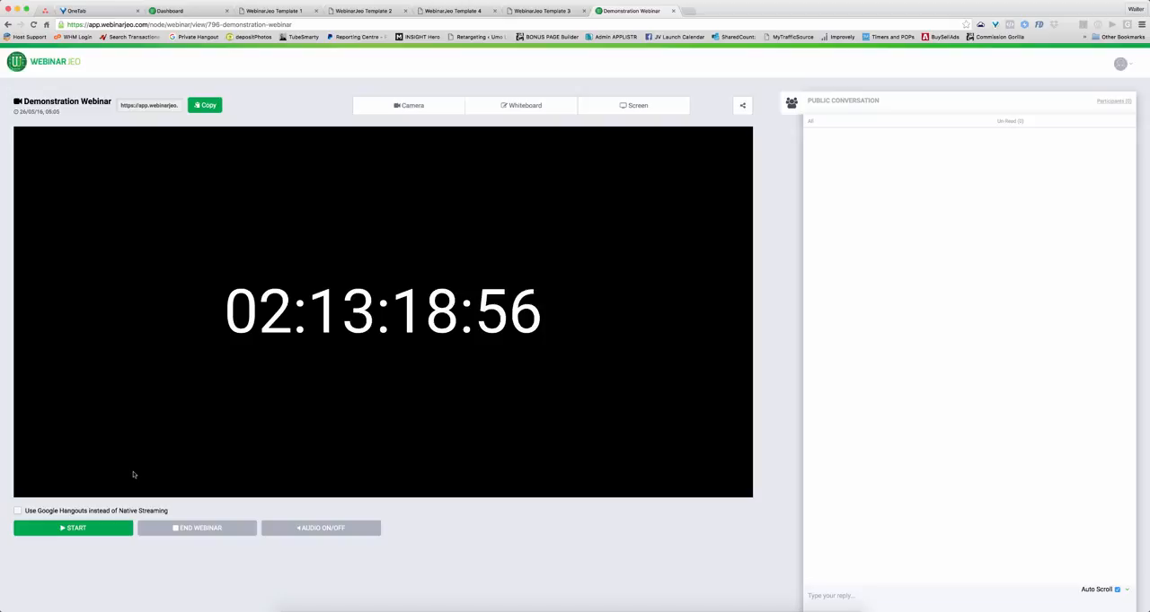
pyautogui.moveTo(260, 396)
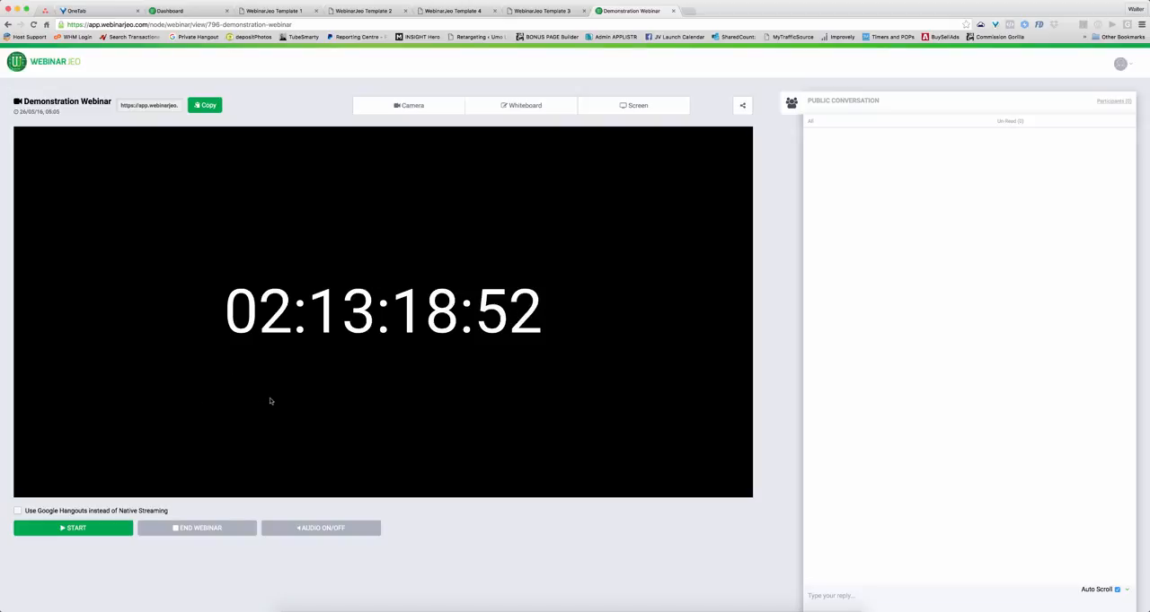
pyautogui.moveTo(309, 115)
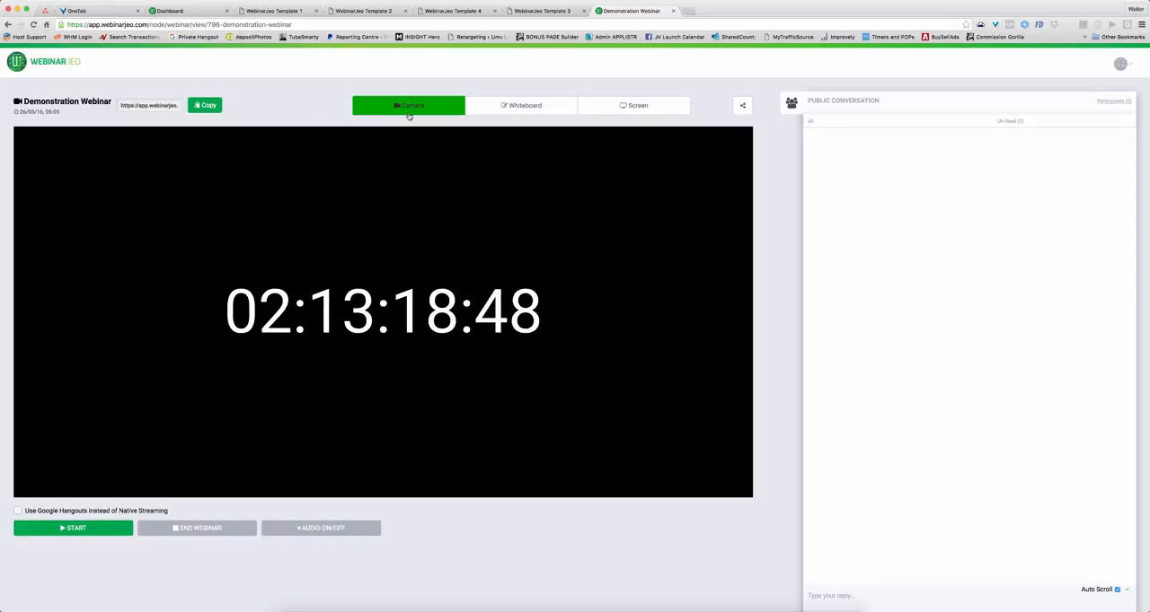
# Switch the broadcast to Whiteboard #1 and sketch two freehand strokes.
pyautogui.click(521, 105)
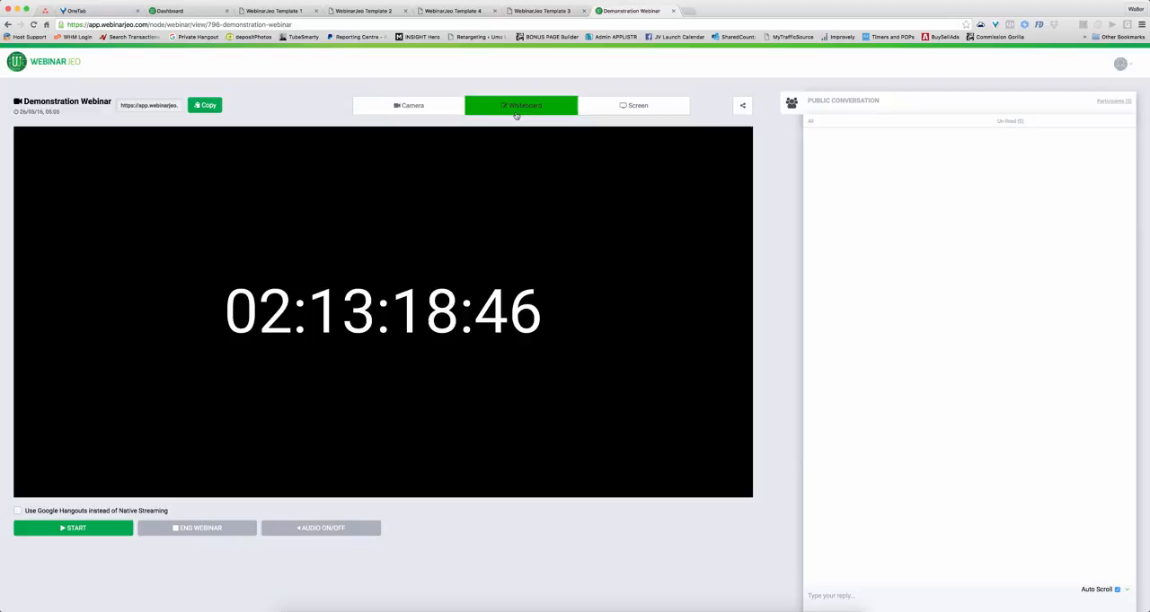
pyautogui.click(520, 105)
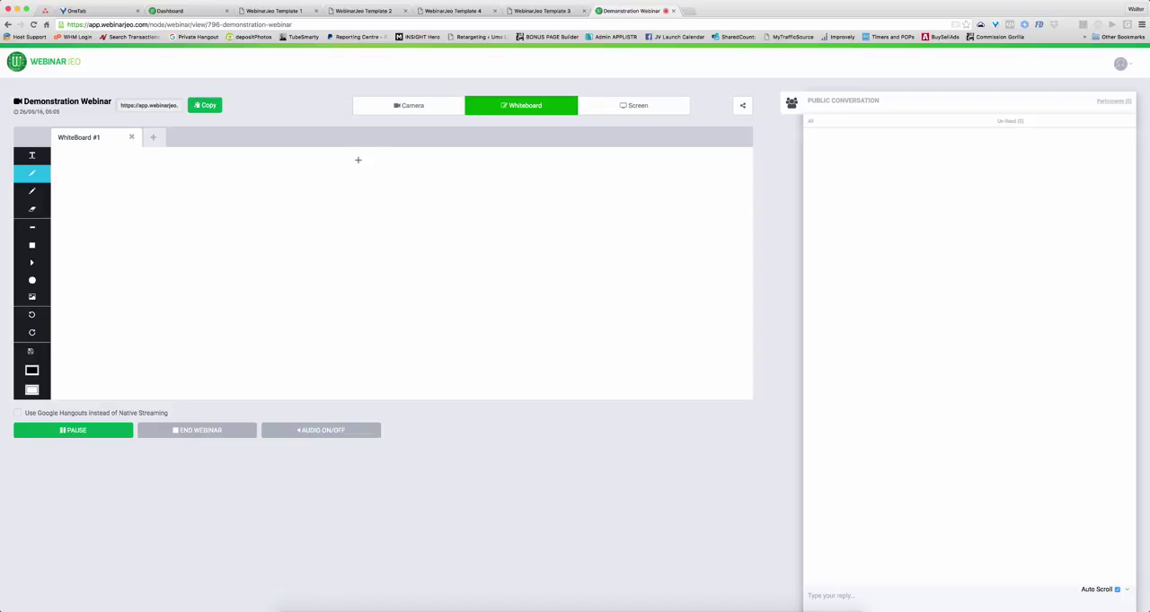
pyautogui.moveTo(104, 199)
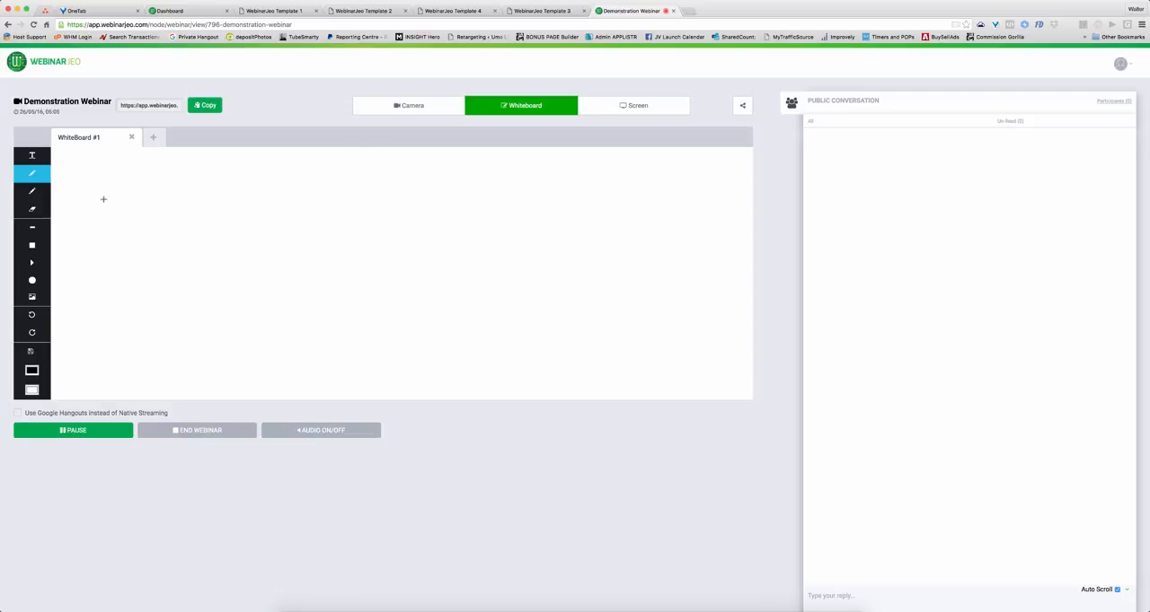
pyautogui.moveTo(94, 184); pyautogui.dragTo(237, 208)
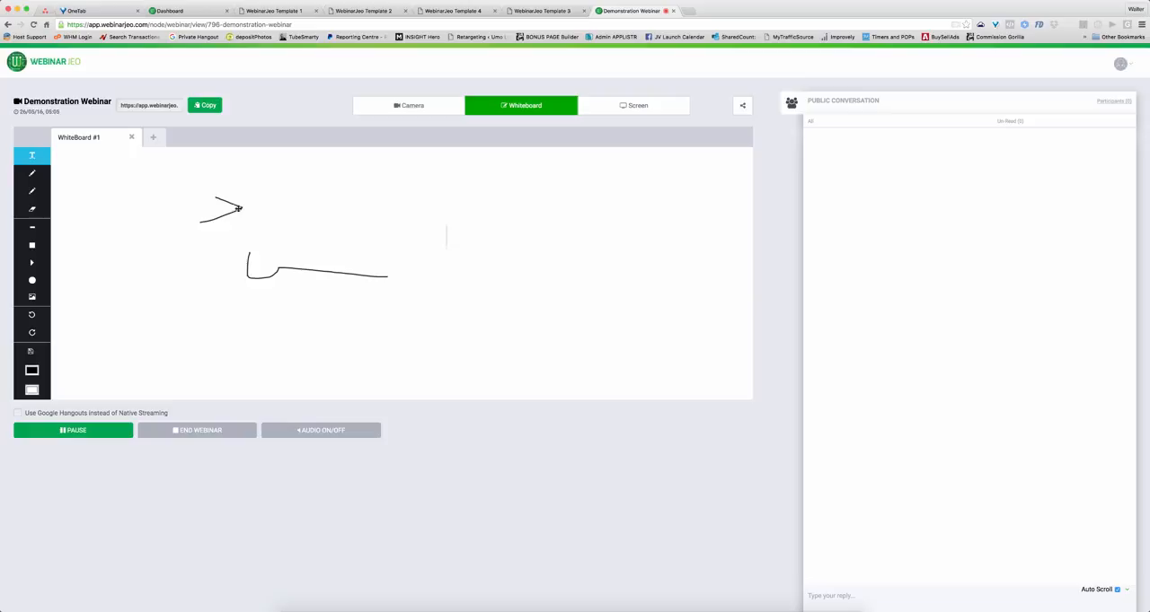
pyautogui.moveTo(130, 177); pyautogui.dragTo(465, 307)
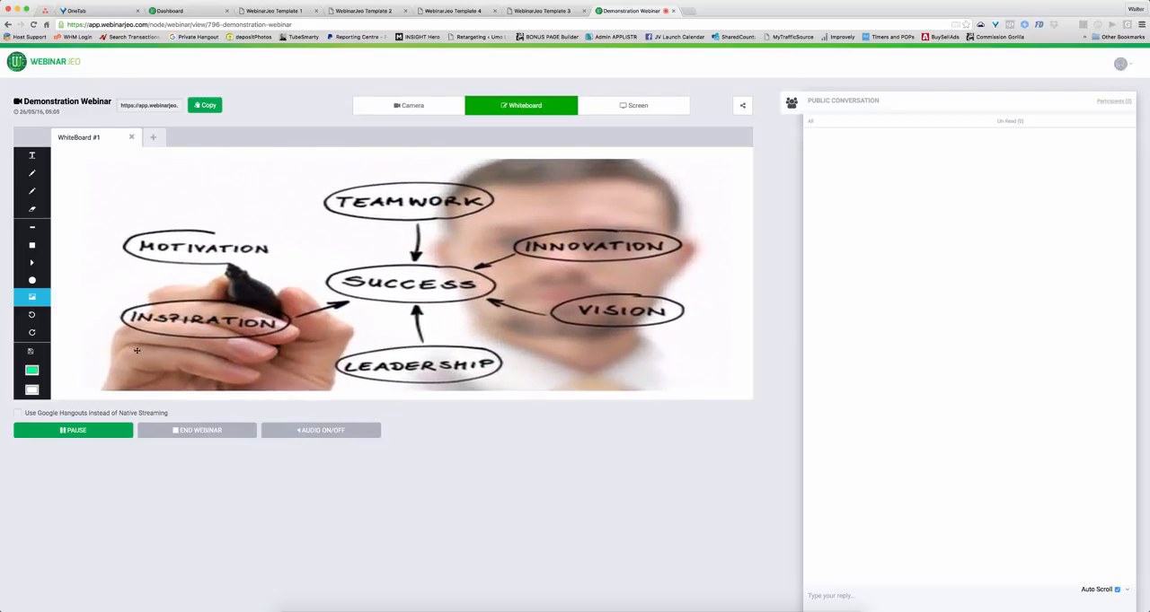
# Choose a purple drawing colour for annotating the success-diagram image.
pyautogui.click(32, 370)
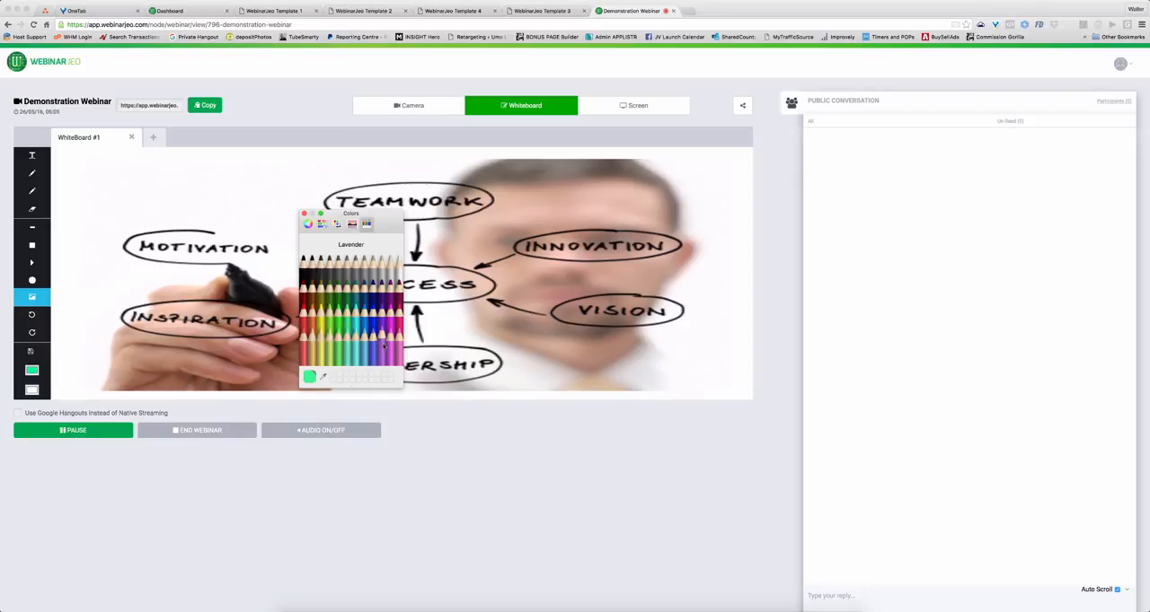
pyautogui.click(380, 336)
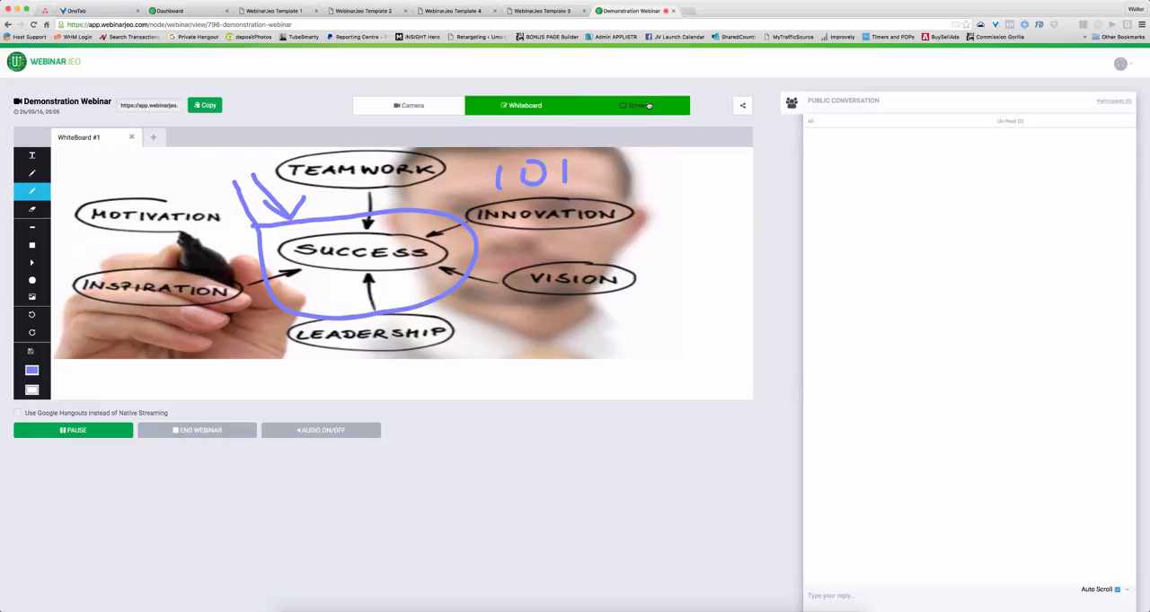
# Start screen sharing and cancel the Share your screen dialog.
pyautogui.click(635, 104)
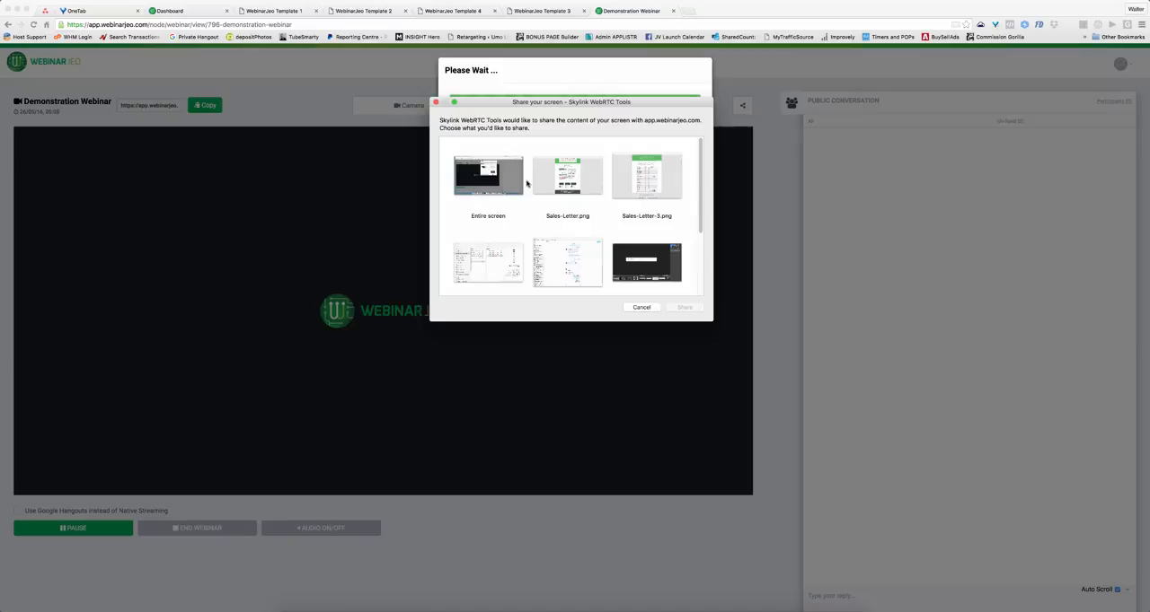
pyautogui.moveTo(507, 194)
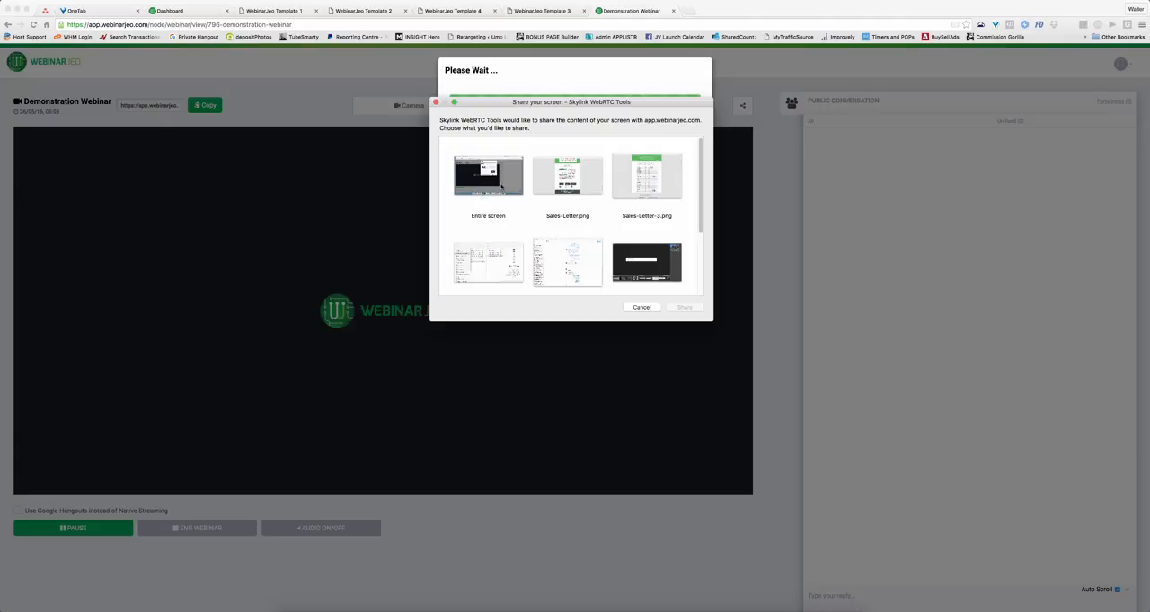
pyautogui.click(641, 307)
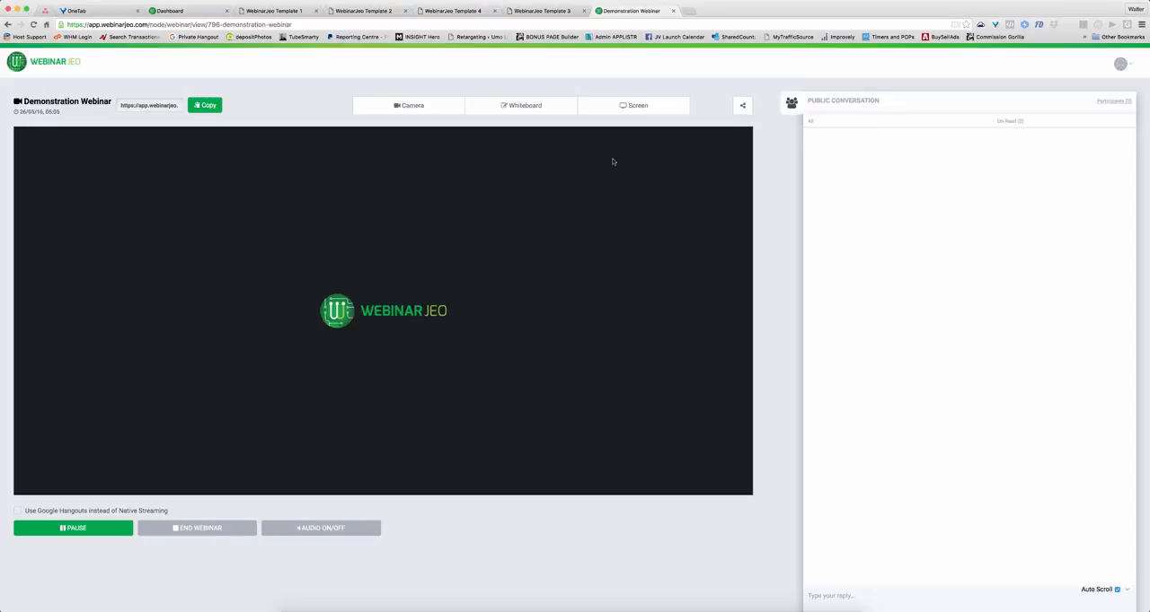
pyautogui.moveTo(618, 158)
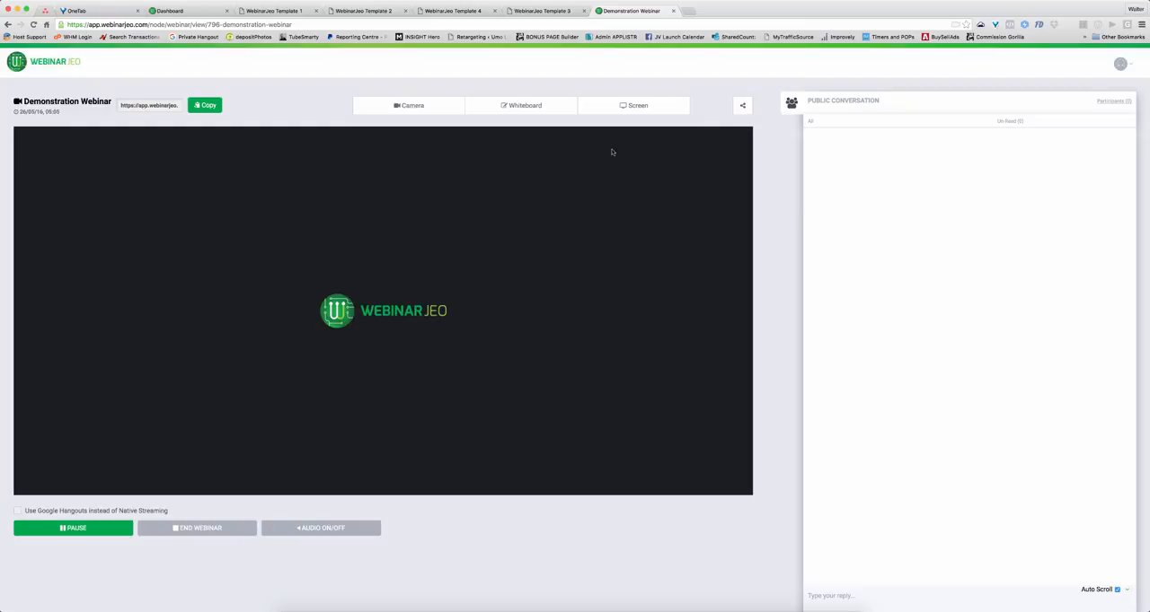
pyautogui.moveTo(701, 309)
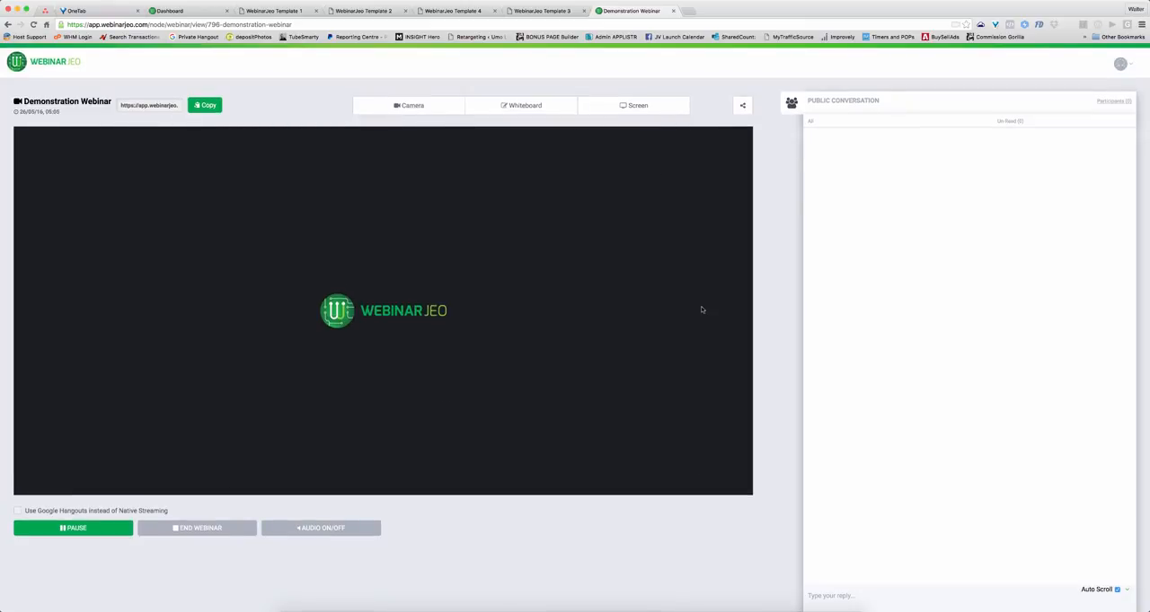
pyautogui.moveTo(566, 343)
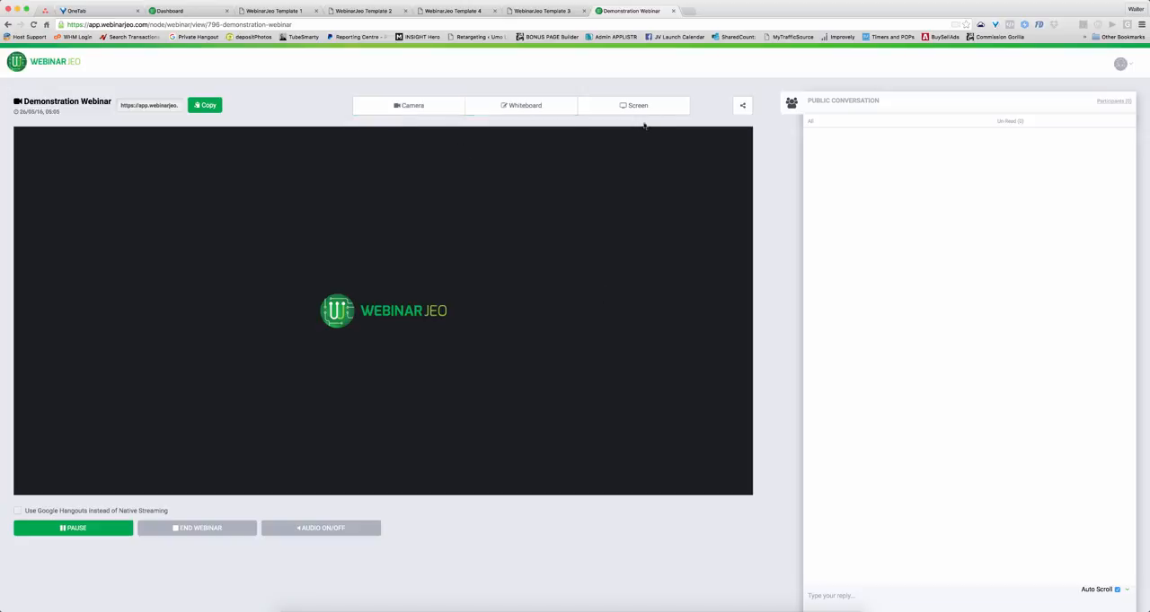
# Switch the live room broadcast source to screen sharing and return to the webinar dashboard.
pyautogui.click(409, 104)
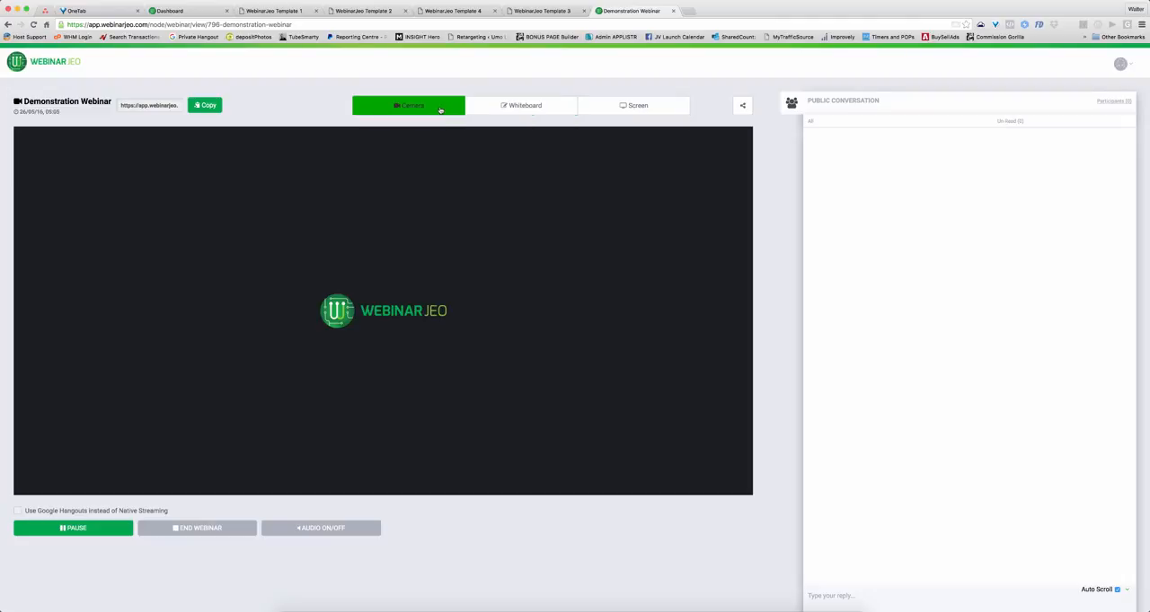
pyautogui.click(632, 104)
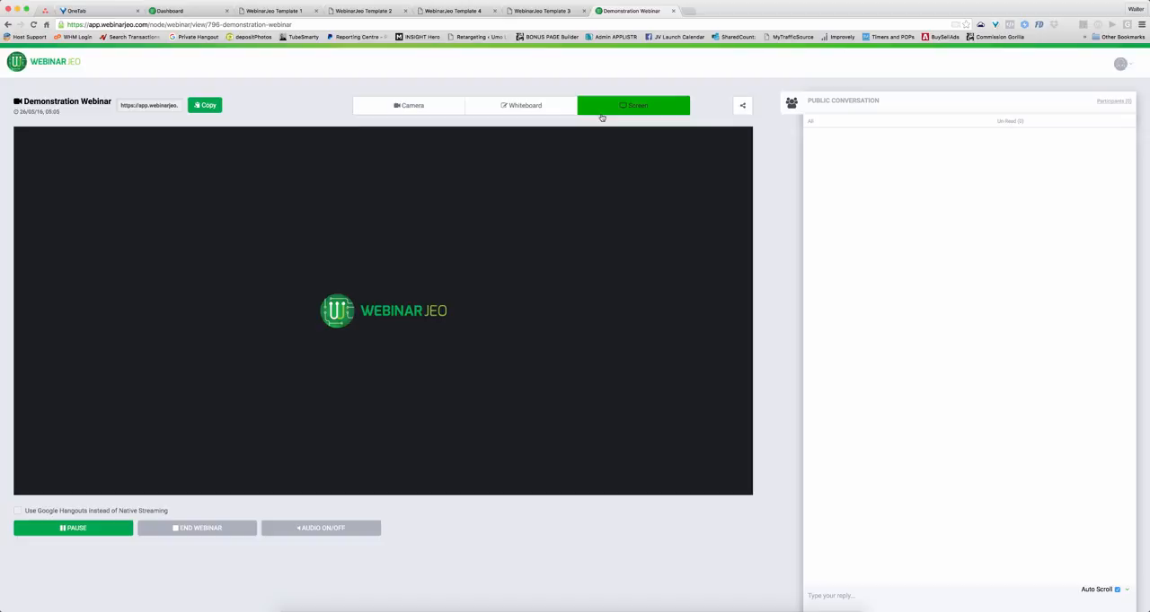
pyautogui.click(632, 105)
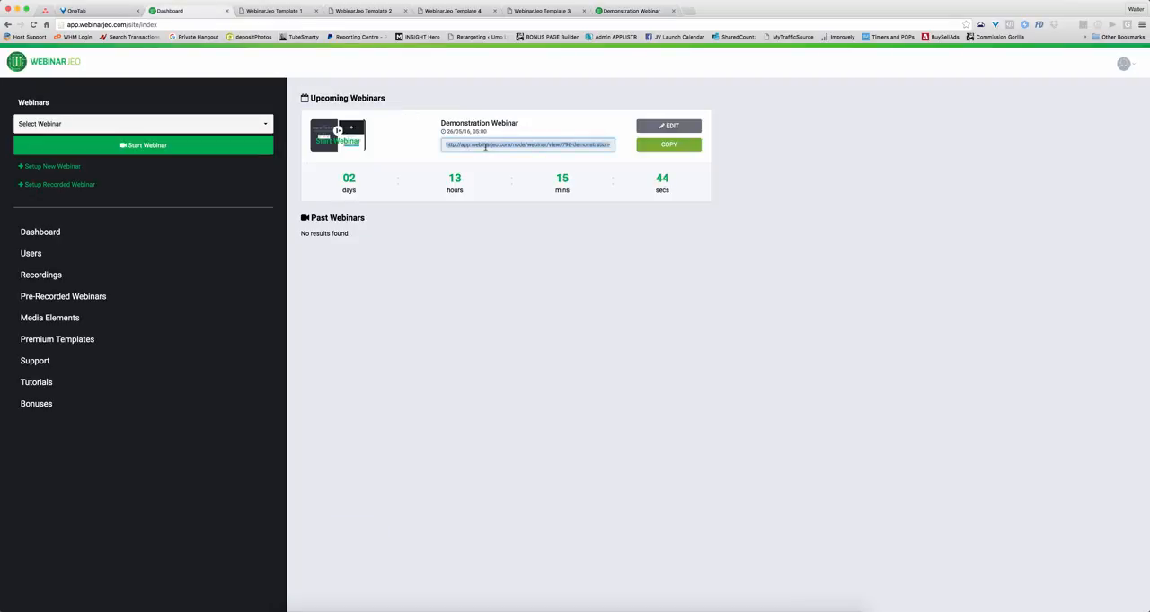
pyautogui.moveTo(61, 183)
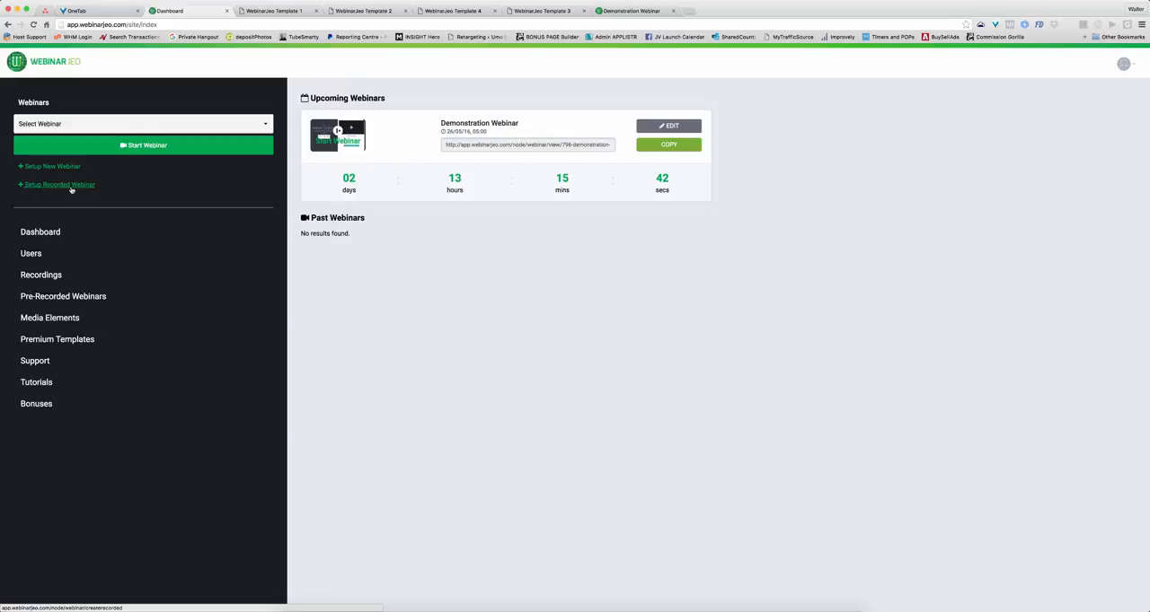
# Start a recorded webinar from Demonstration Webinar using an external video file.
pyautogui.click(61, 183)
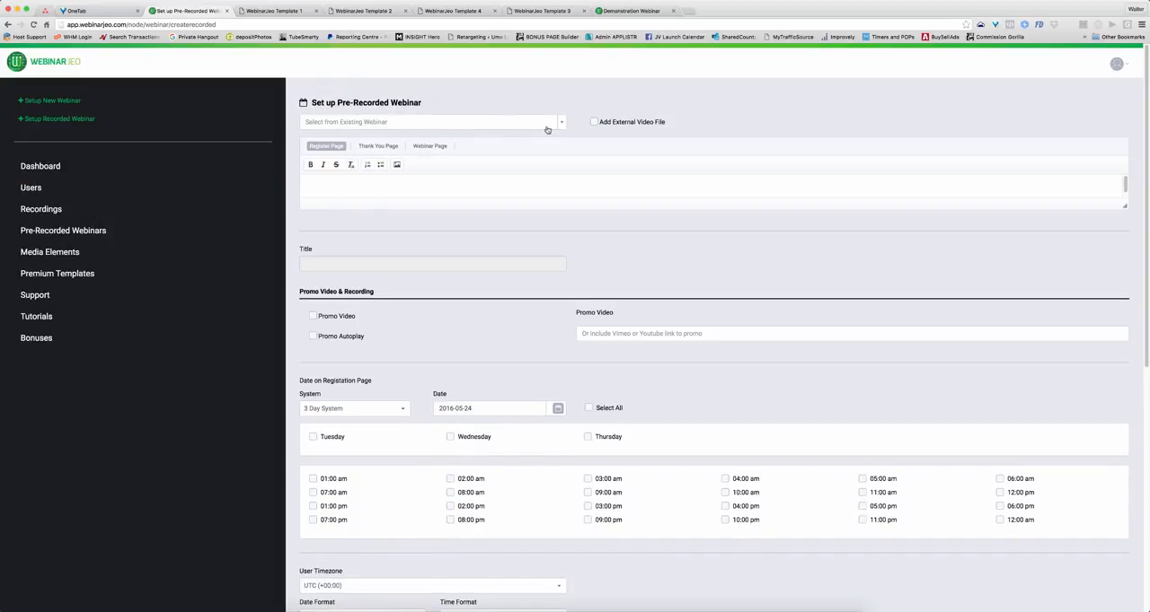
pyautogui.click(431, 123)
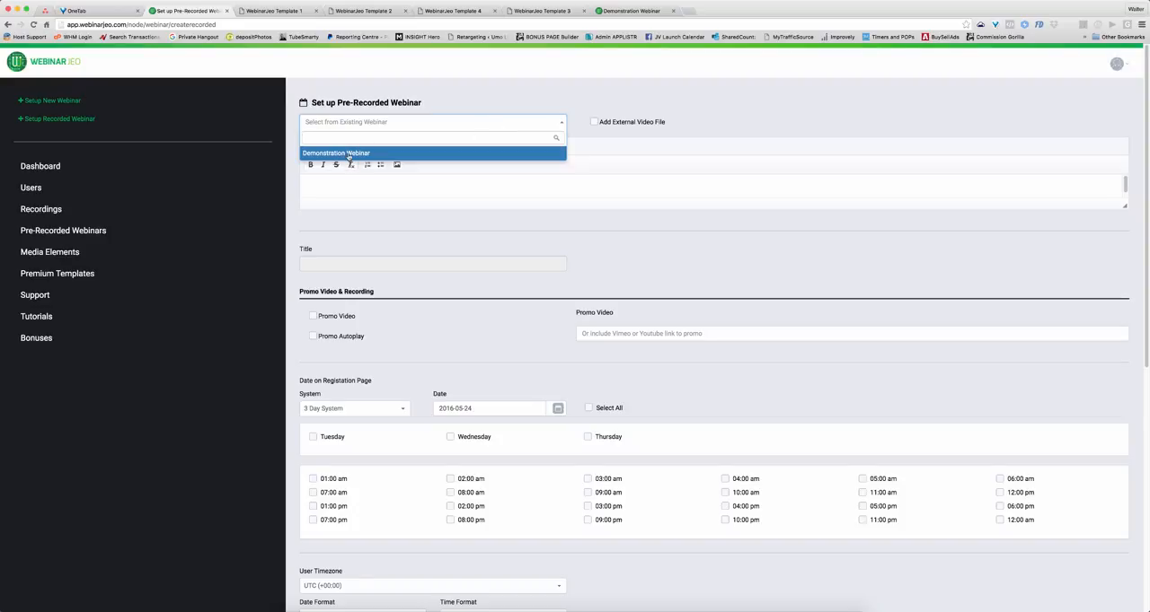
pyautogui.click(336, 153)
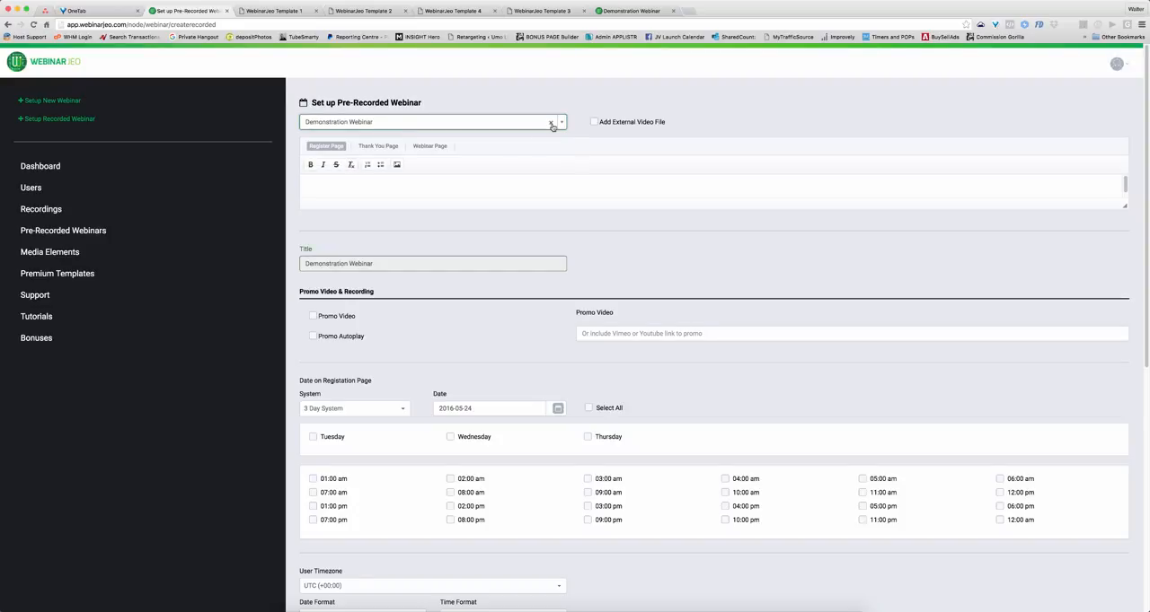
pyautogui.click(593, 122)
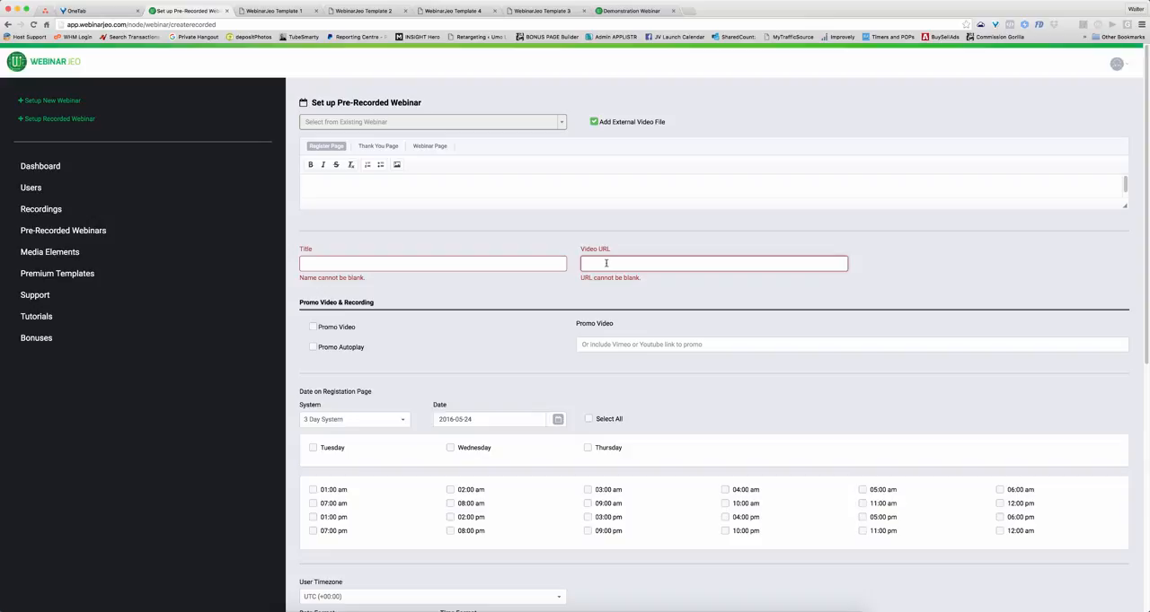
# Schedule replays on the One Week System for Monday, Wednesday and Friday at 08:00 am and 08:00 pm.
pyautogui.scroll(-3)
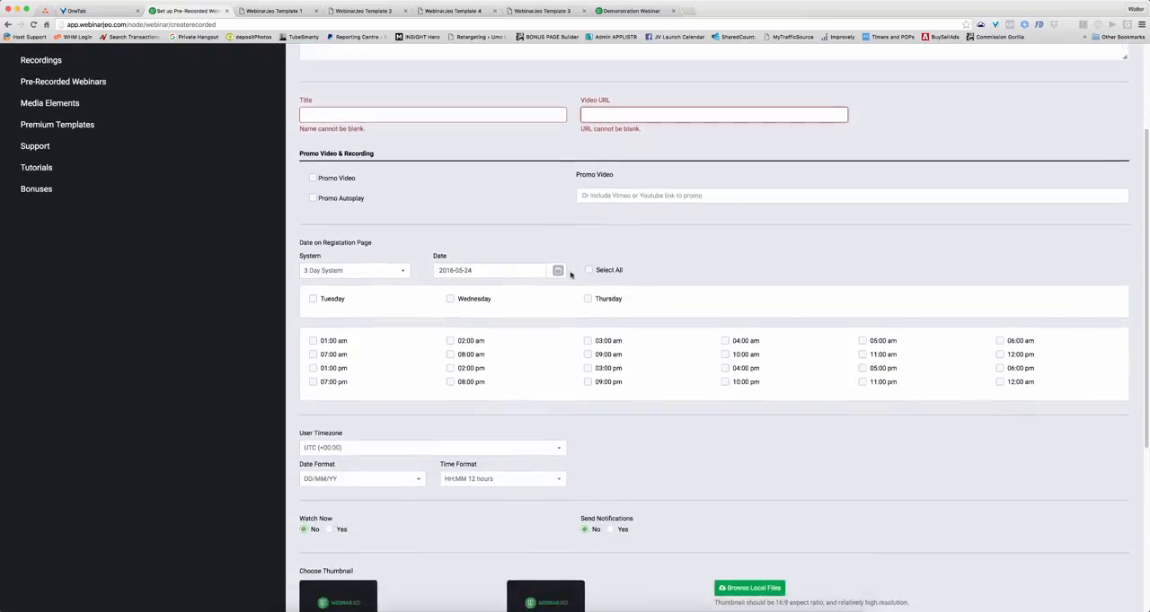
pyautogui.scroll(-3)
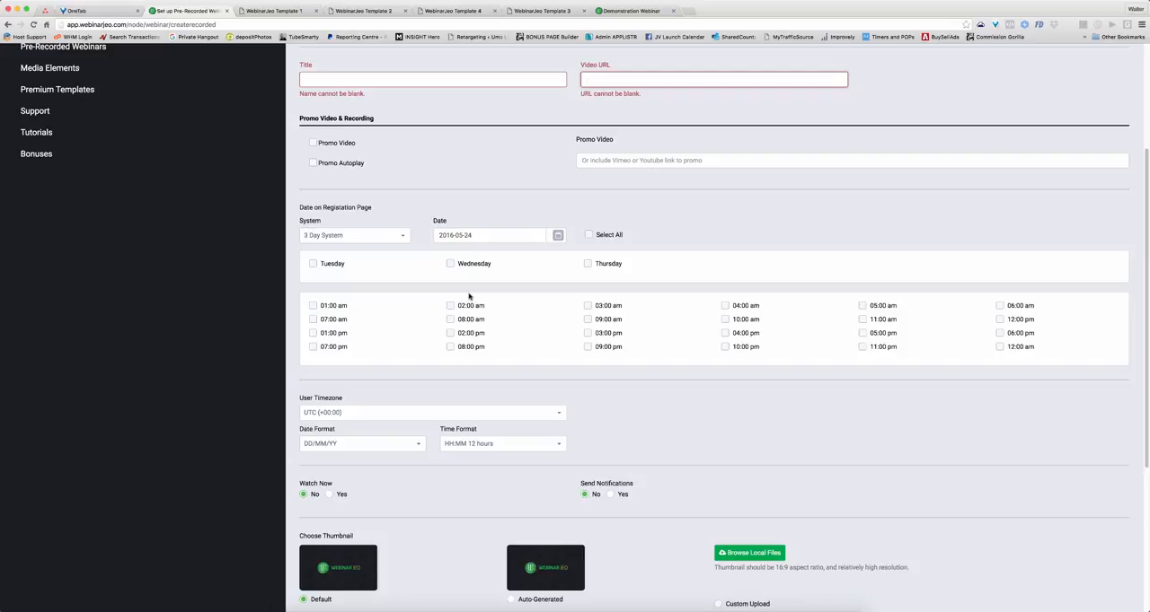
pyautogui.moveTo(555, 262)
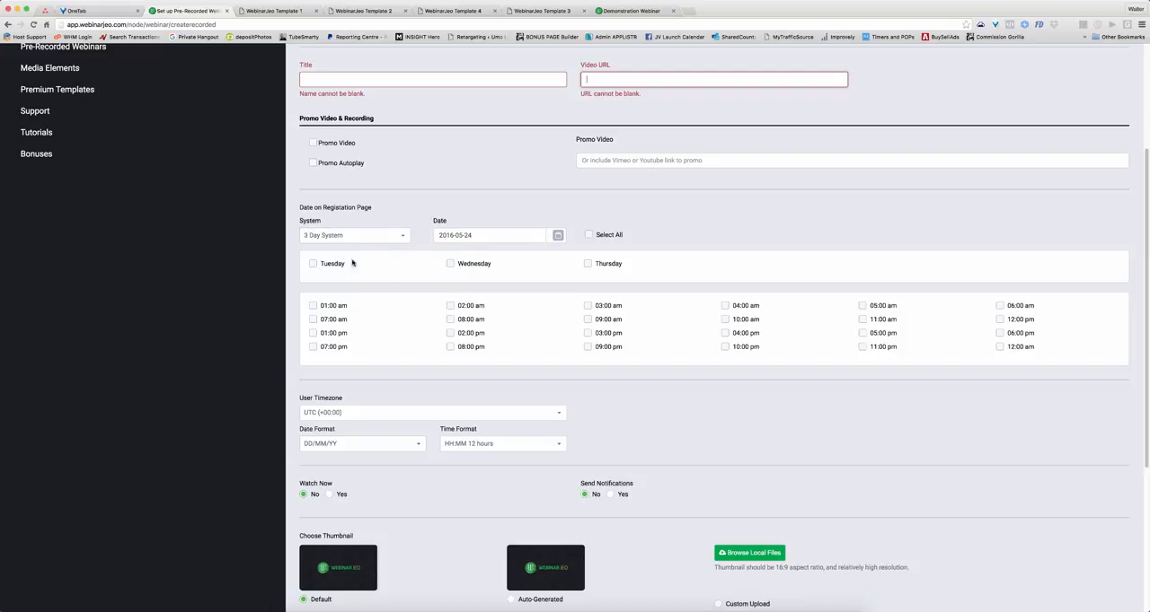
pyautogui.click(352, 236)
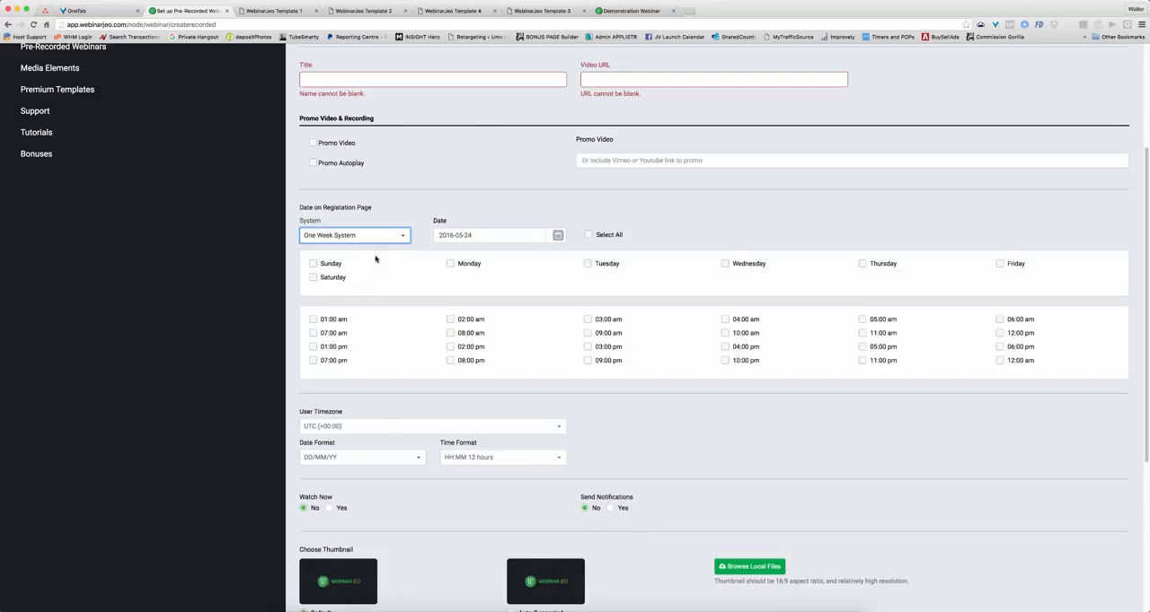
pyautogui.click(725, 262)
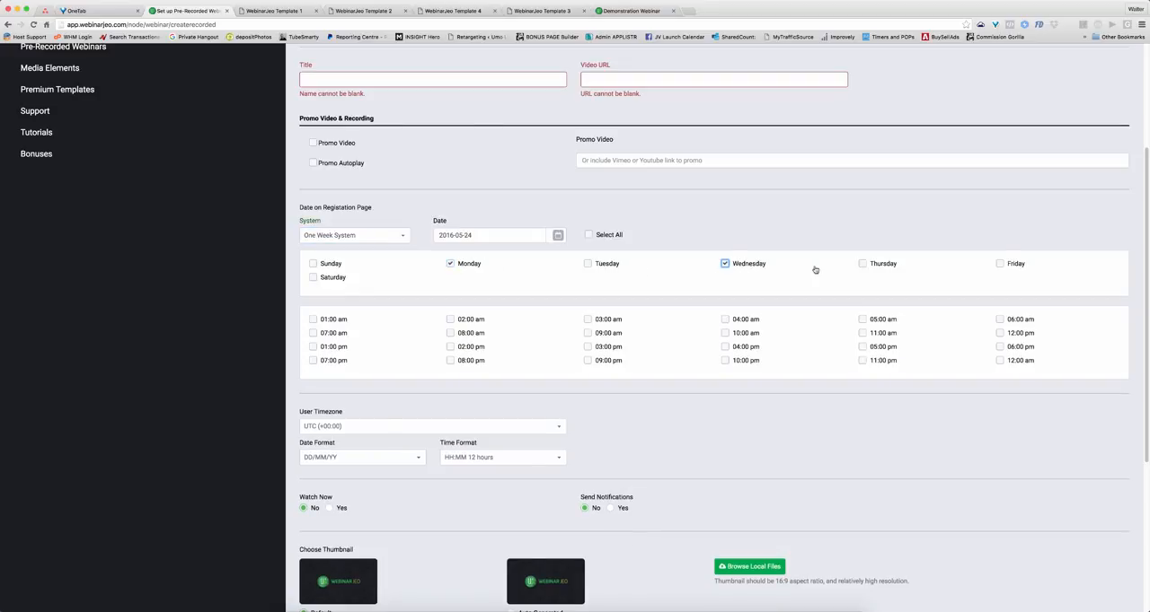
pyautogui.click(999, 262)
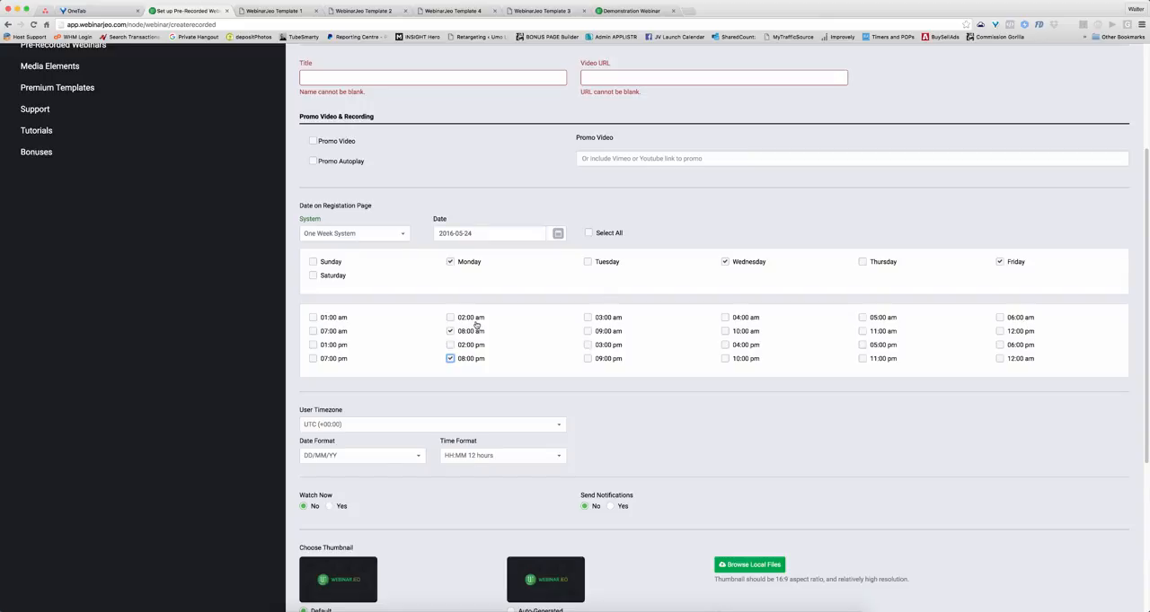
# Set the Watch Now option to Yes for the recorded webinar.
pyautogui.scroll(-3)
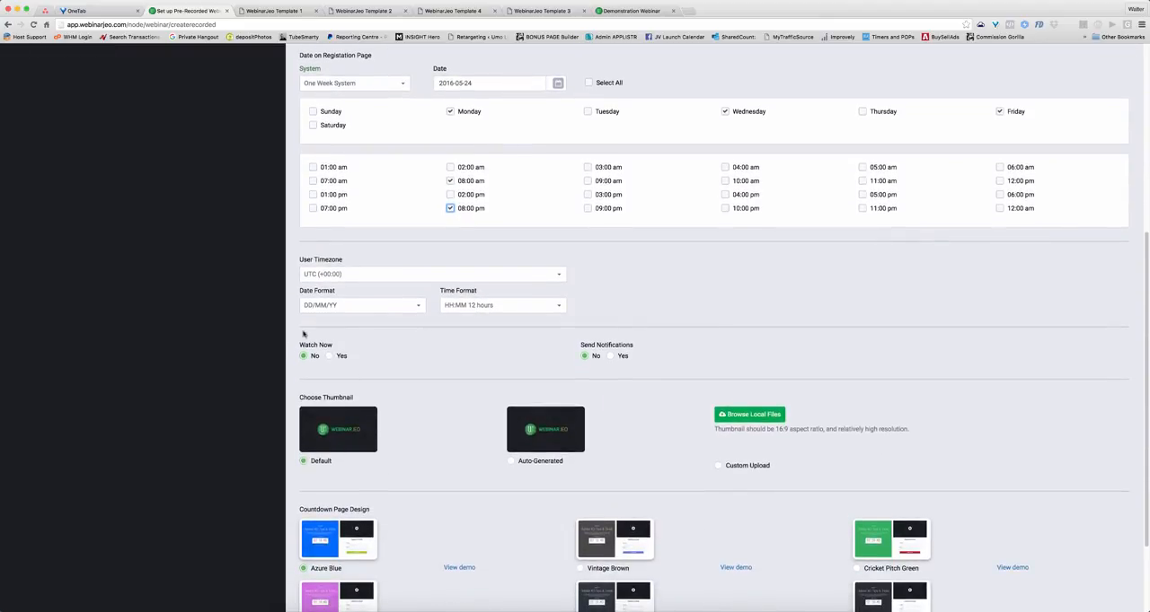
pyautogui.click(330, 356)
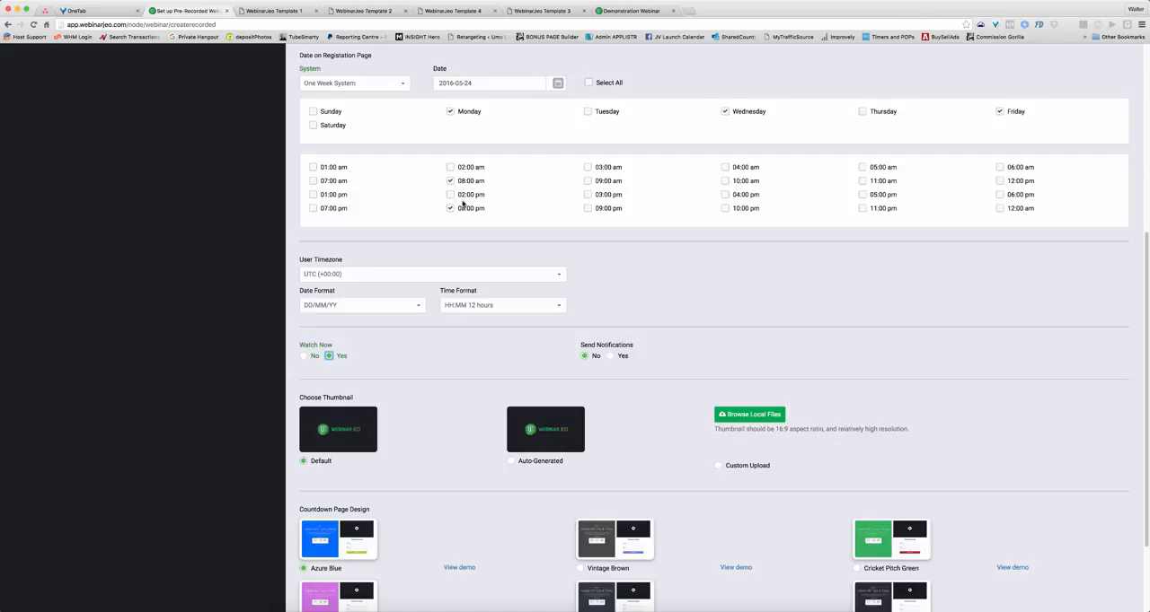
pyautogui.scroll(3)
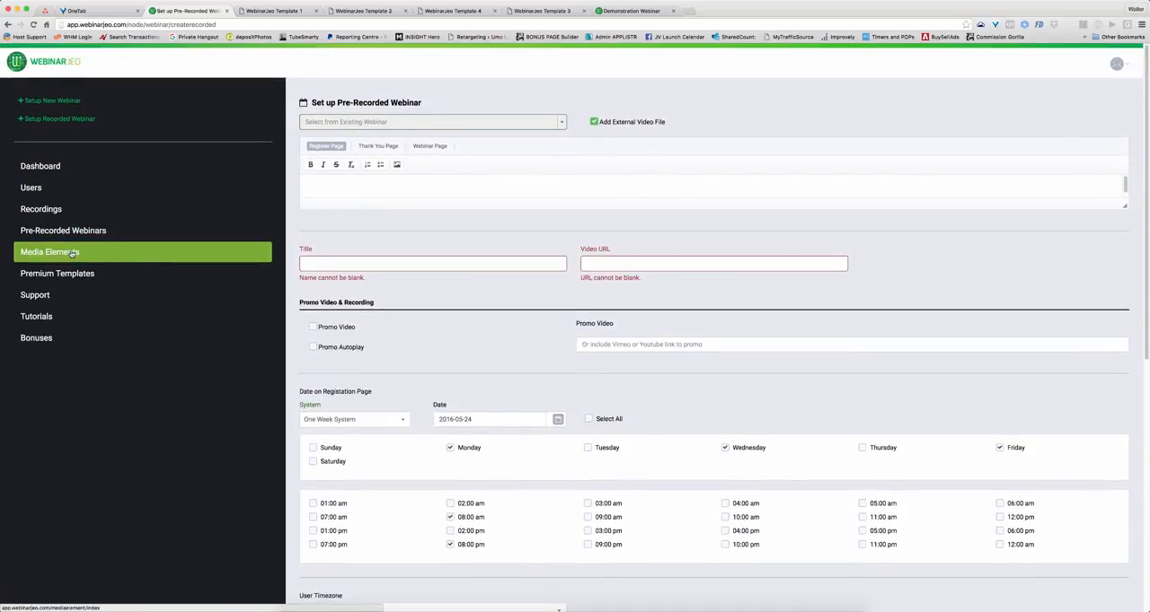
pyautogui.click(50, 251)
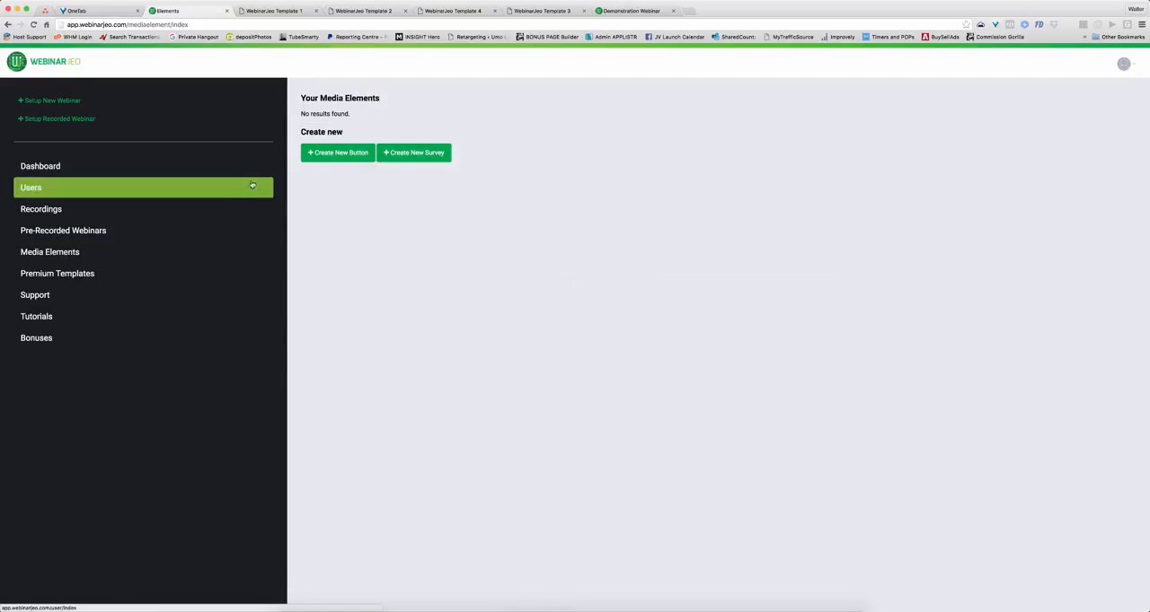
pyautogui.click(338, 150)
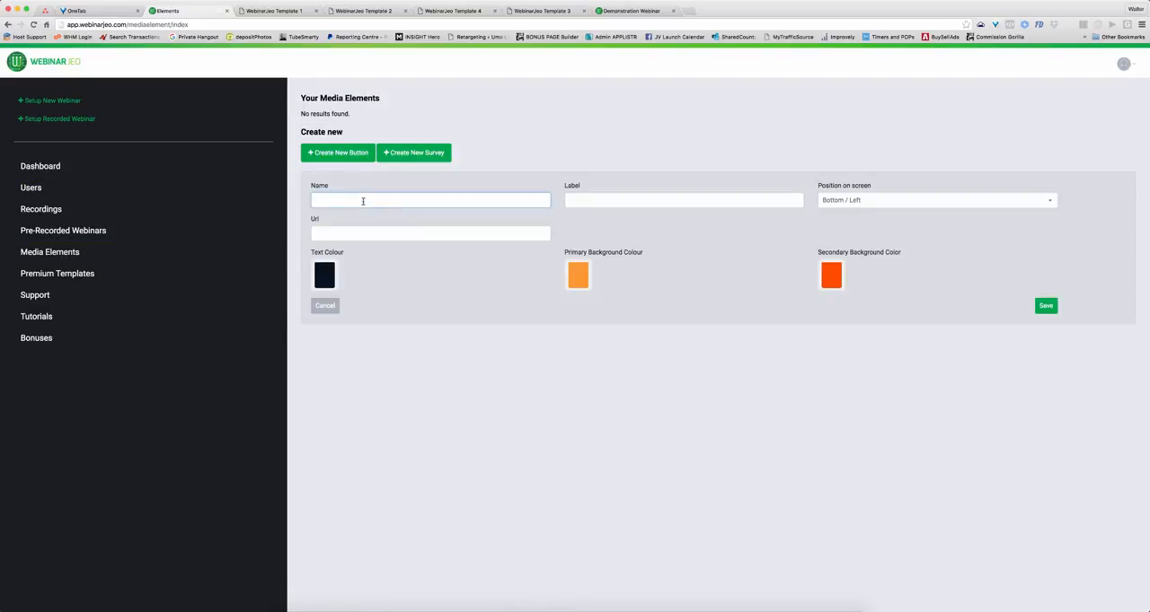
pyautogui.write('Buy Button')
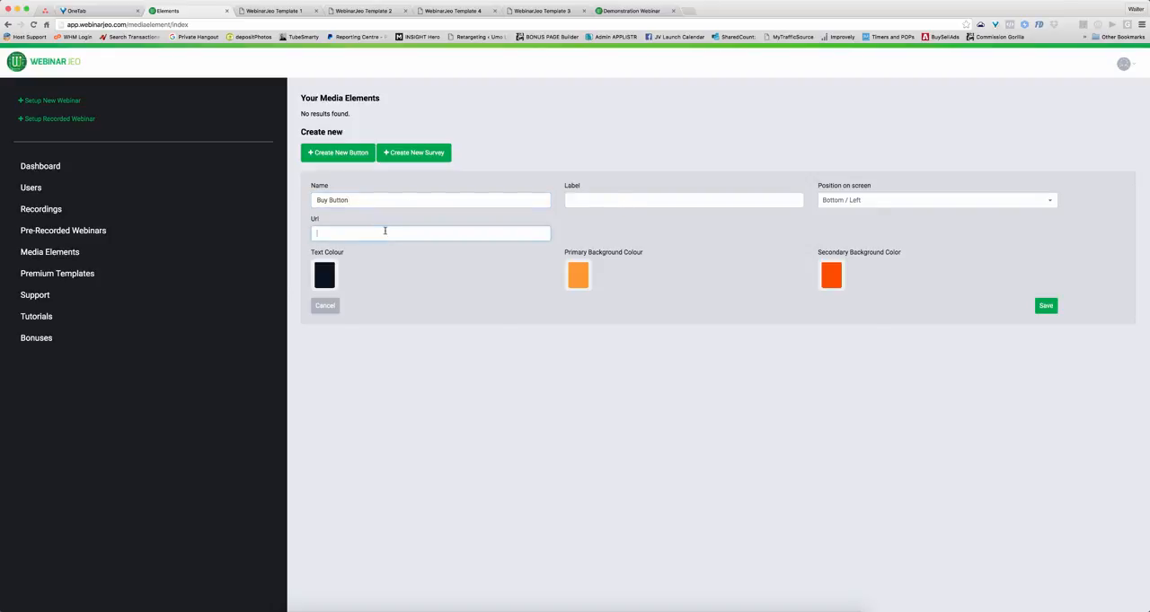
pyautogui.write('zzh')
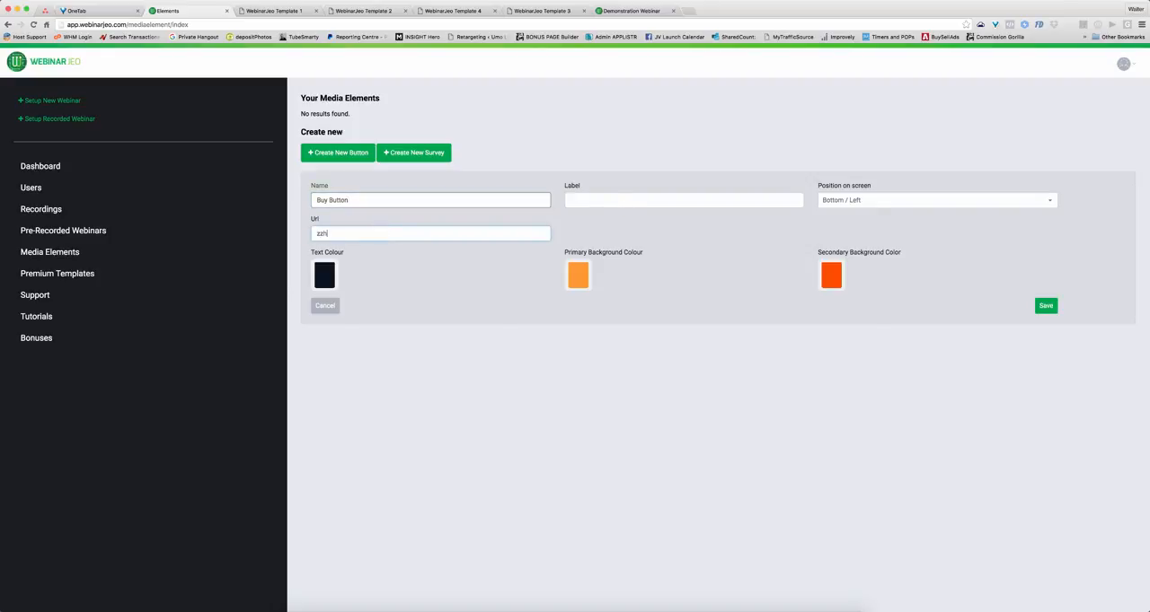
pyautogui.write('http://googl')
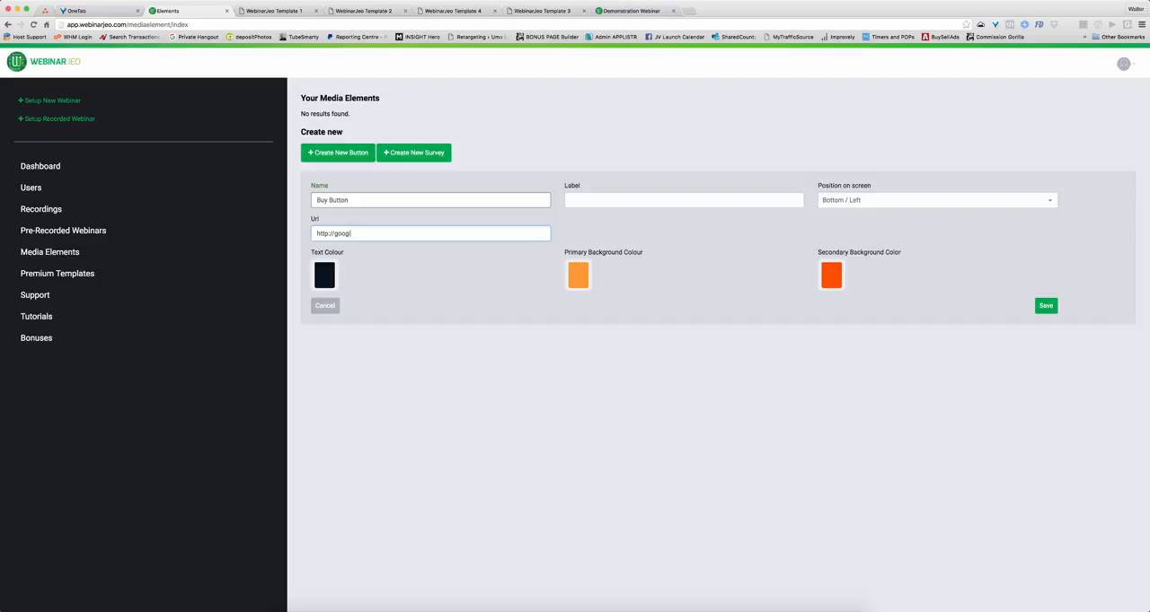
pyautogui.click(1045, 305)
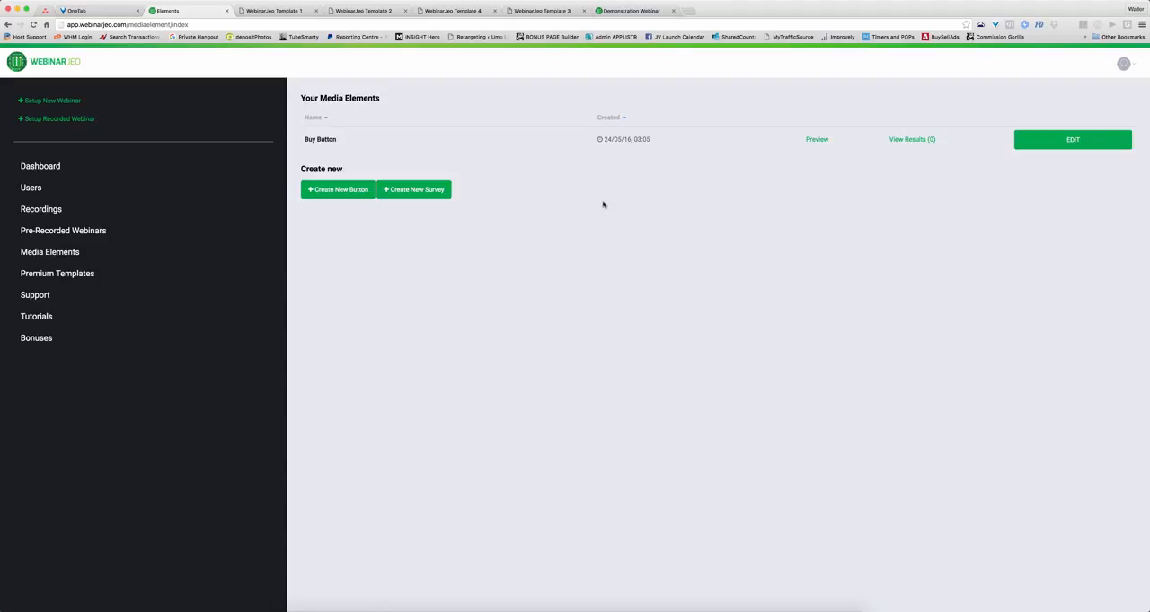
pyautogui.moveTo(815, 162)
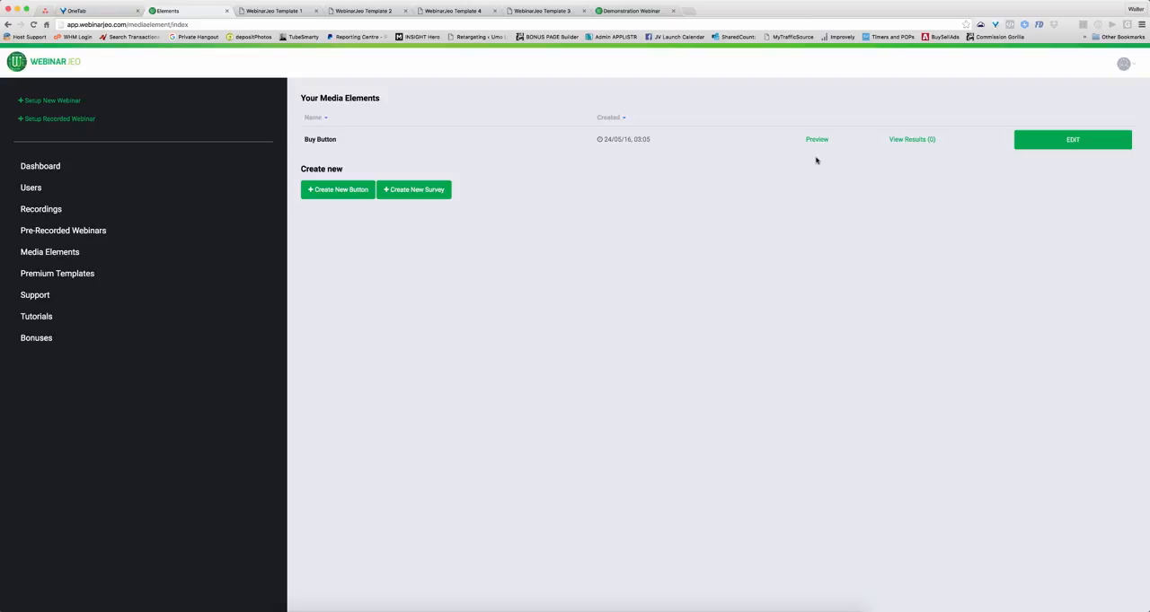
# Return to the Demonstration Webinar room and choose the Buy Button element for display.
pyautogui.click(629, 10)
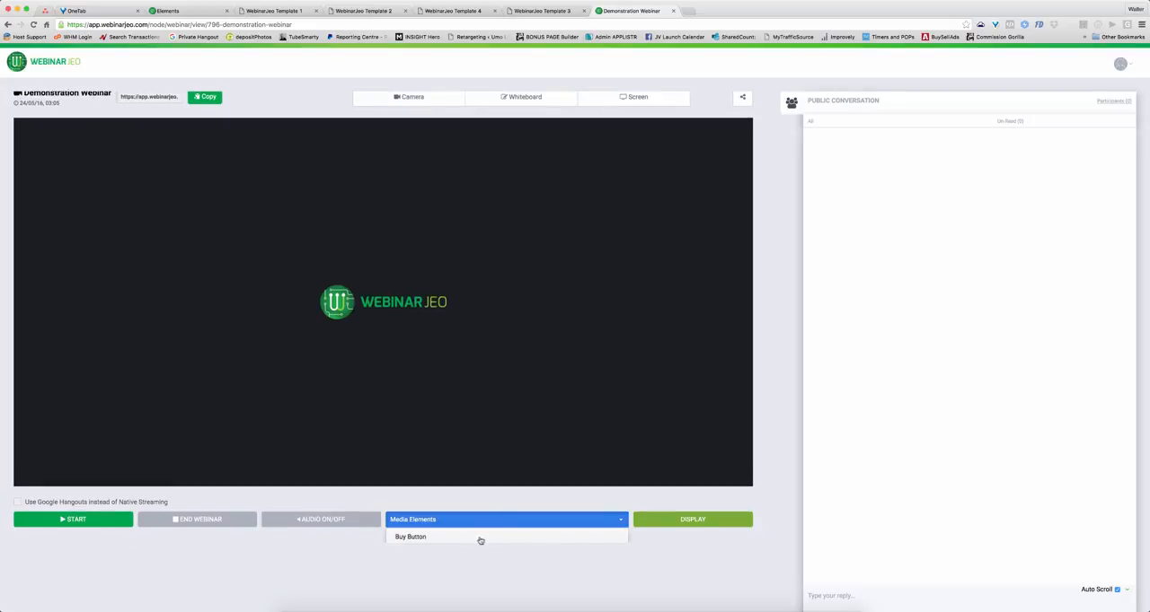
pyautogui.click(409, 537)
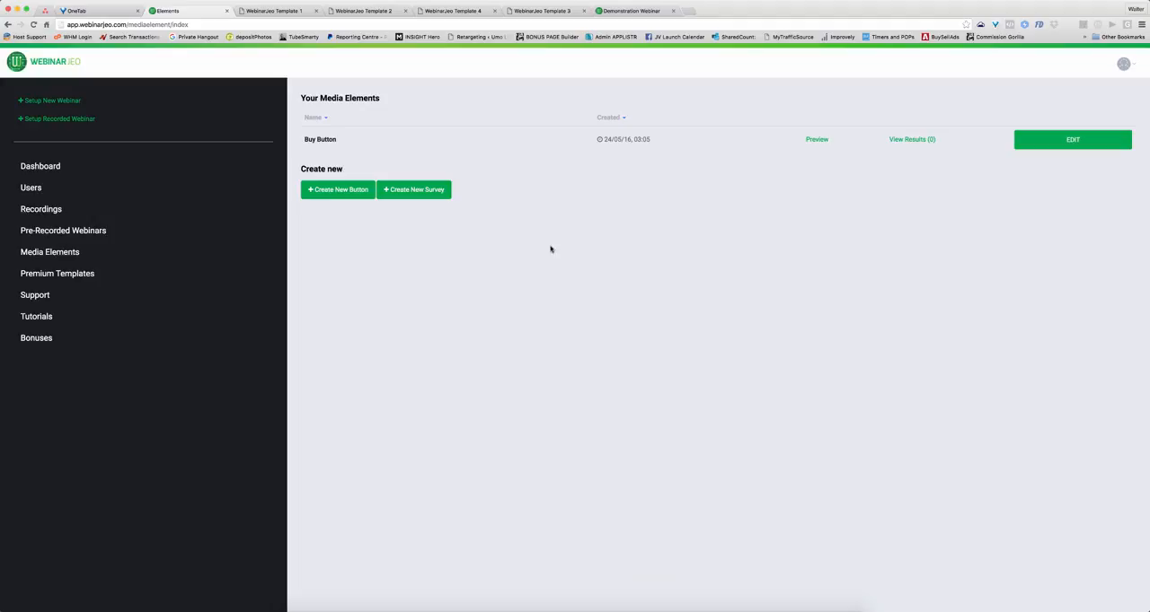
pyautogui.click(1071, 140)
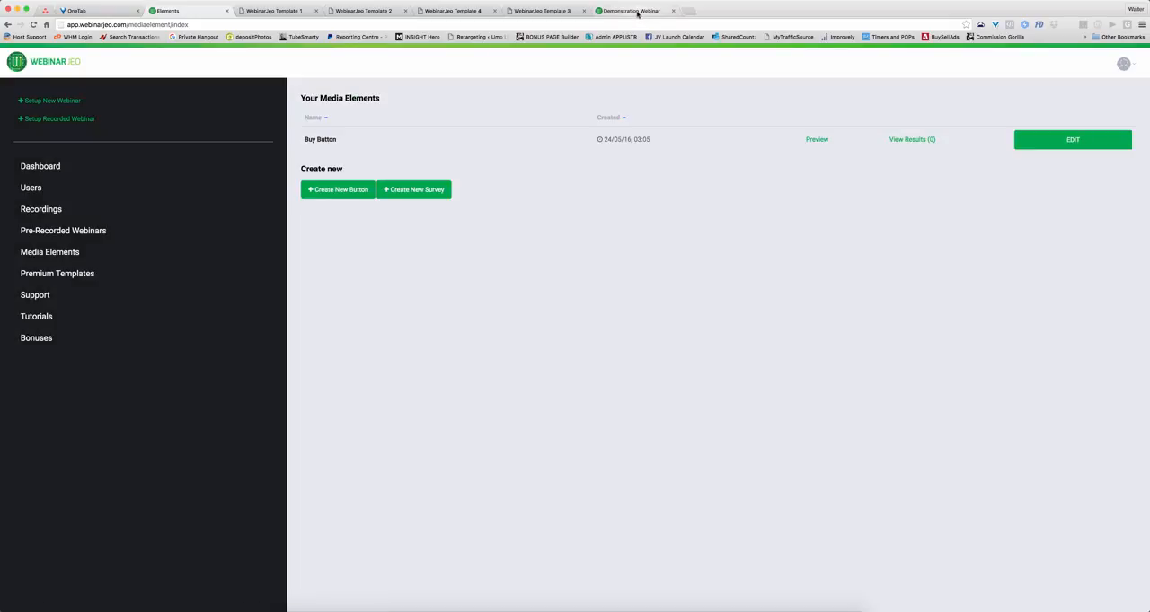
pyautogui.click(629, 11)
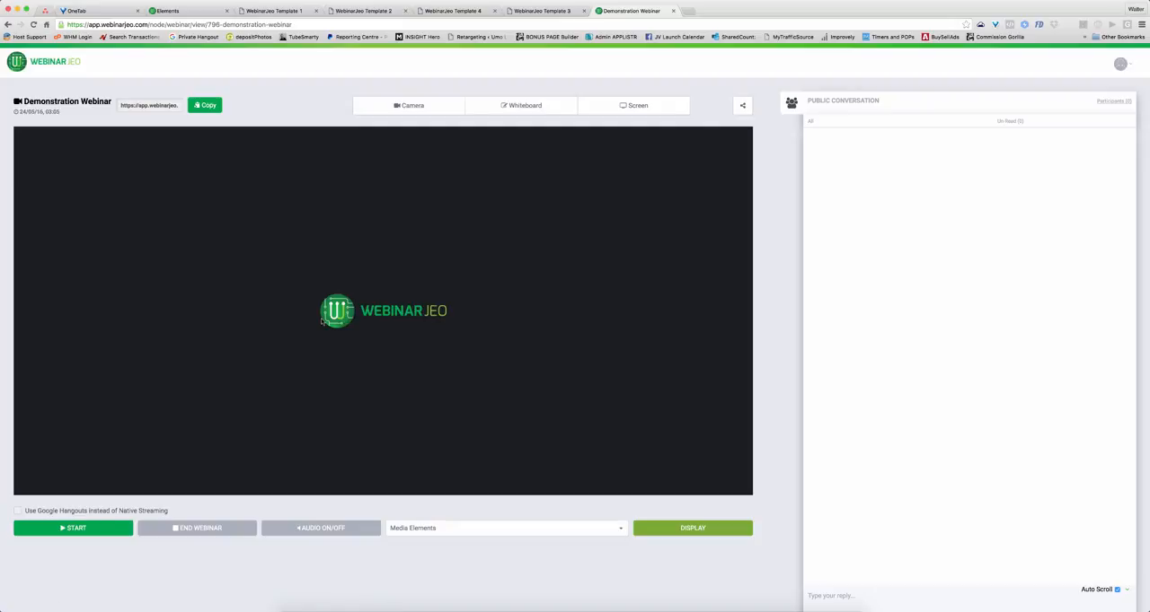
pyautogui.moveTo(614, 528)
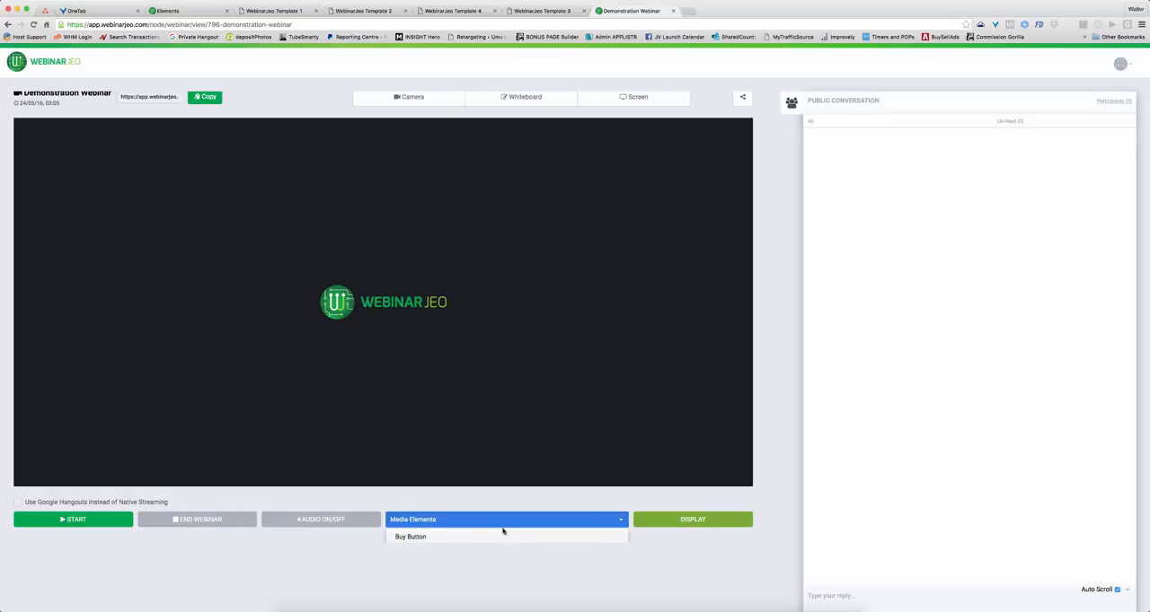
# Display the Buy Button live over the webinar video and test where its Buy Now link leads.
pyautogui.click(410, 537)
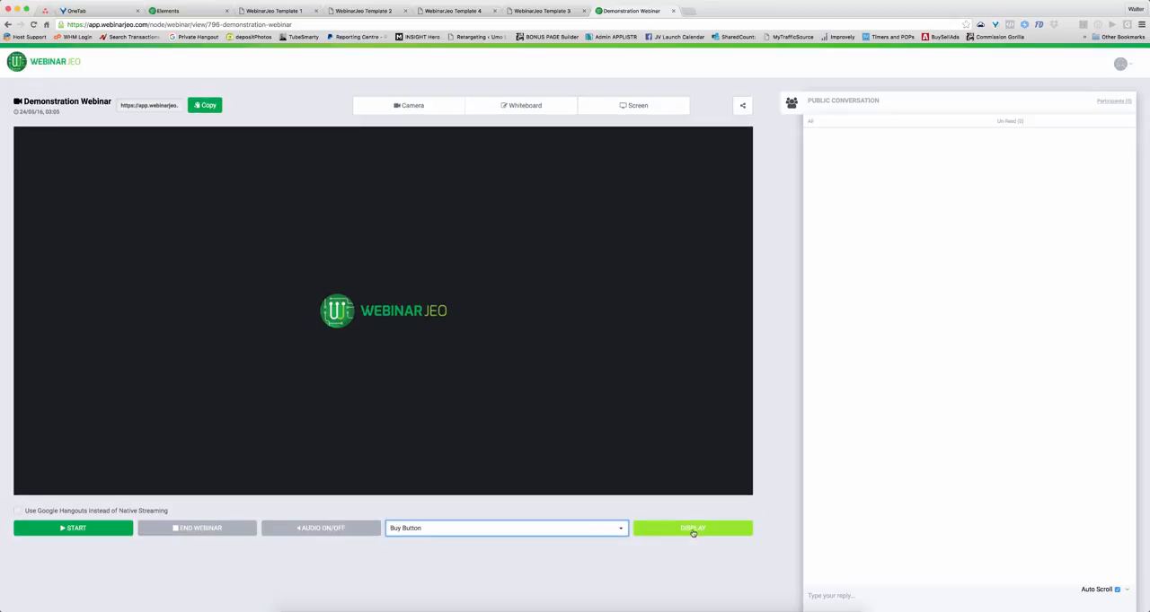
pyautogui.click(691, 528)
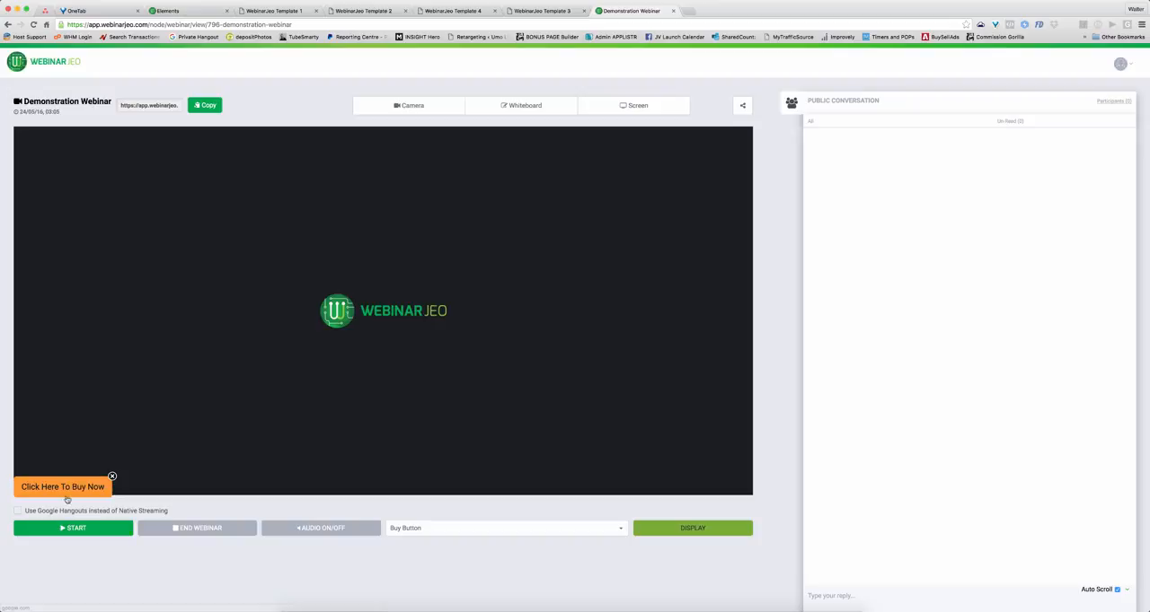
pyautogui.click(723, 11)
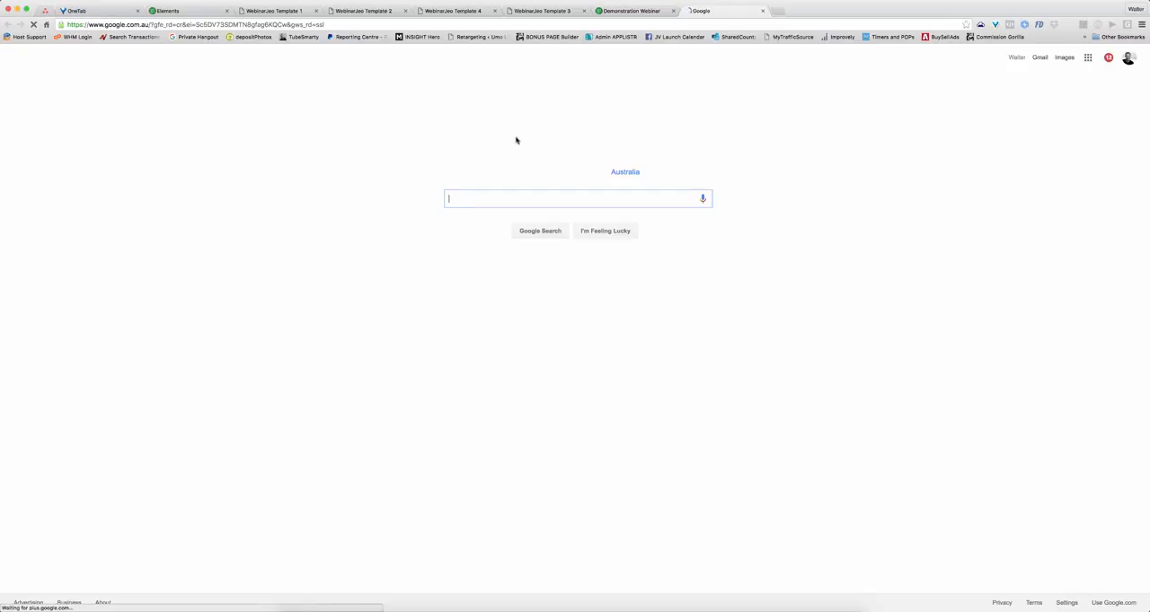
pyautogui.click(628, 11)
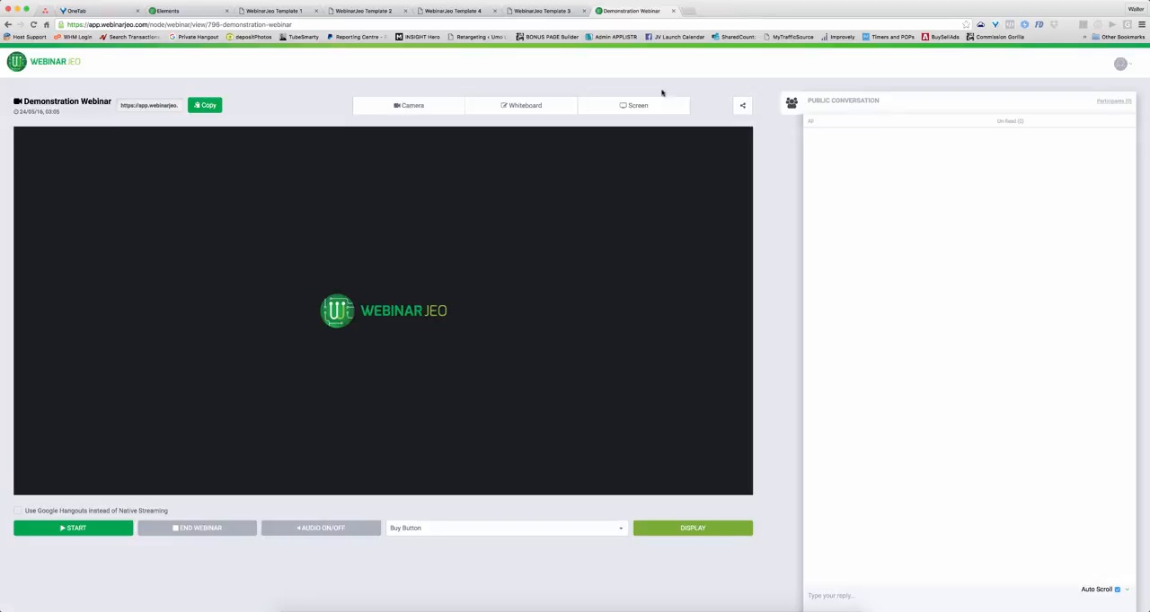
pyautogui.moveTo(104, 478)
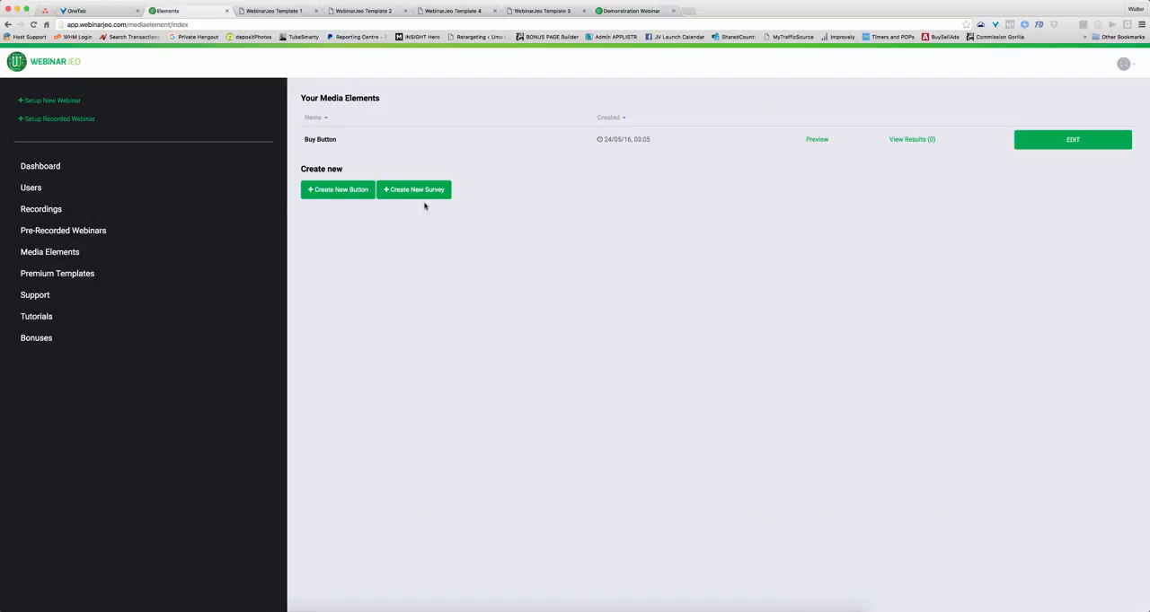
# Begin a blank new survey under Media Elements and open the account menu.
pyautogui.click(413, 190)
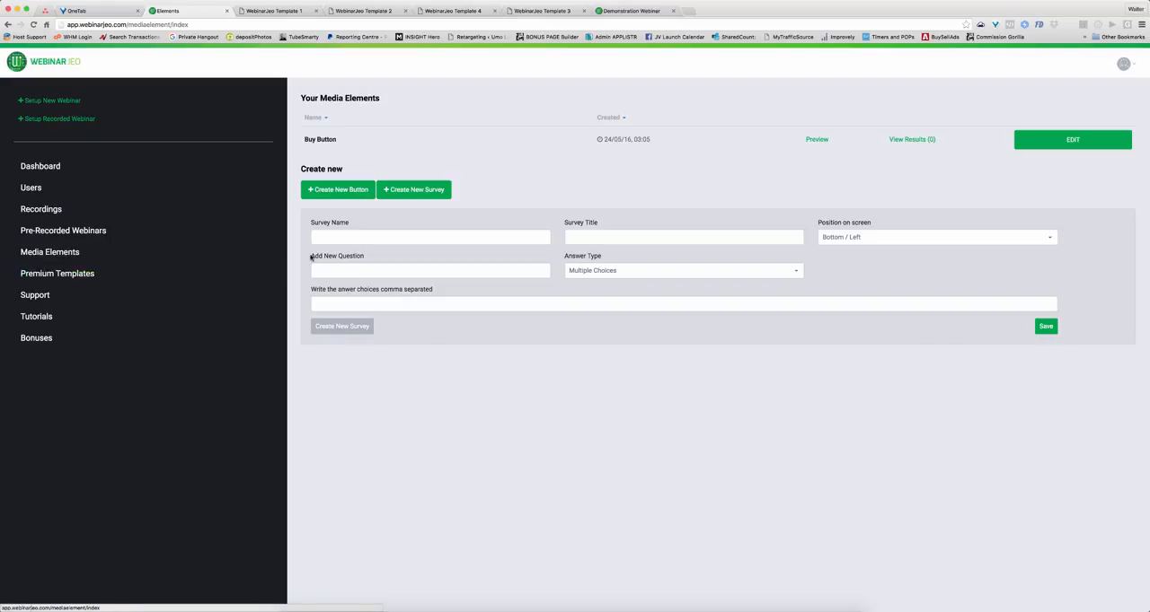
pyautogui.moveTo(941, 194)
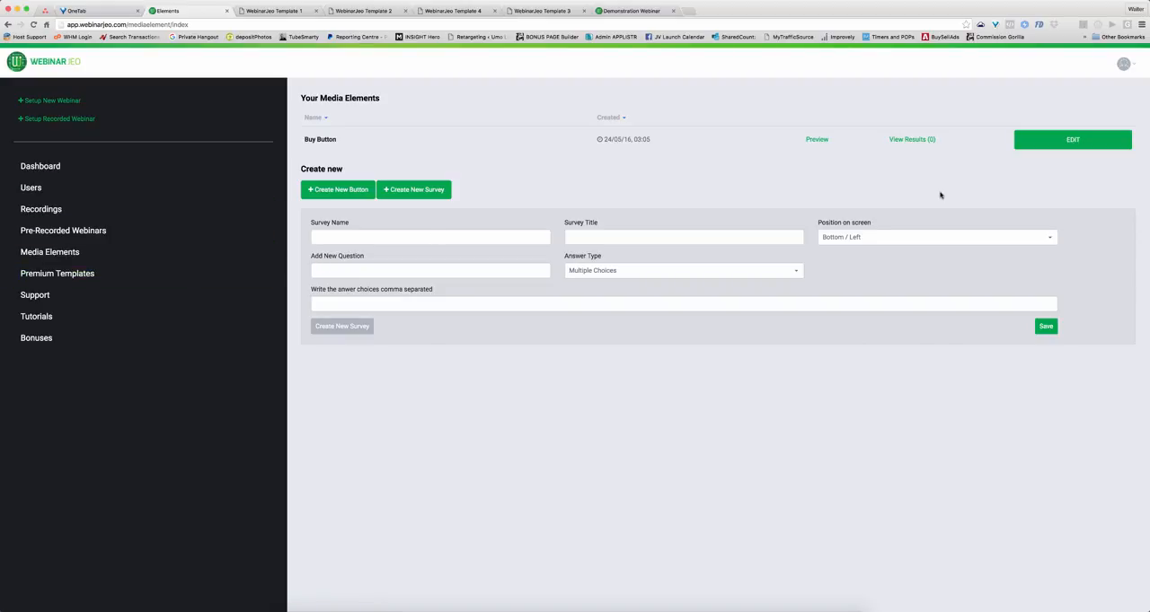
pyautogui.click(1125, 65)
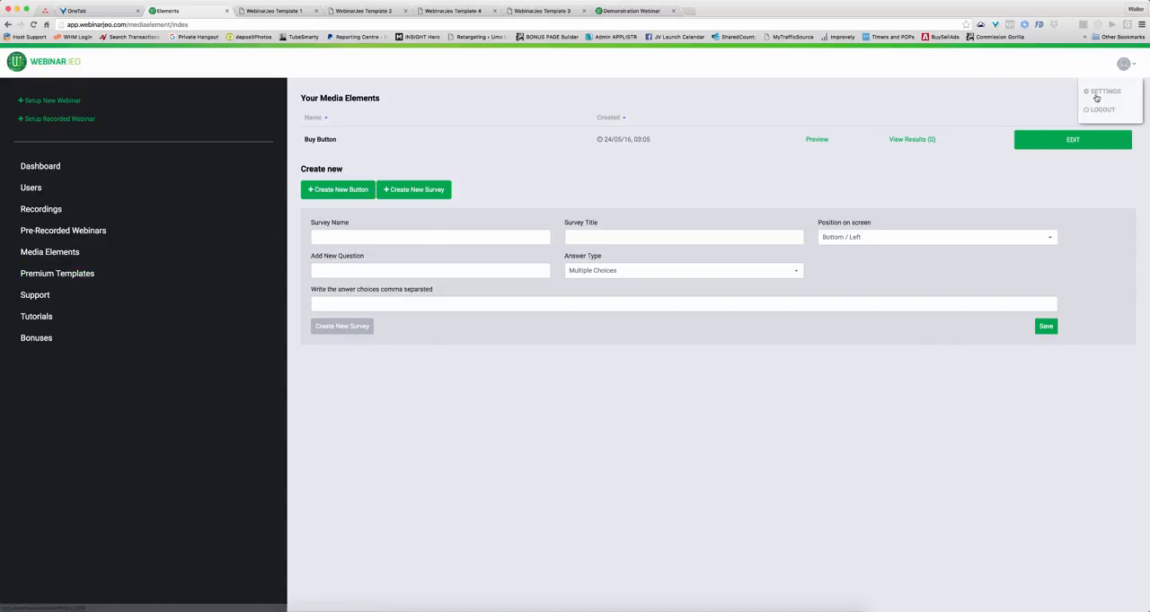
# Review the application settings page from the account menu.
pyautogui.click(1103, 90)
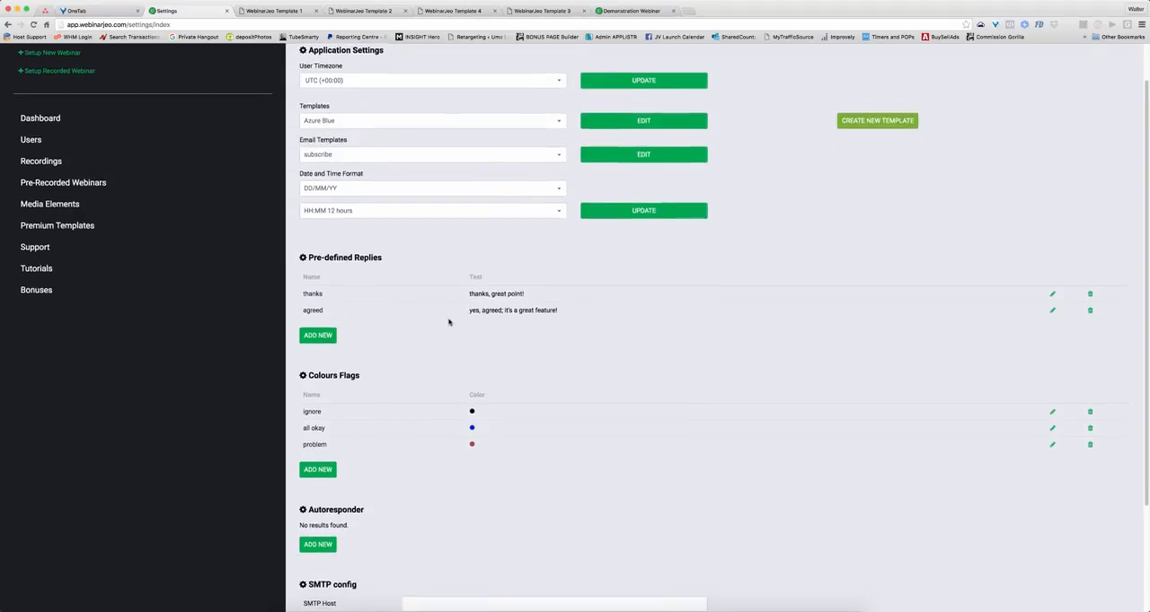
pyautogui.scroll(-3)
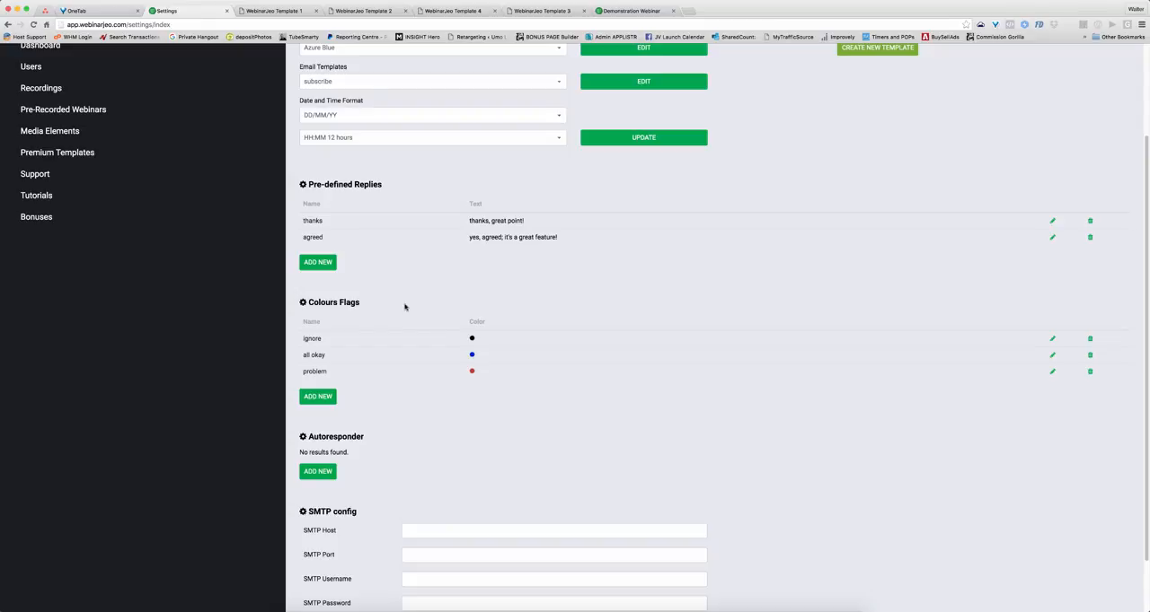
pyautogui.scroll(3)
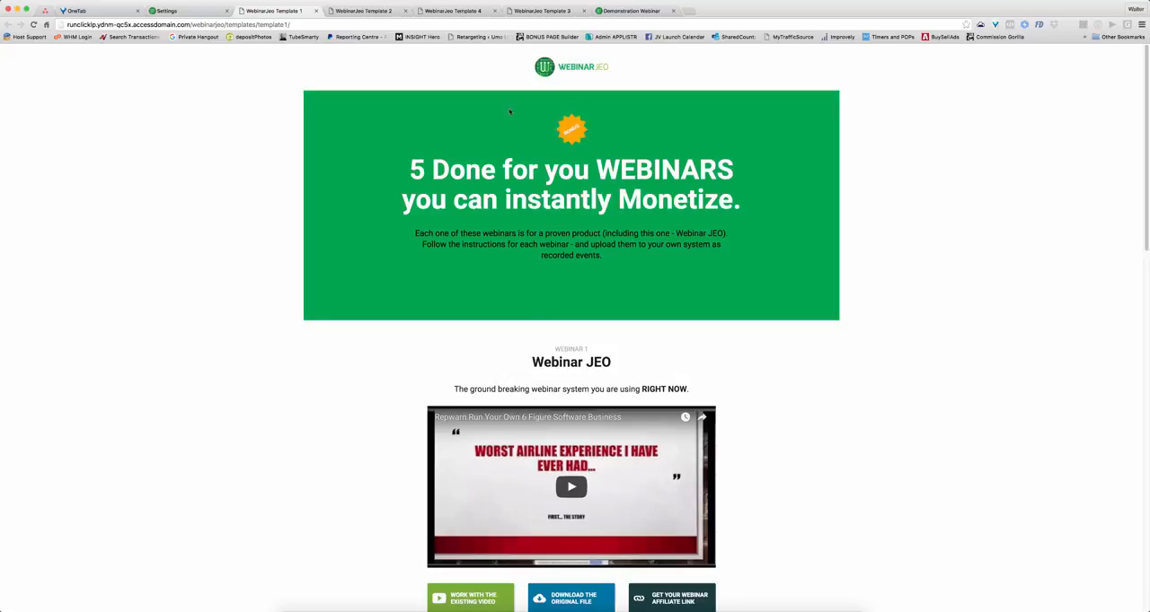
# Browse the Facebook advertising, Hydravid and JV Method bonus pages, then return to the settings page.
pyautogui.click(360, 11)
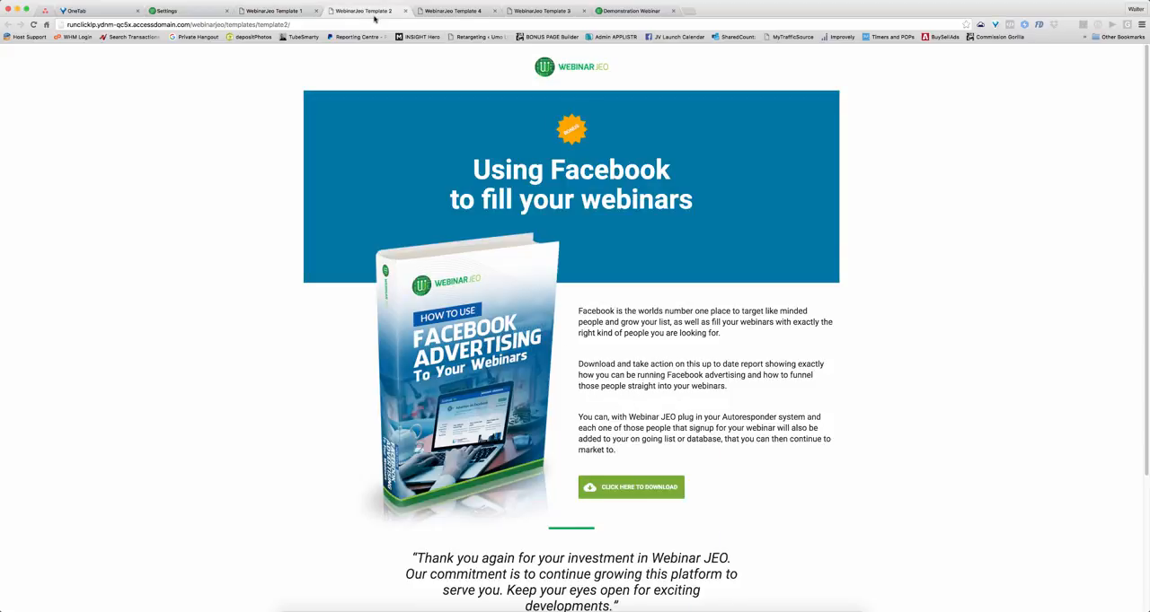
pyautogui.click(452, 10)
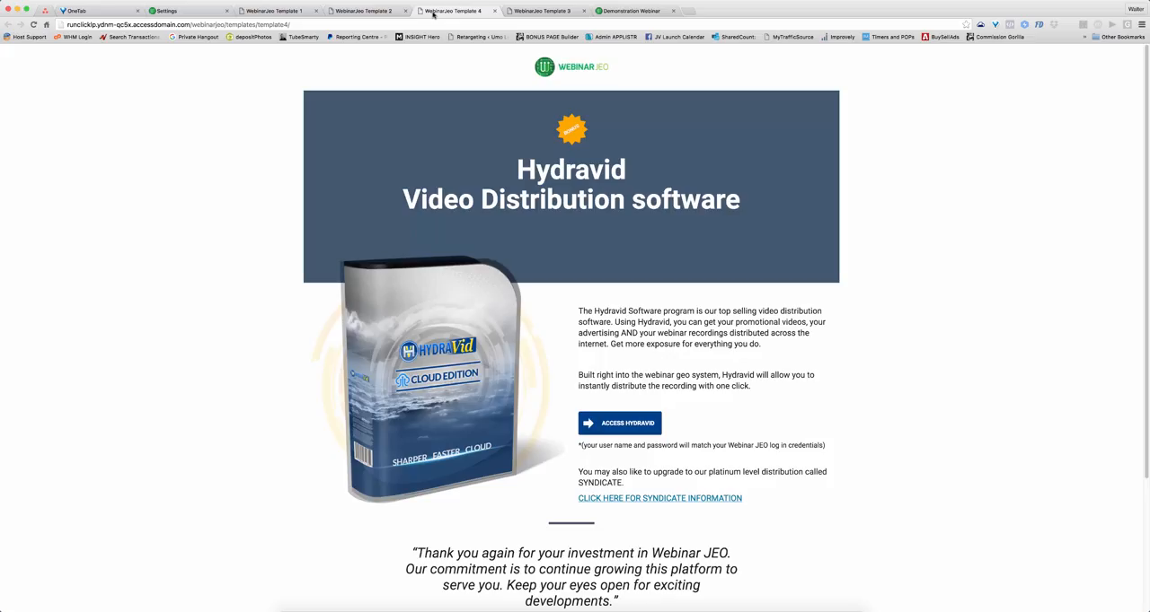
pyautogui.click(539, 11)
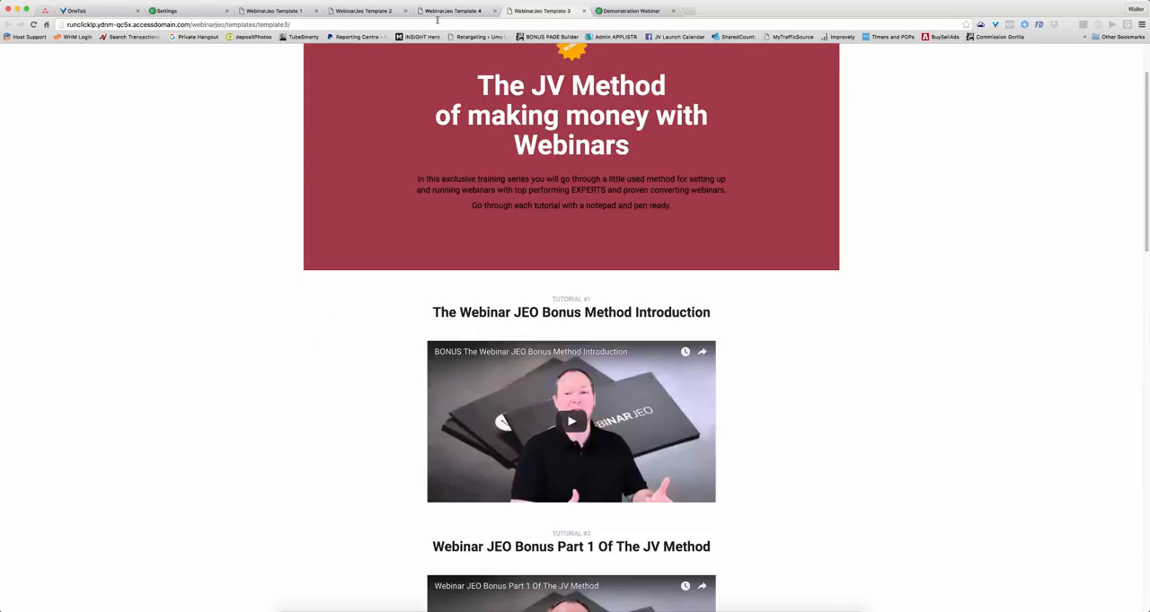
pyautogui.scroll(-3)
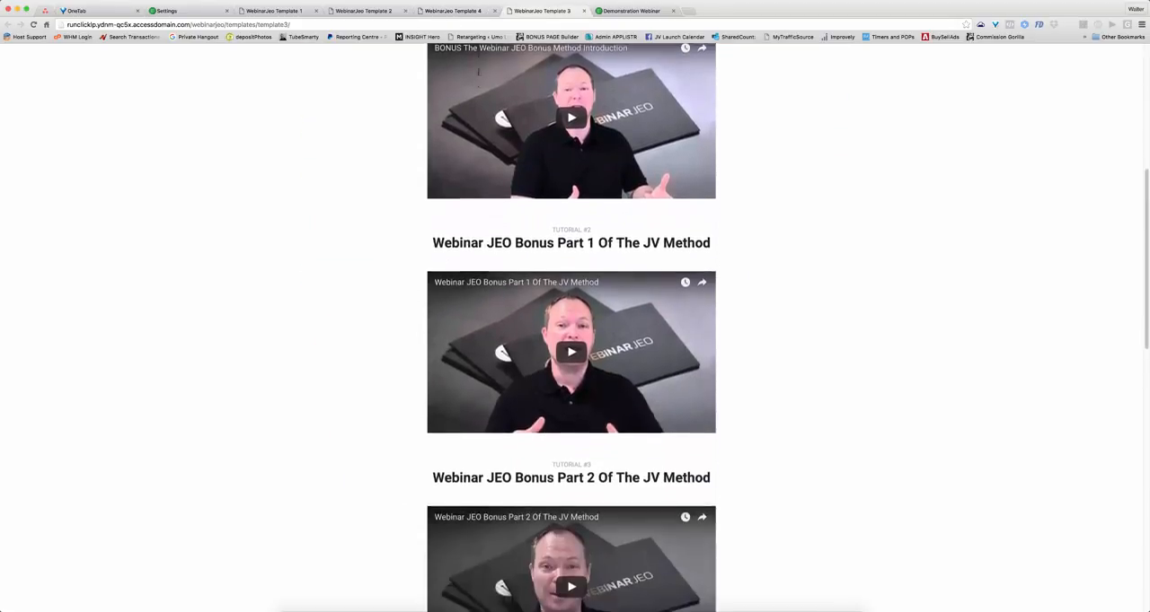
pyautogui.scroll(-3)
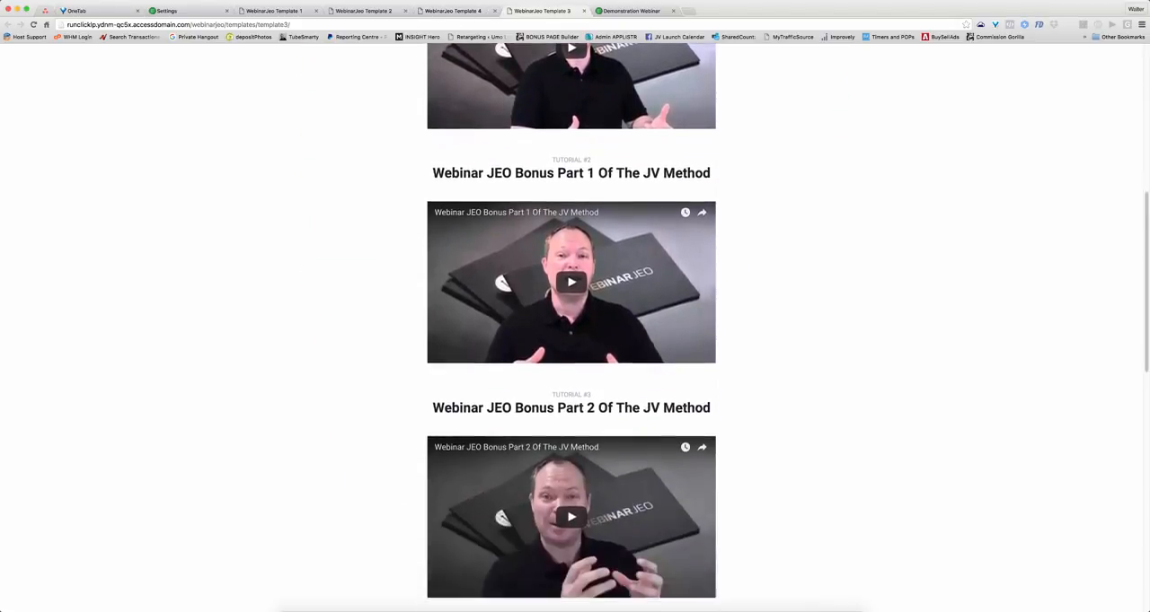
pyautogui.scroll(3)
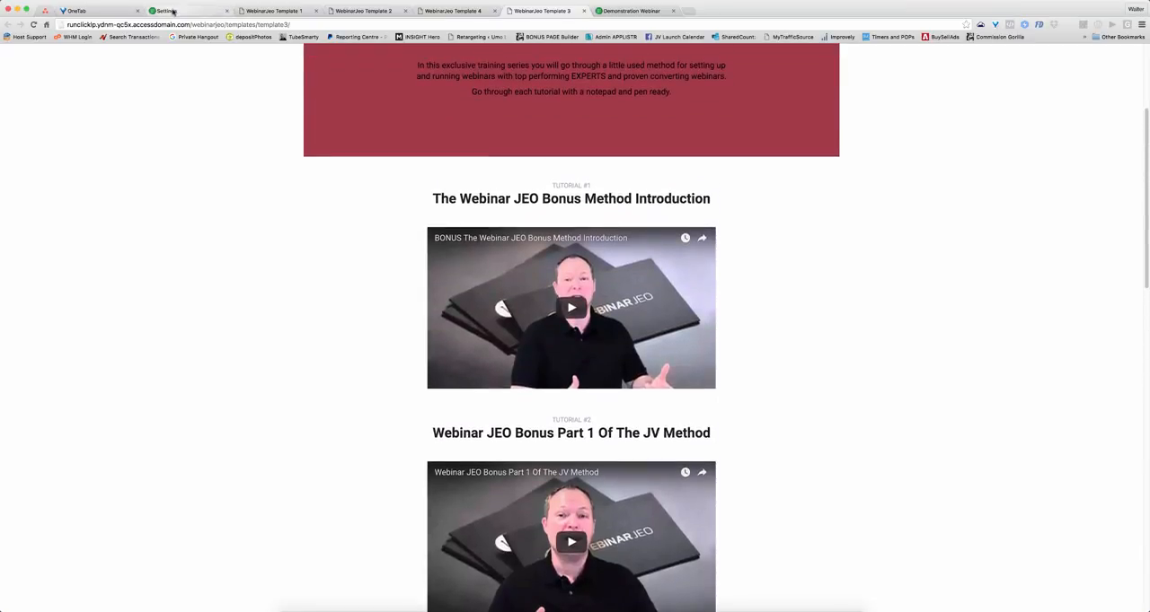
pyautogui.click(179, 11)
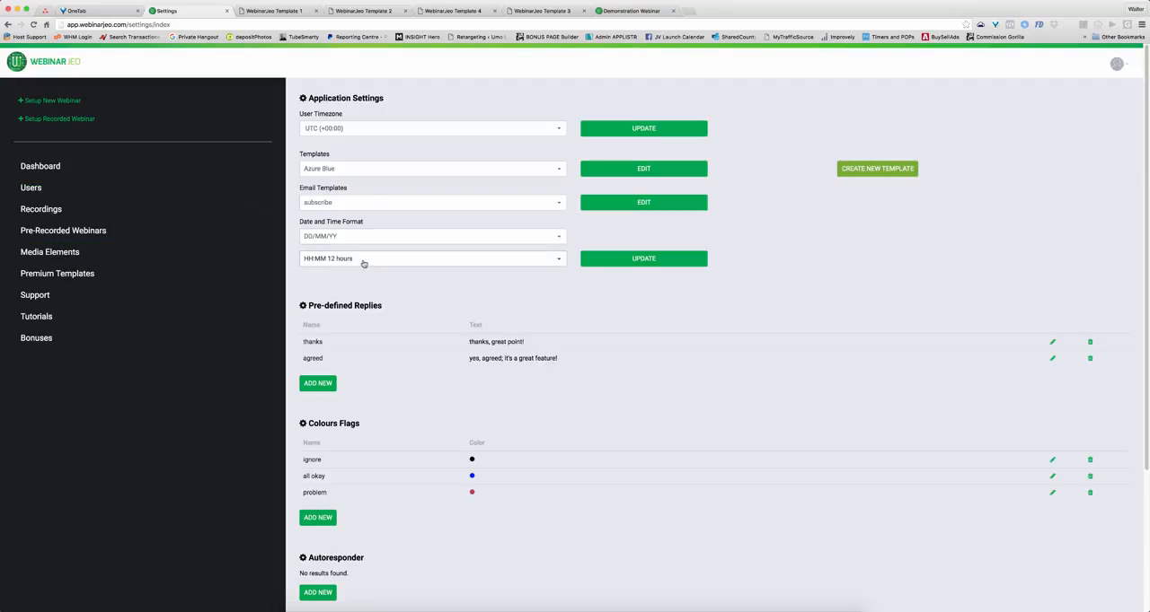
pyautogui.moveTo(363, 263)
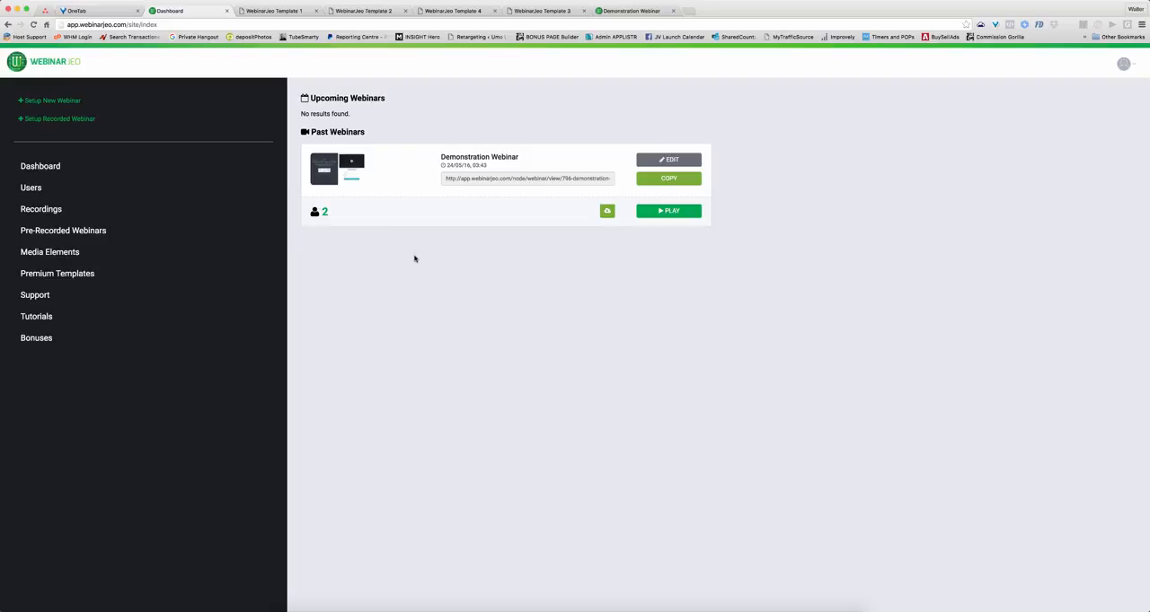
pyautogui.moveTo(435, 274)
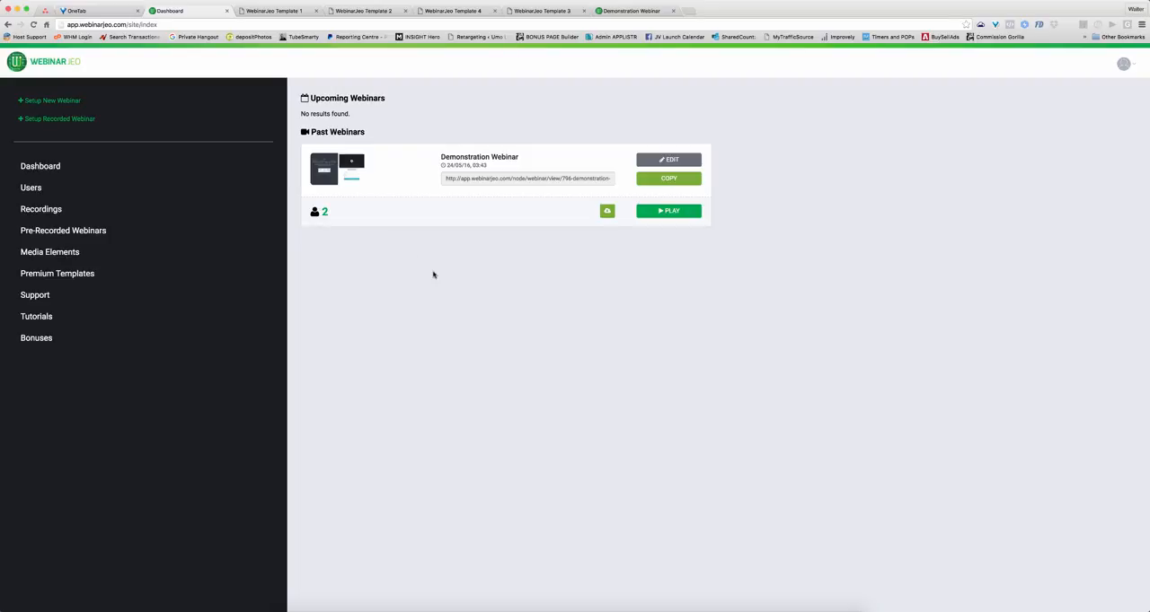